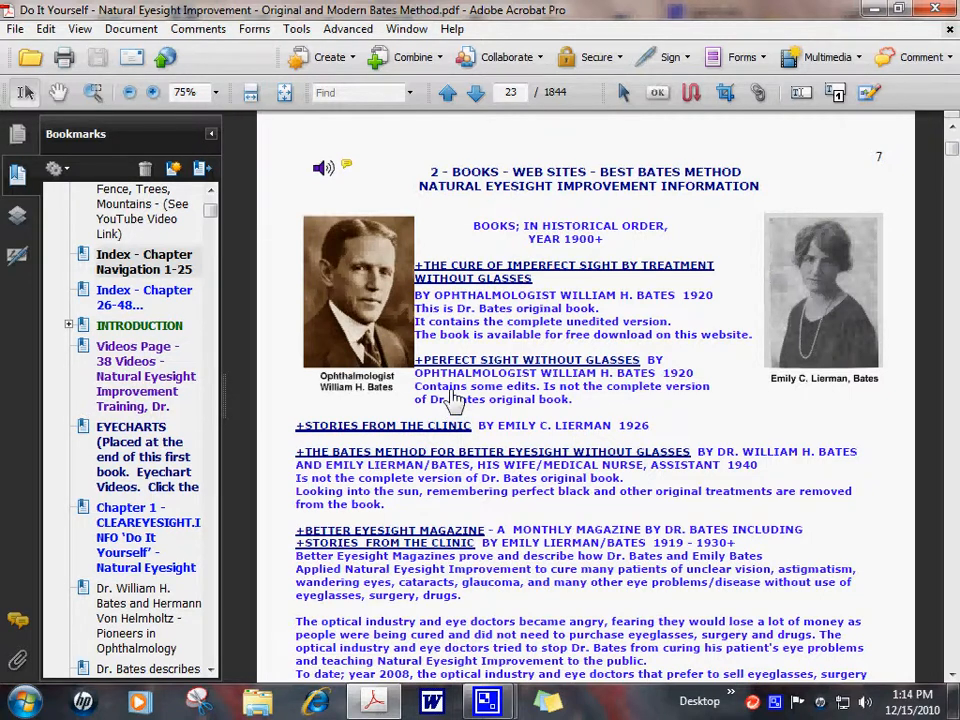
pyautogui.moveTo(276, 344)
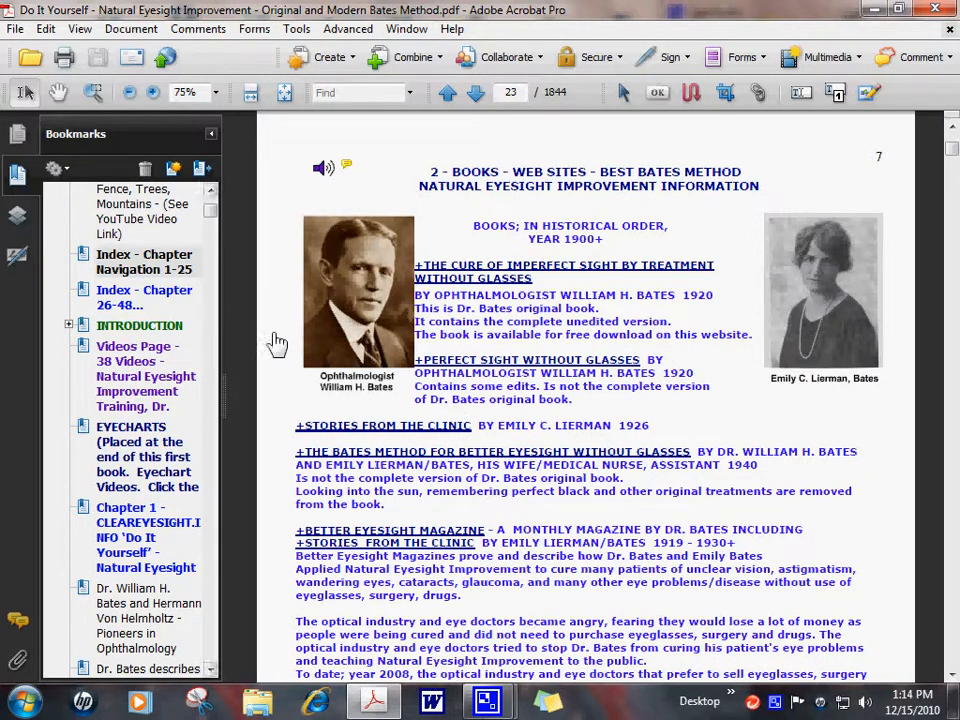
pyautogui.moveTo(392, 400)
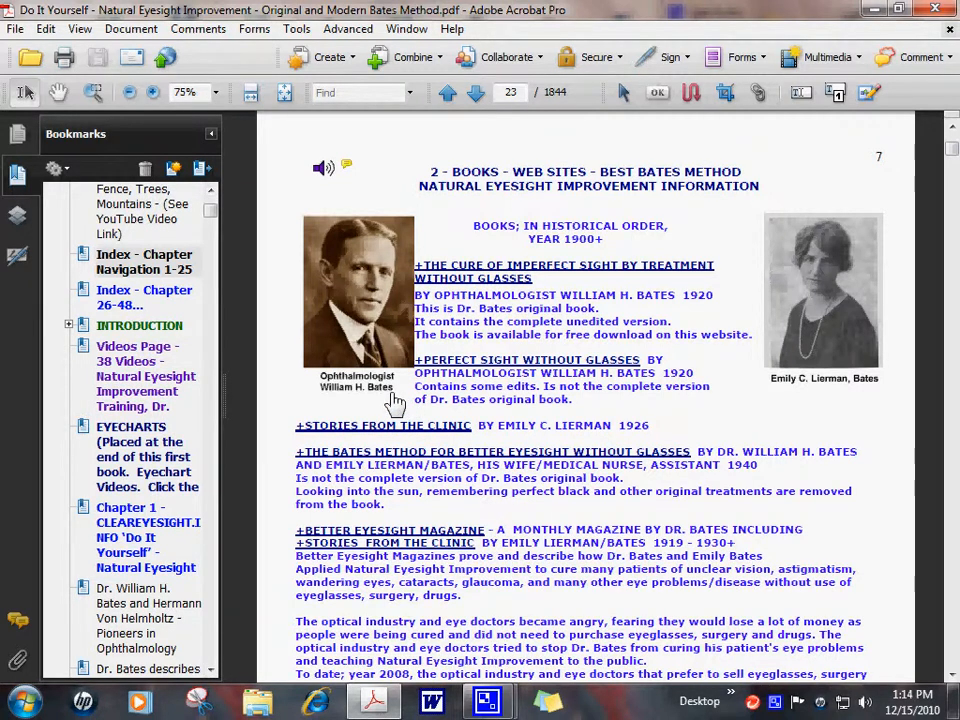
pyautogui.moveTo(350, 430)
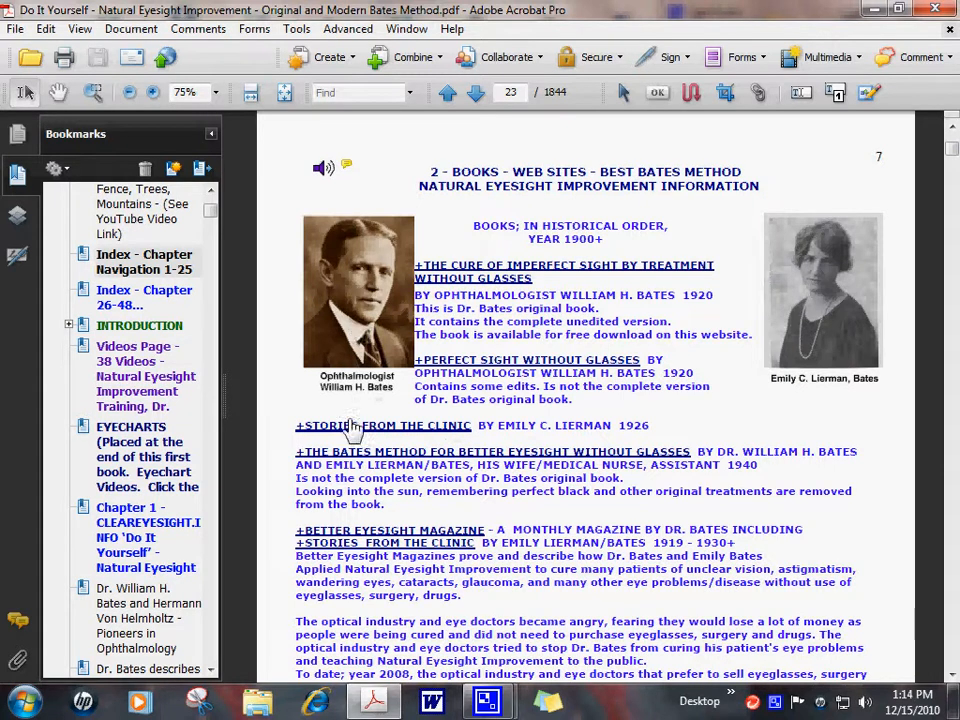
pyautogui.moveTo(836, 370)
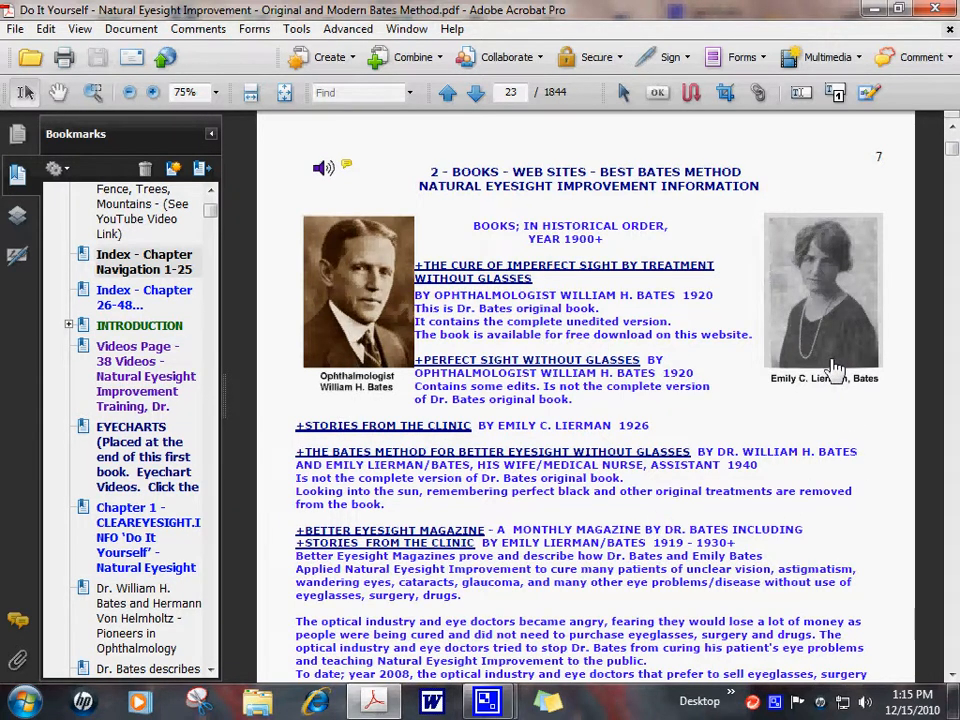
pyautogui.moveTo(284, 344)
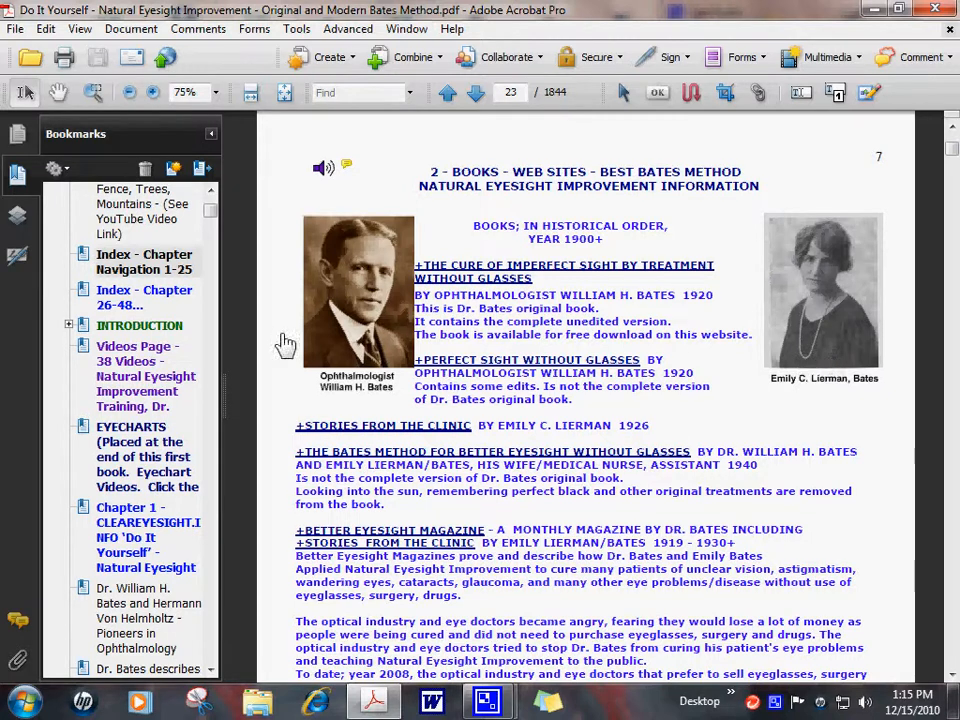
pyautogui.moveTo(836, 358)
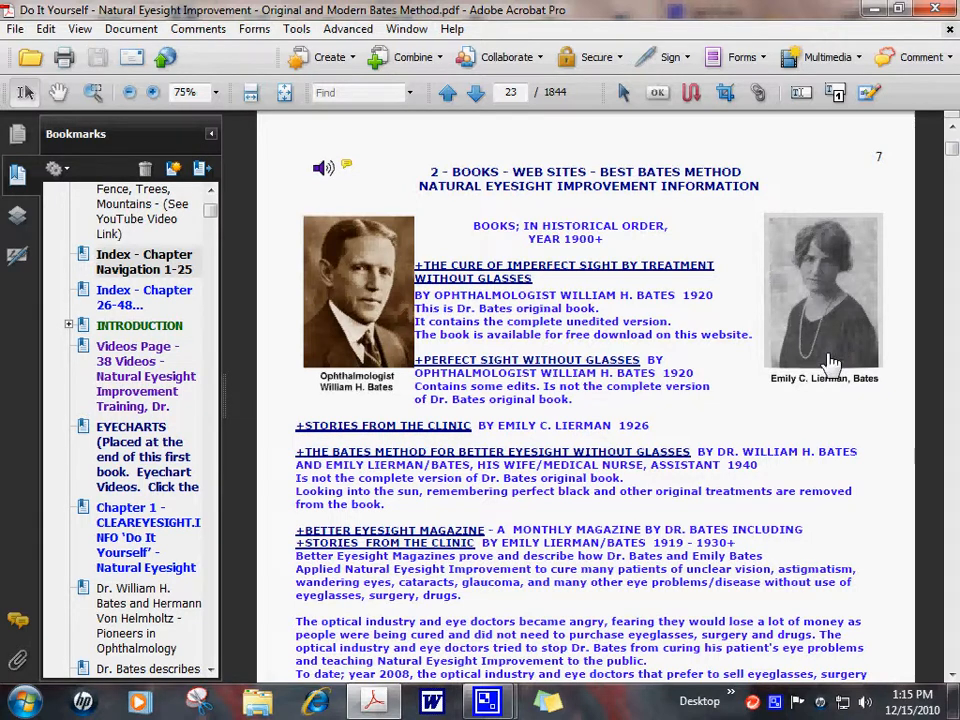
pyautogui.moveTo(656, 376)
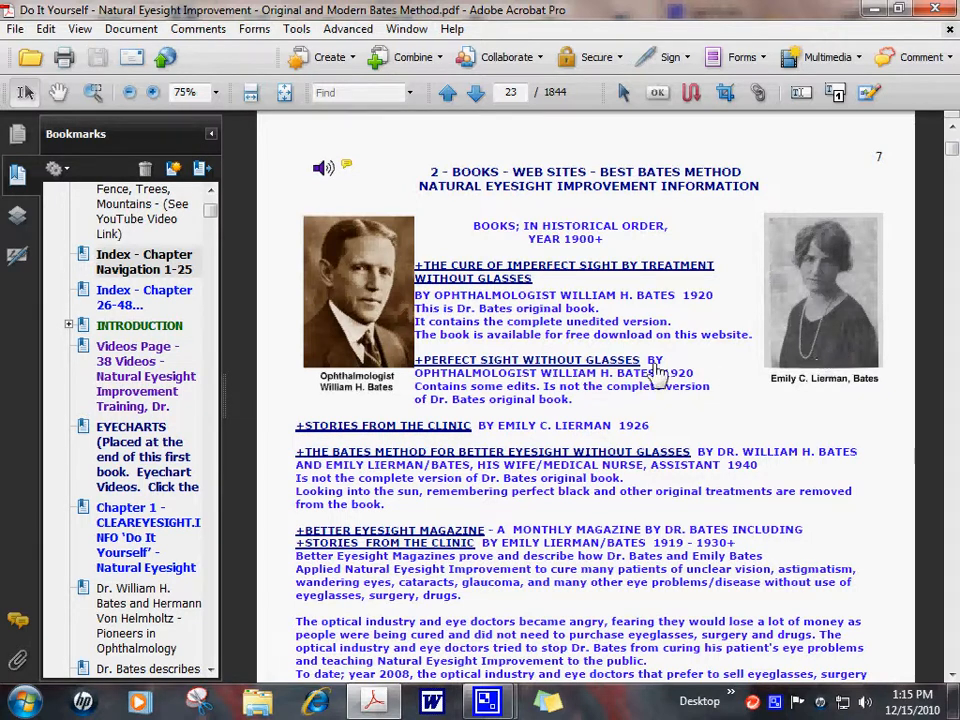
pyautogui.moveTo(476, 404)
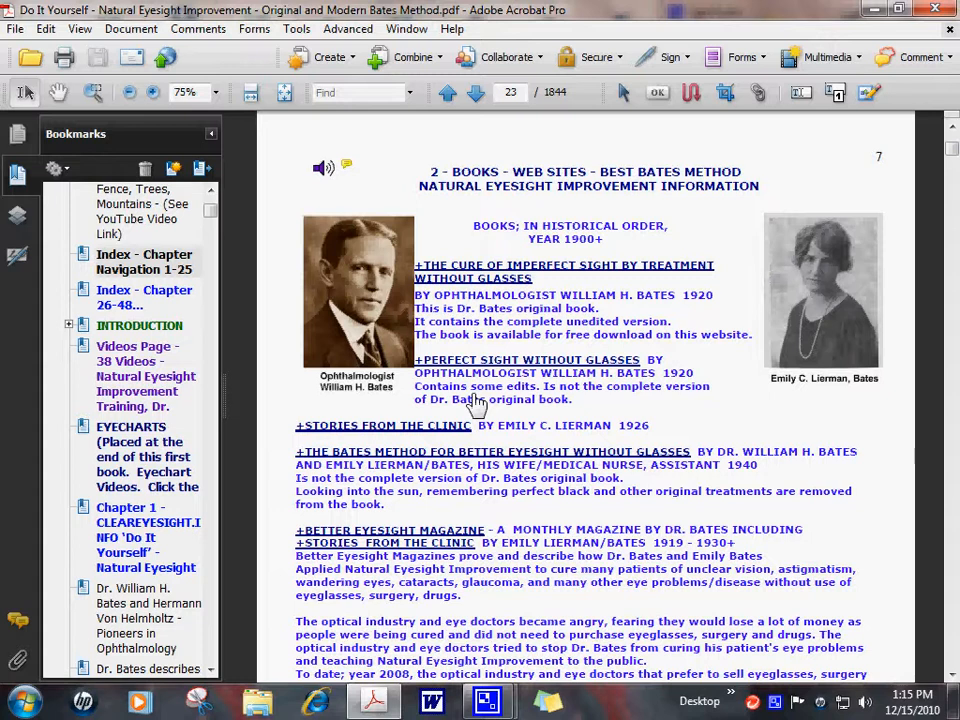
pyautogui.moveTo(336, 536)
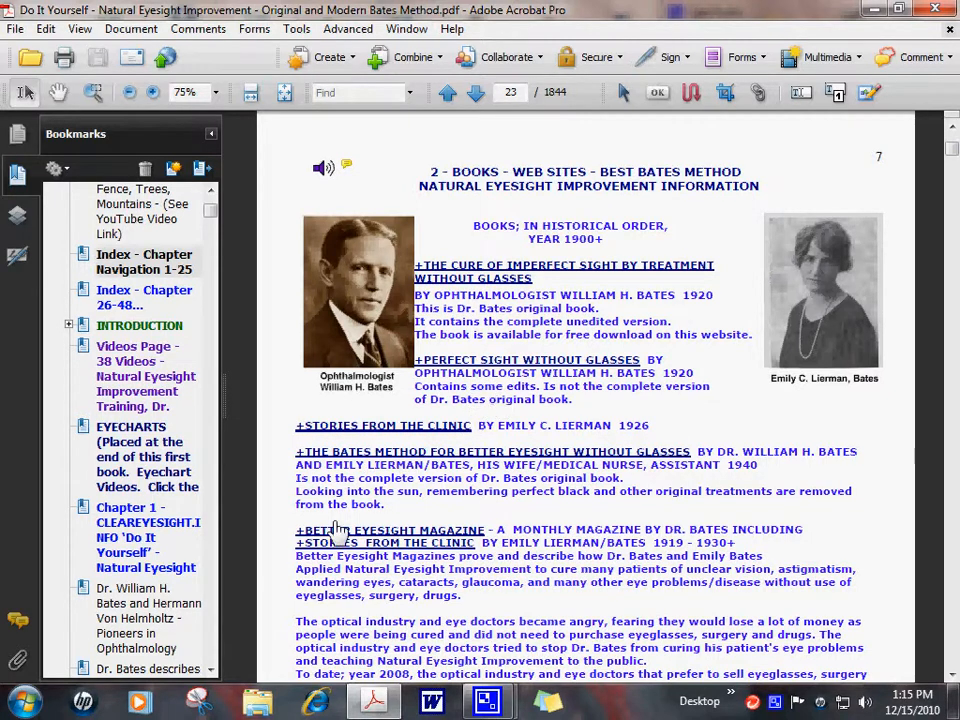
pyautogui.moveTo(290, 544)
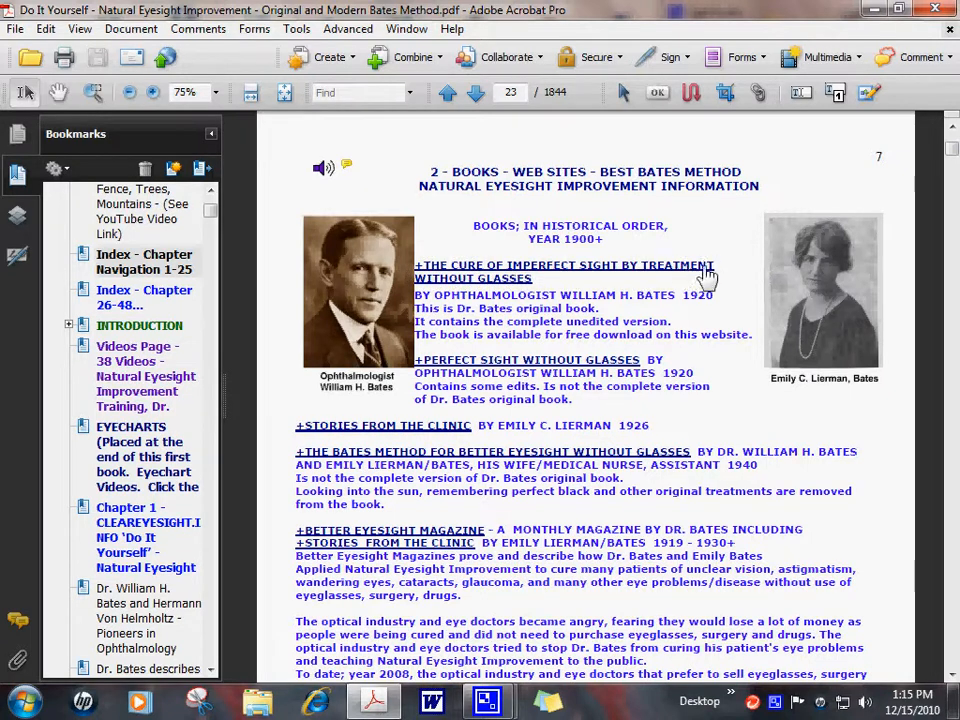
pyautogui.moveTo(476, 316)
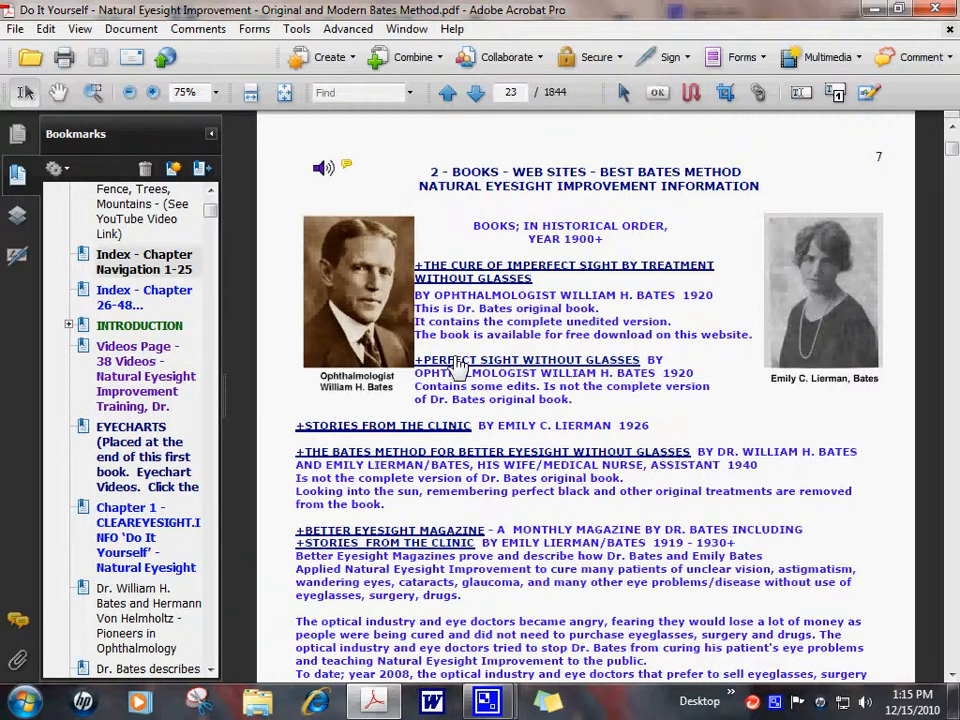
pyautogui.moveTo(490, 364)
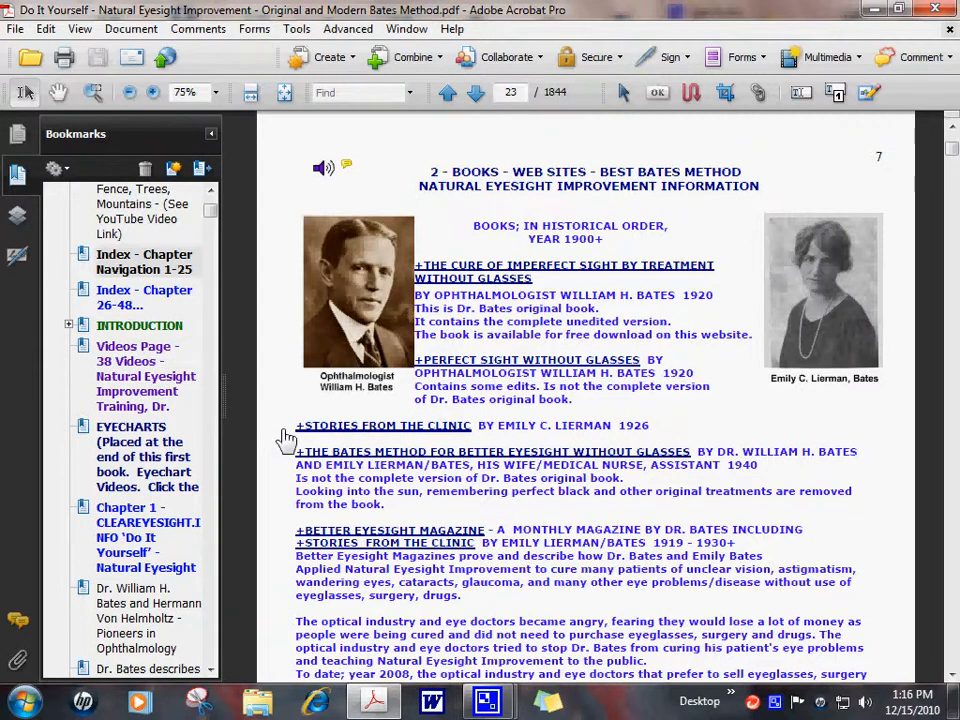
pyautogui.moveTo(356, 544)
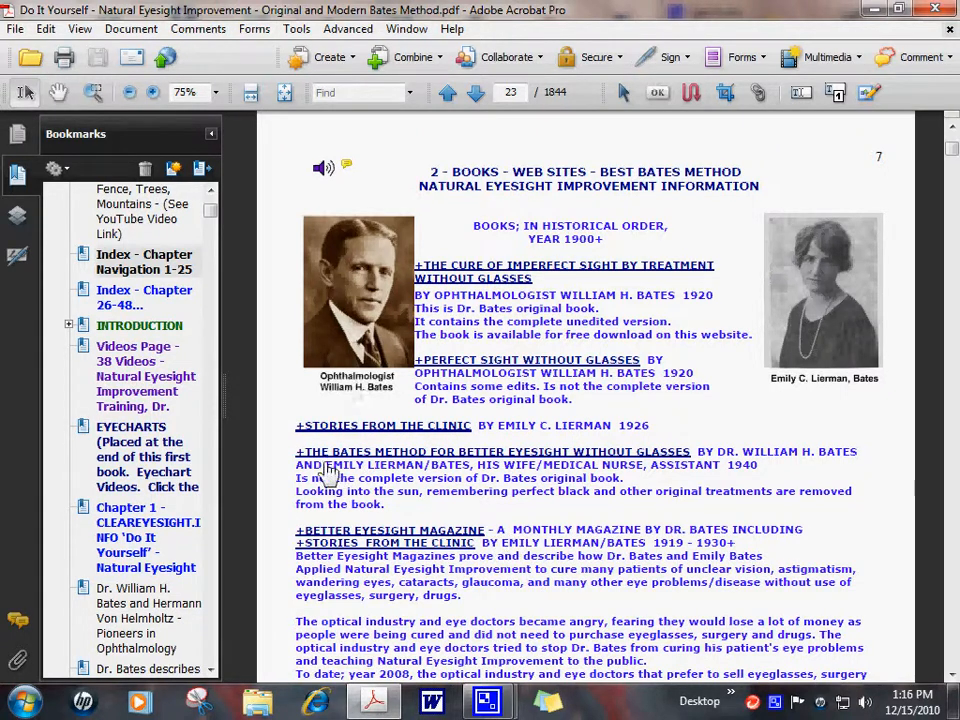
pyautogui.moveTo(300, 436)
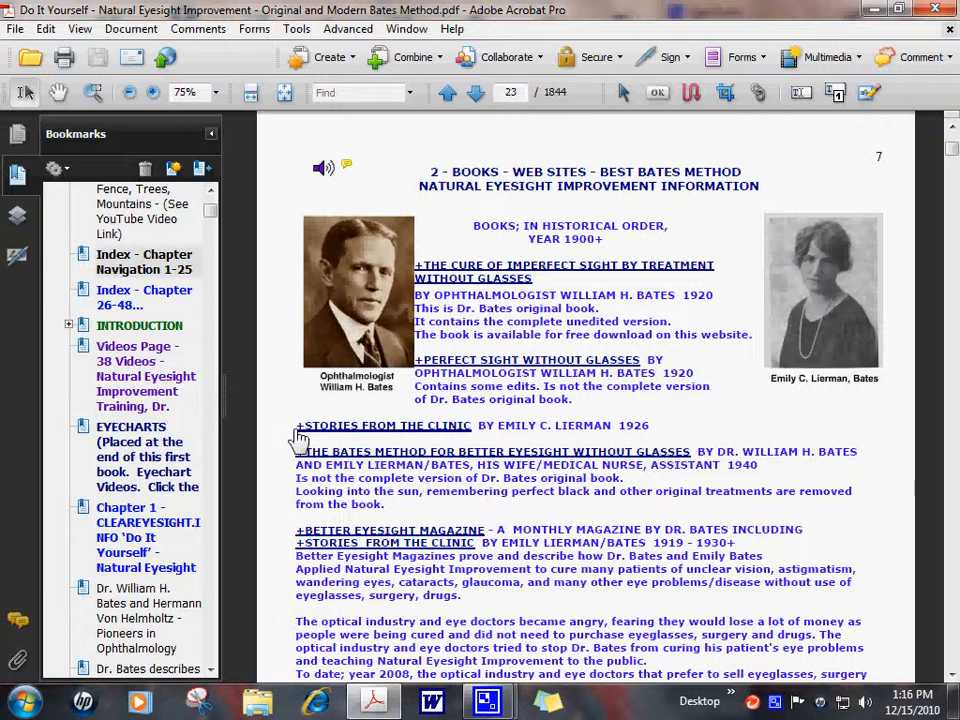
# - Scroll page 7 to the Strengthening the Eyes and Sight Without Glasses book entries
pyautogui.scroll(3)
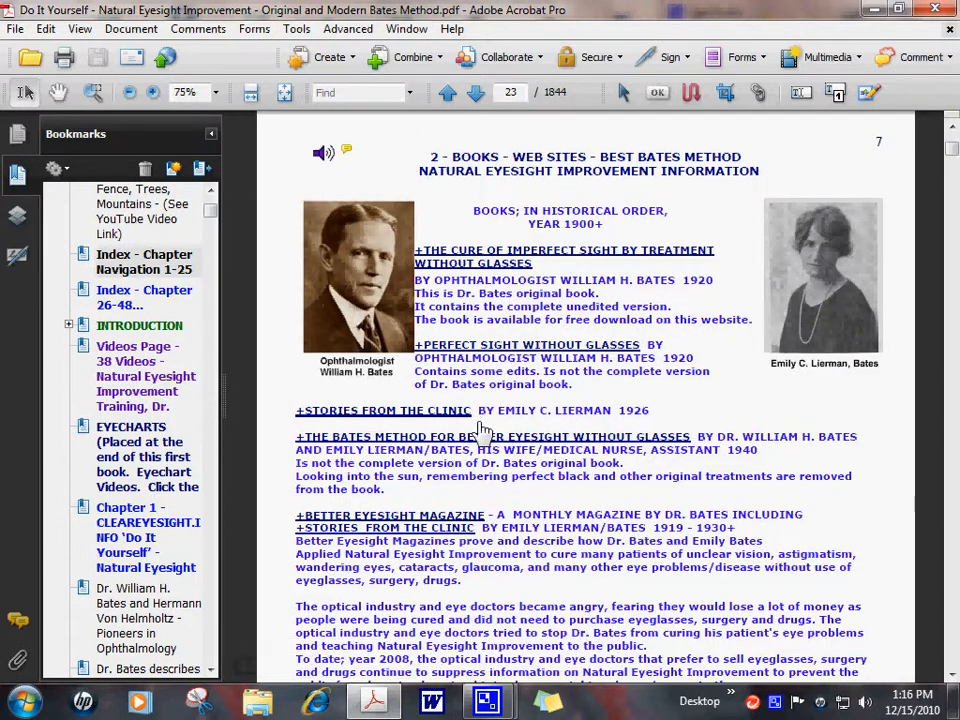
pyautogui.scroll(-3)
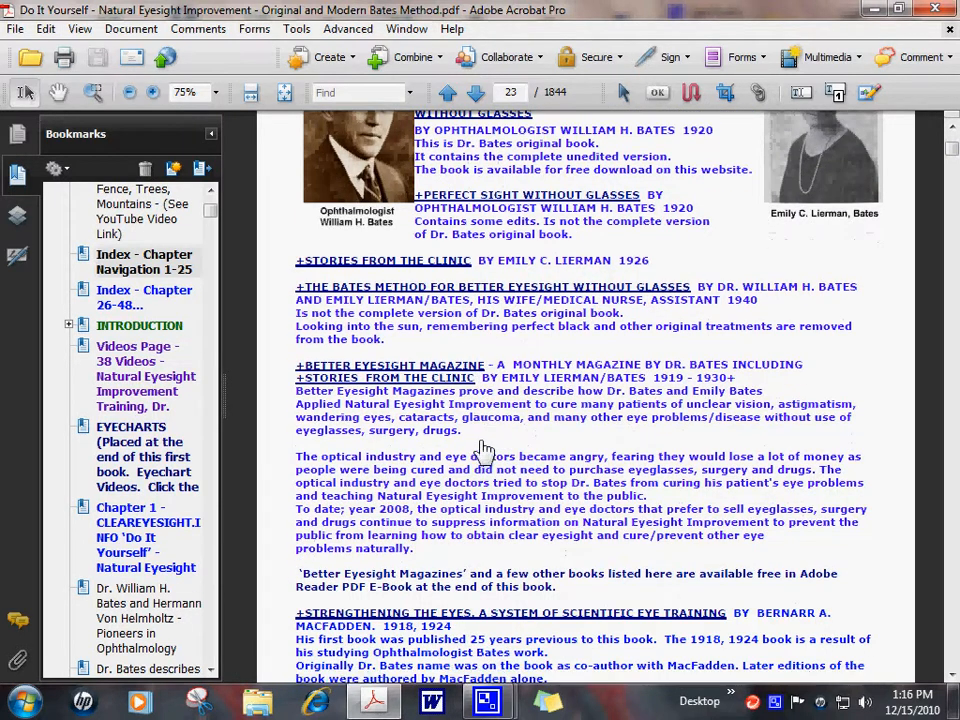
pyautogui.click(476, 92)
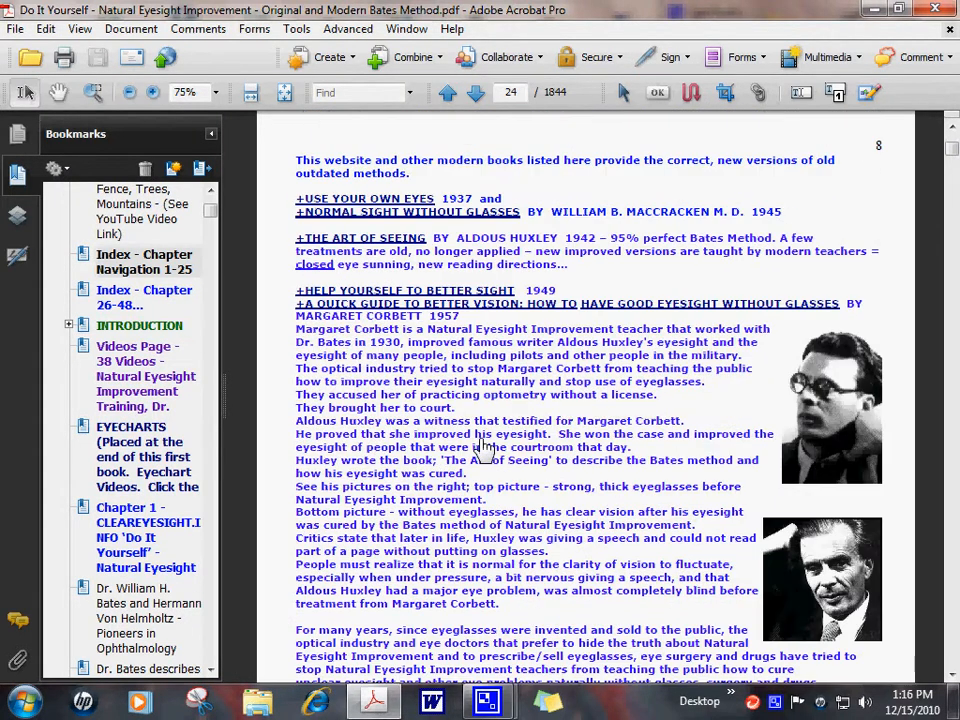
pyautogui.scroll(3)
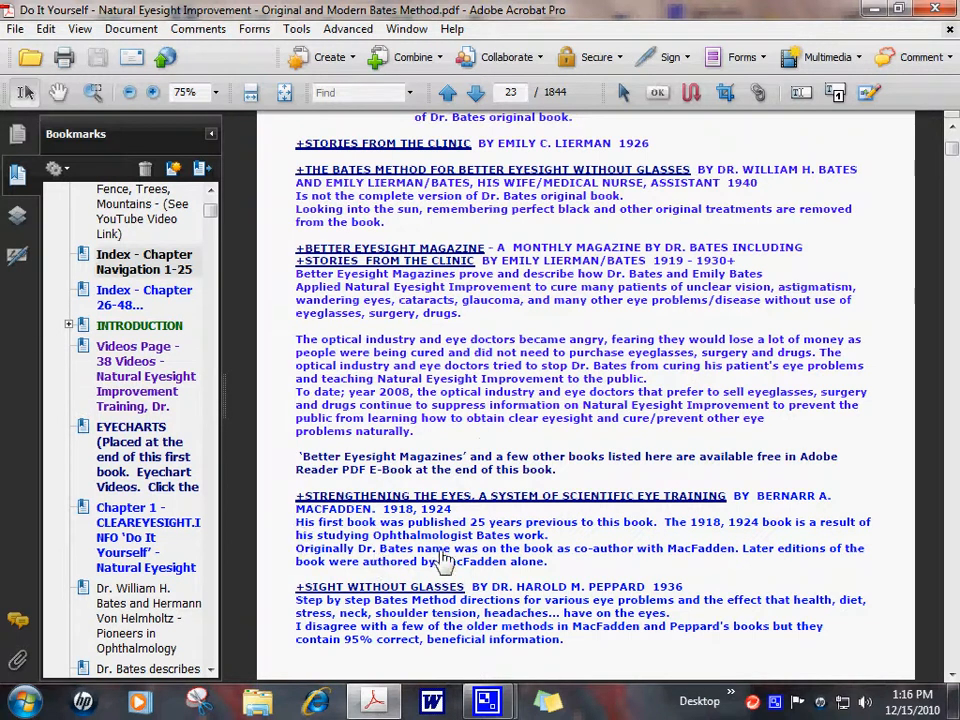
pyautogui.moveTo(740, 518)
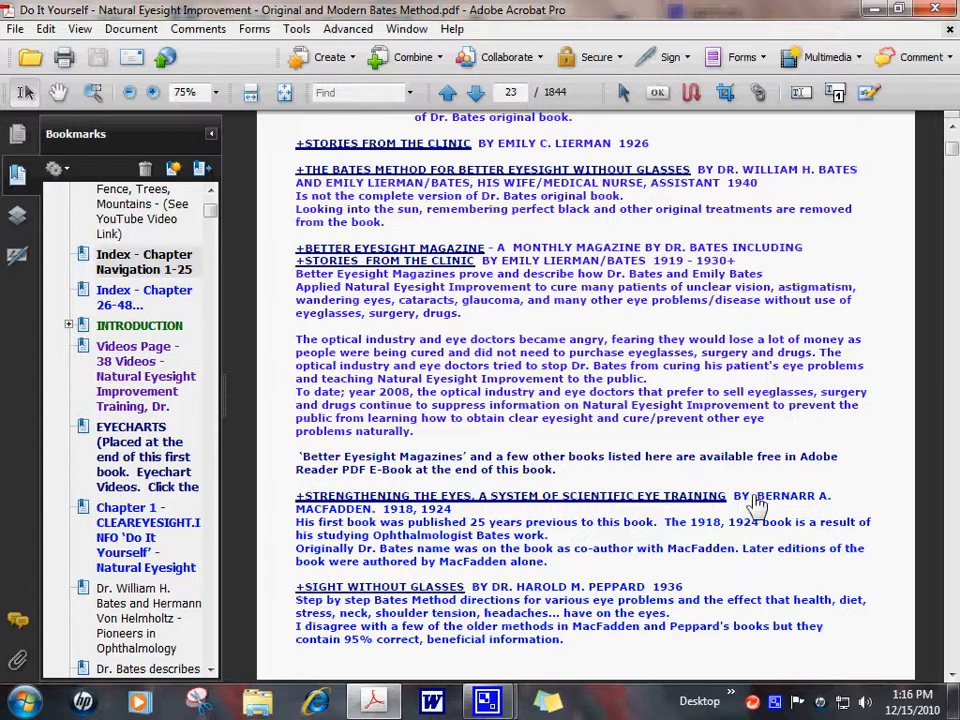
pyautogui.moveTo(540, 510)
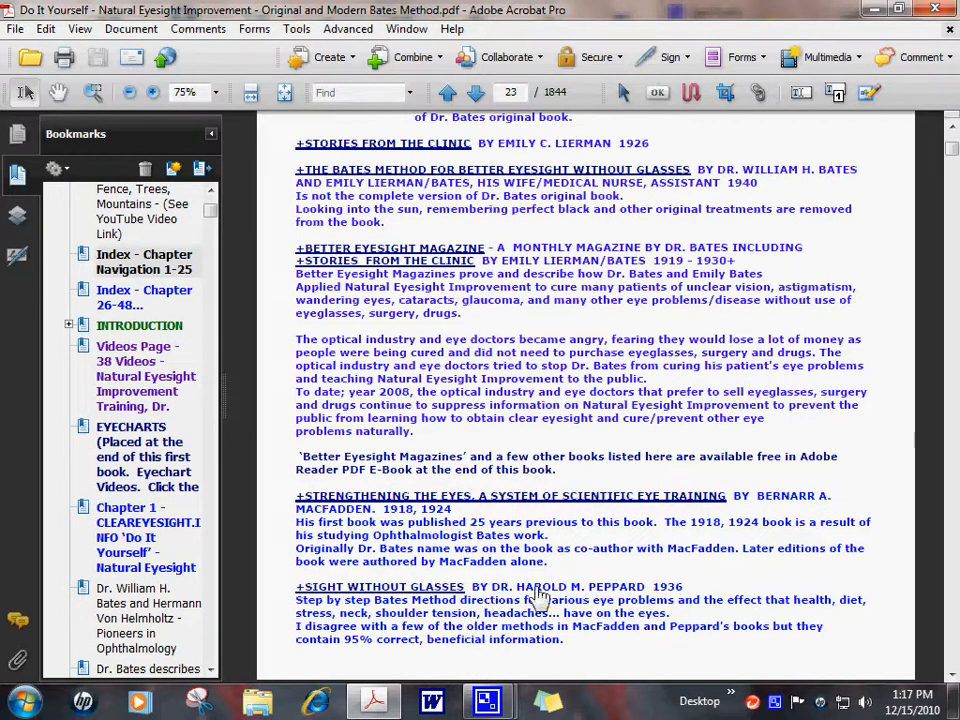
pyautogui.moveTo(696, 598)
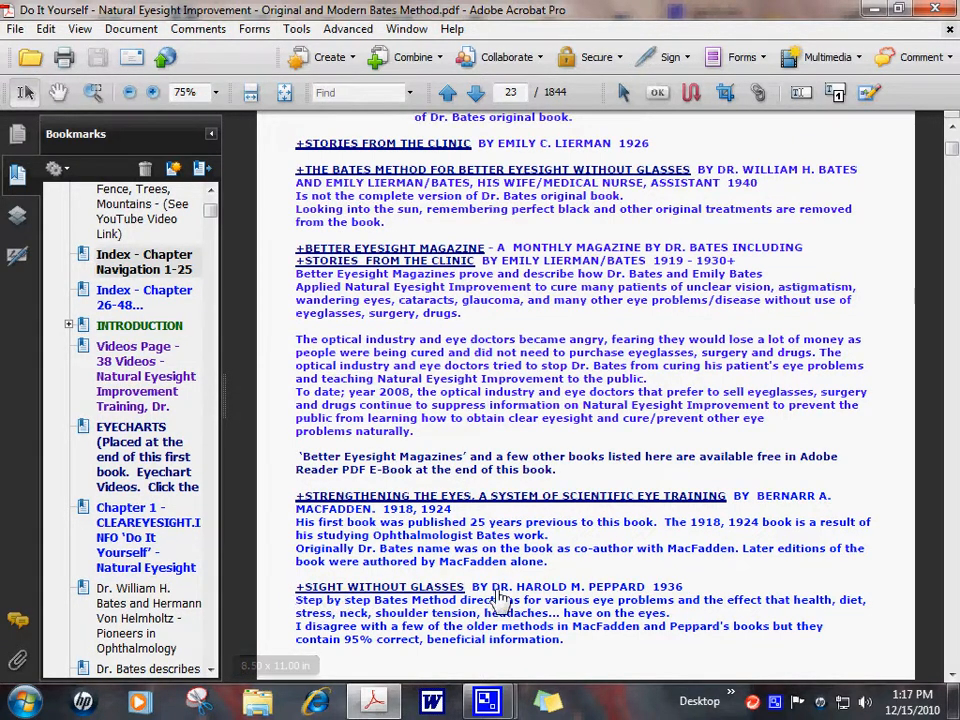
# - Advance to page 8 listing the MacCracken, Huxley and Corbett books
pyautogui.click(476, 92)
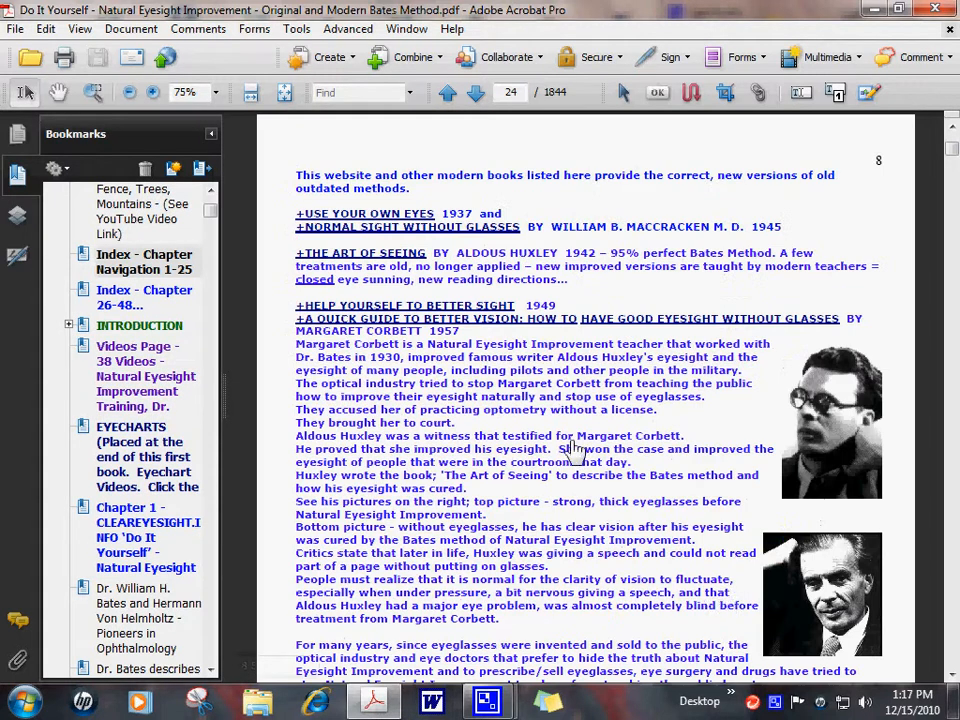
pyautogui.moveTo(510, 248)
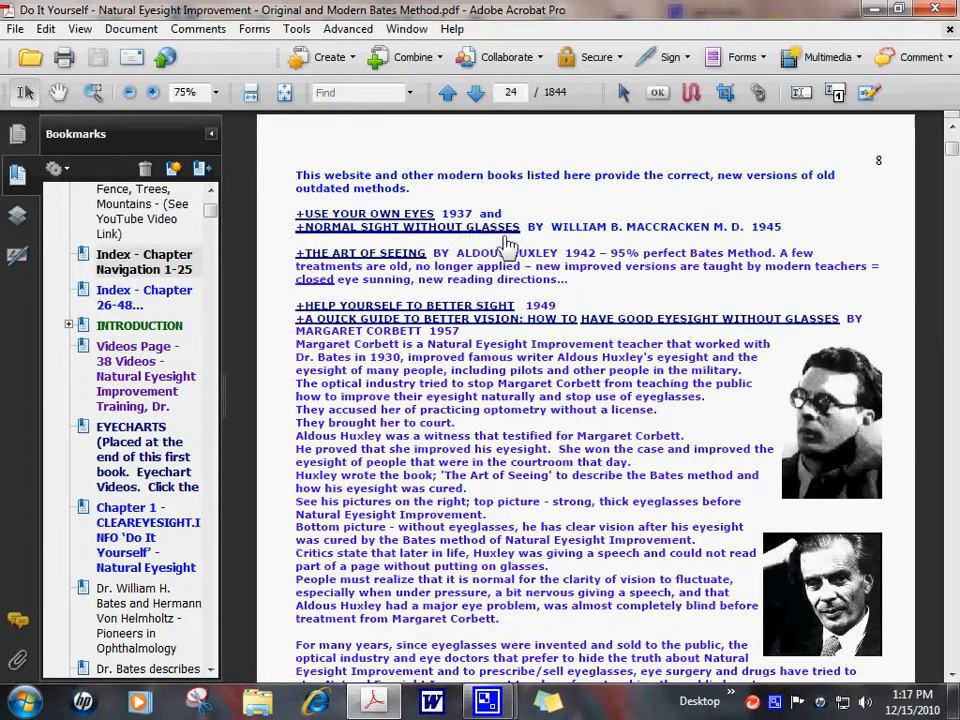
pyautogui.moveTo(744, 238)
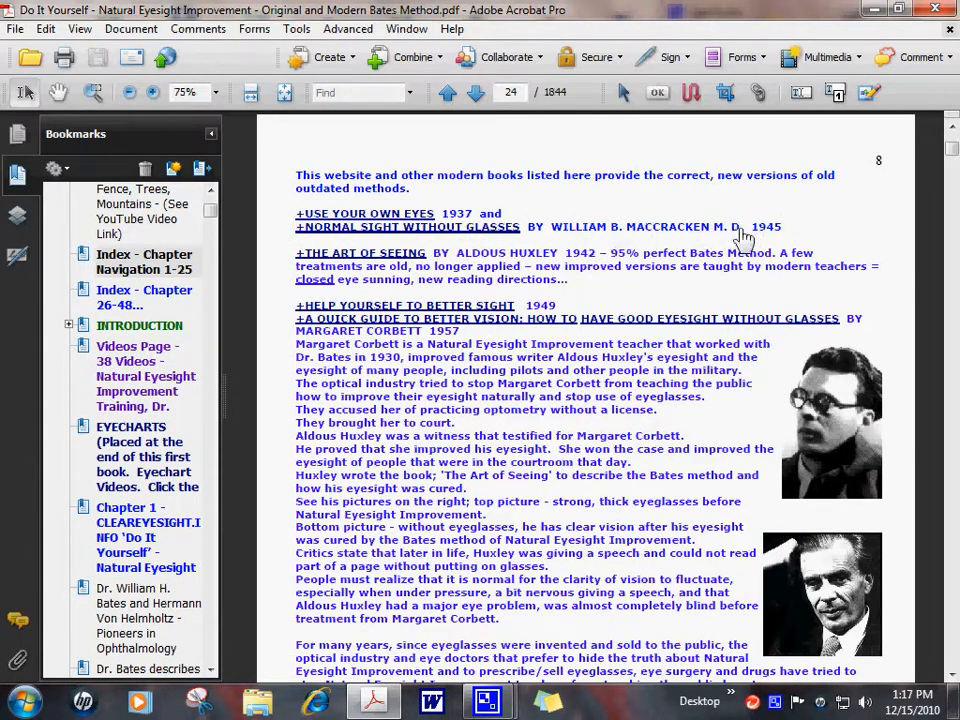
pyautogui.moveTo(300, 224)
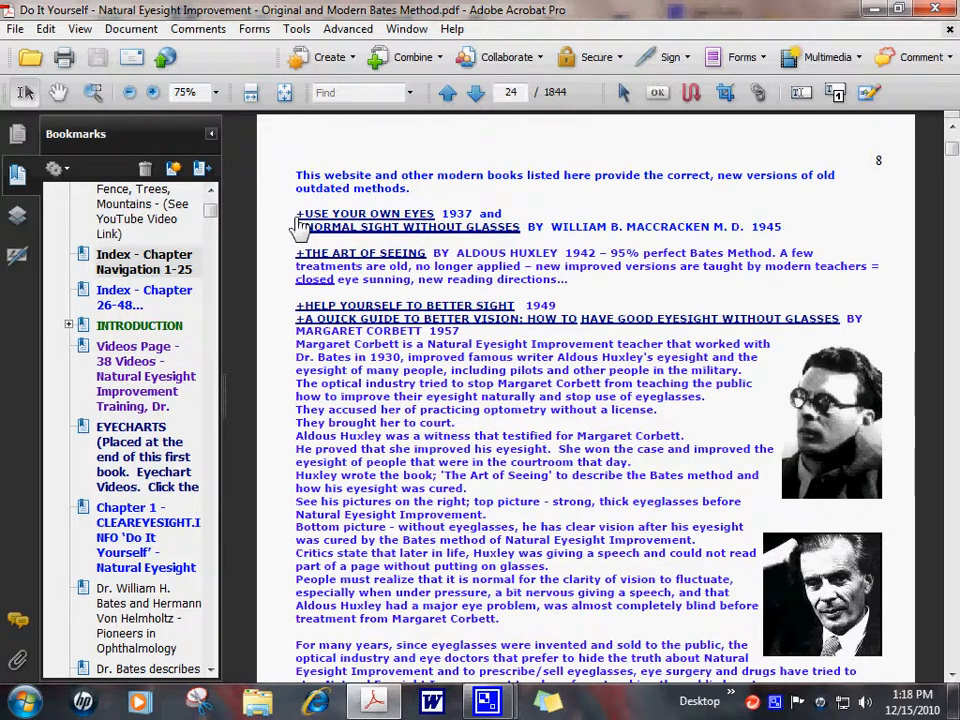
pyautogui.moveTo(376, 250)
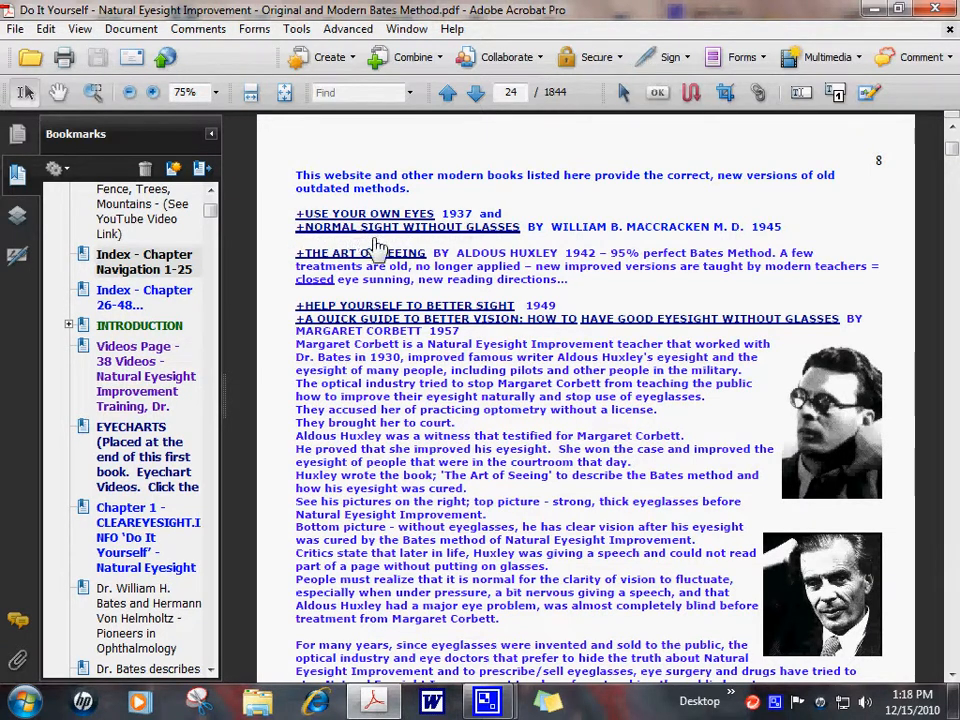
pyautogui.moveTo(548, 302)
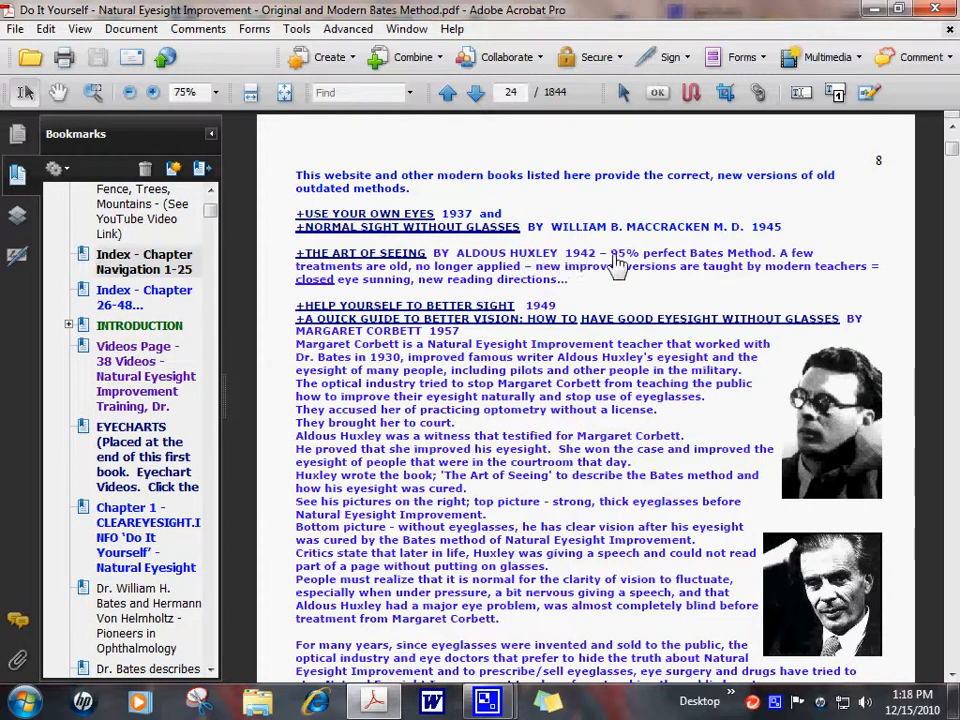
pyautogui.moveTo(430, 264)
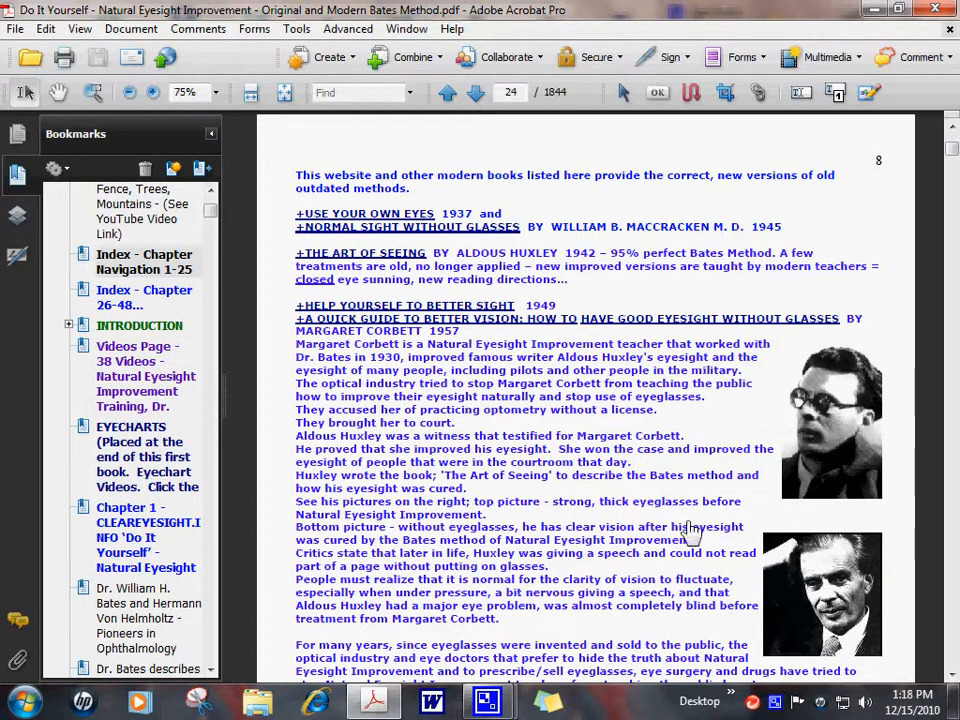
pyautogui.scroll(-3)
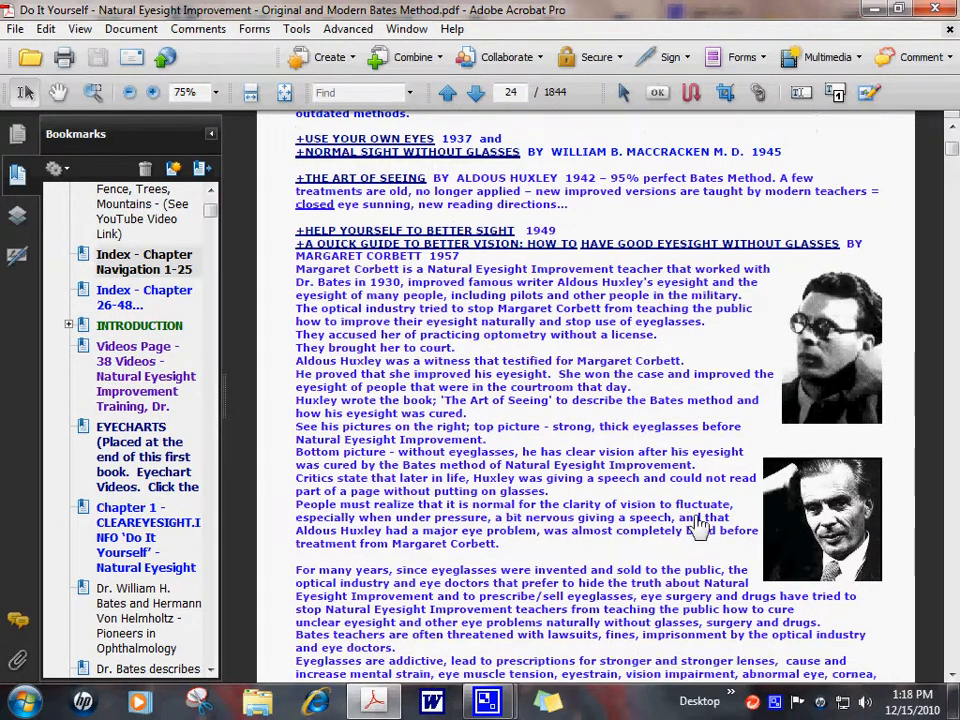
pyautogui.scroll(3)
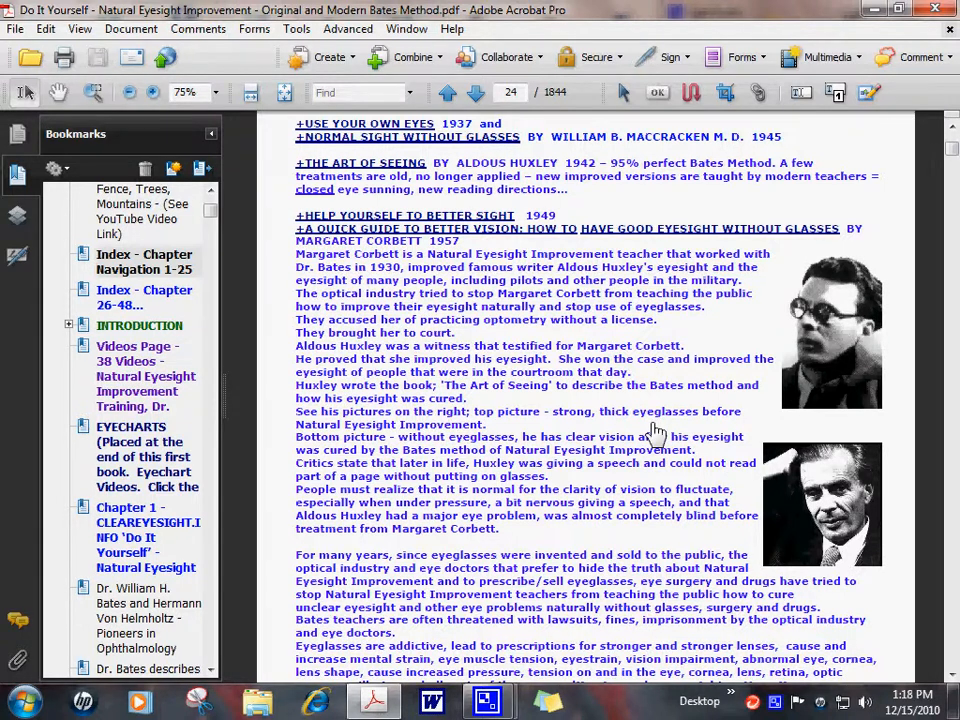
pyautogui.moveTo(278, 240)
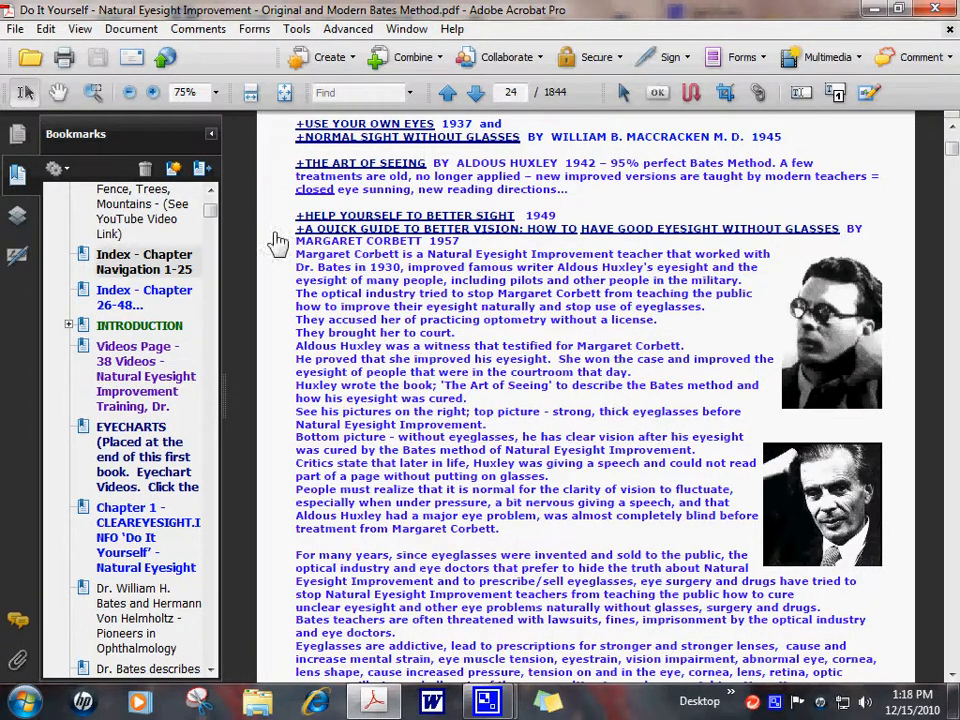
pyautogui.moveTo(388, 248)
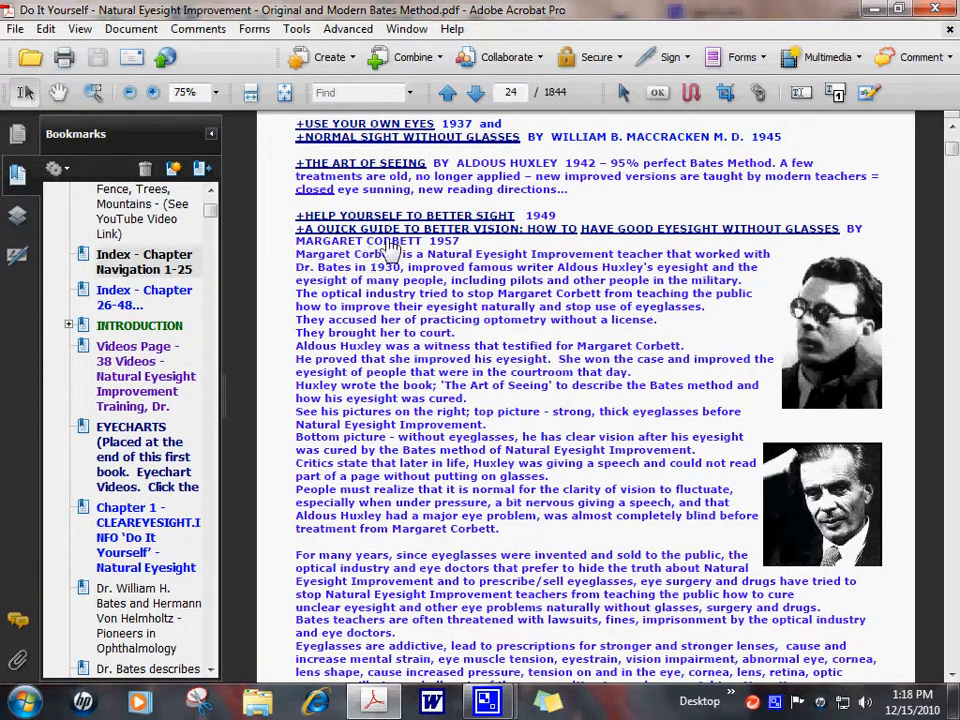
pyautogui.moveTo(836, 400)
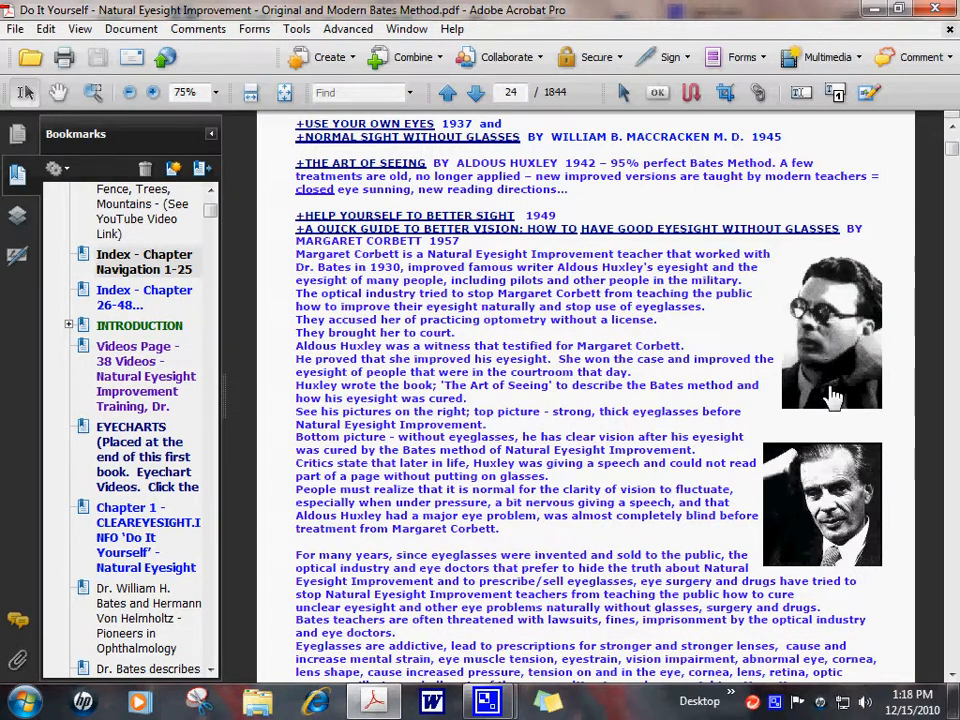
pyautogui.moveTo(830, 344)
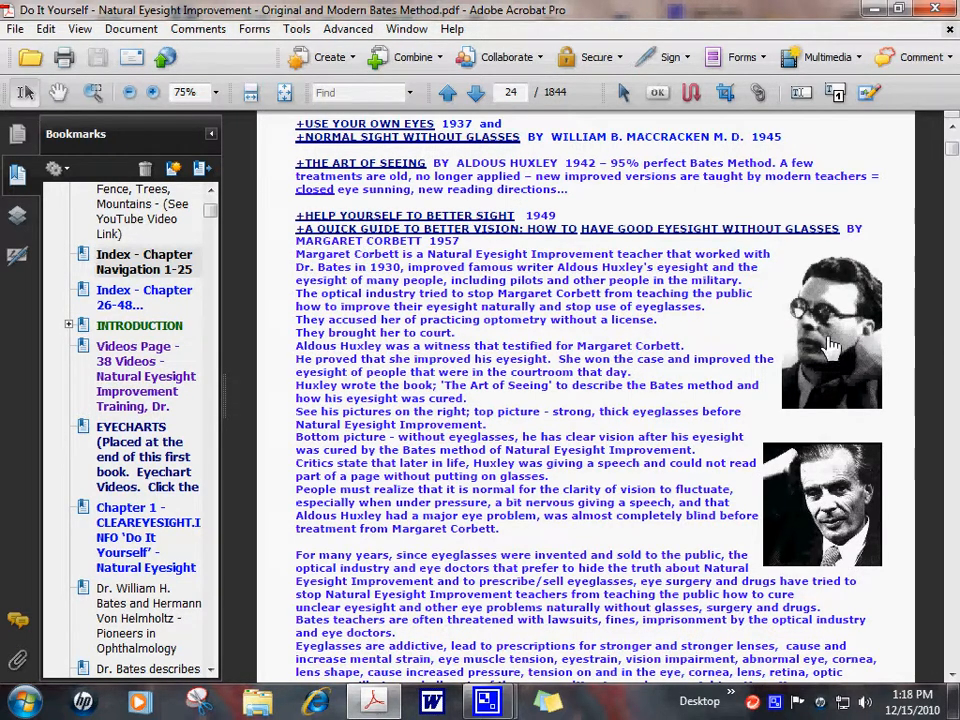
pyautogui.moveTo(796, 340)
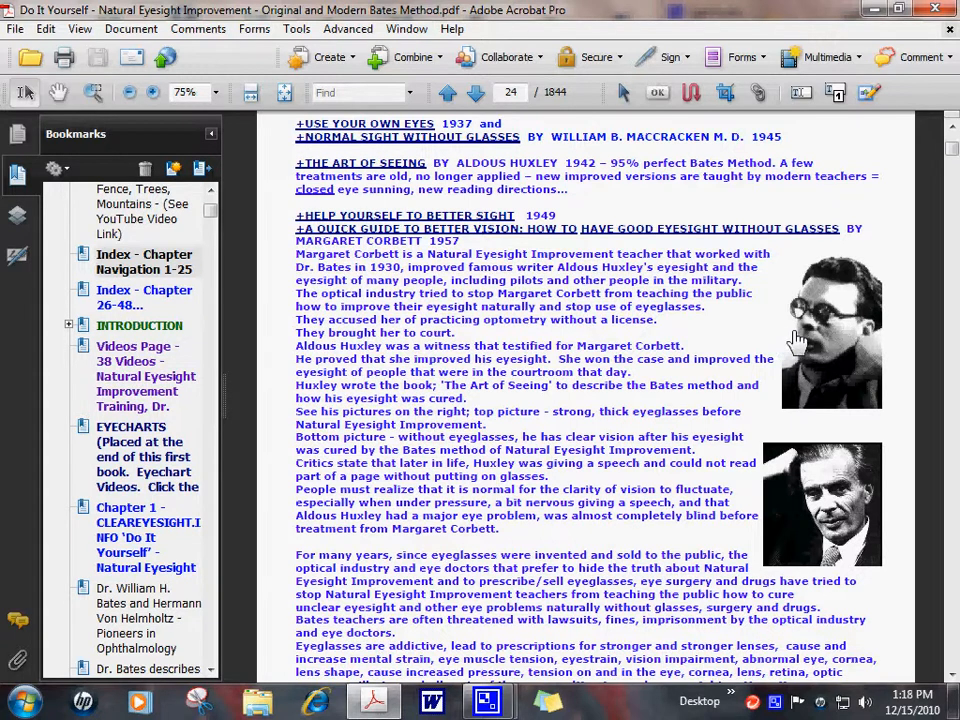
pyautogui.moveTo(676, 290)
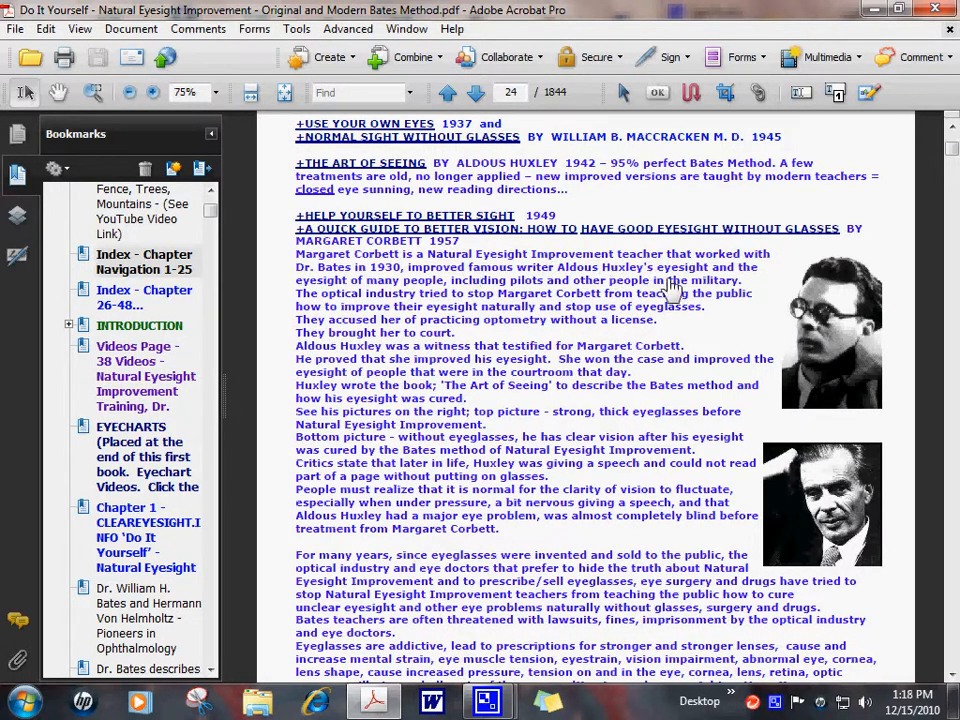
pyautogui.moveTo(650, 444)
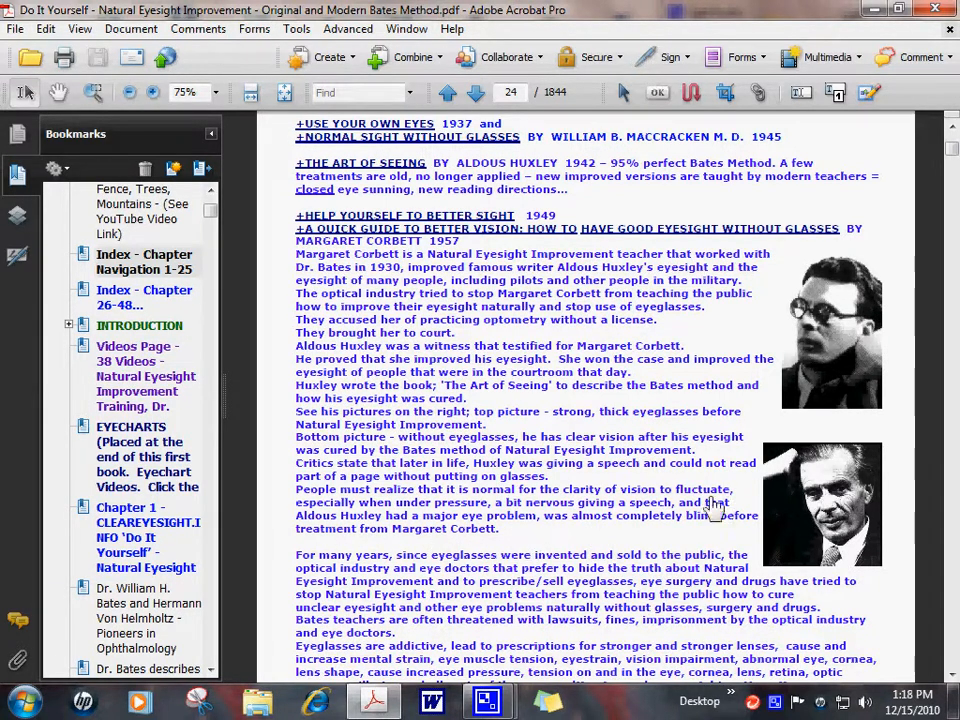
pyautogui.moveTo(584, 398)
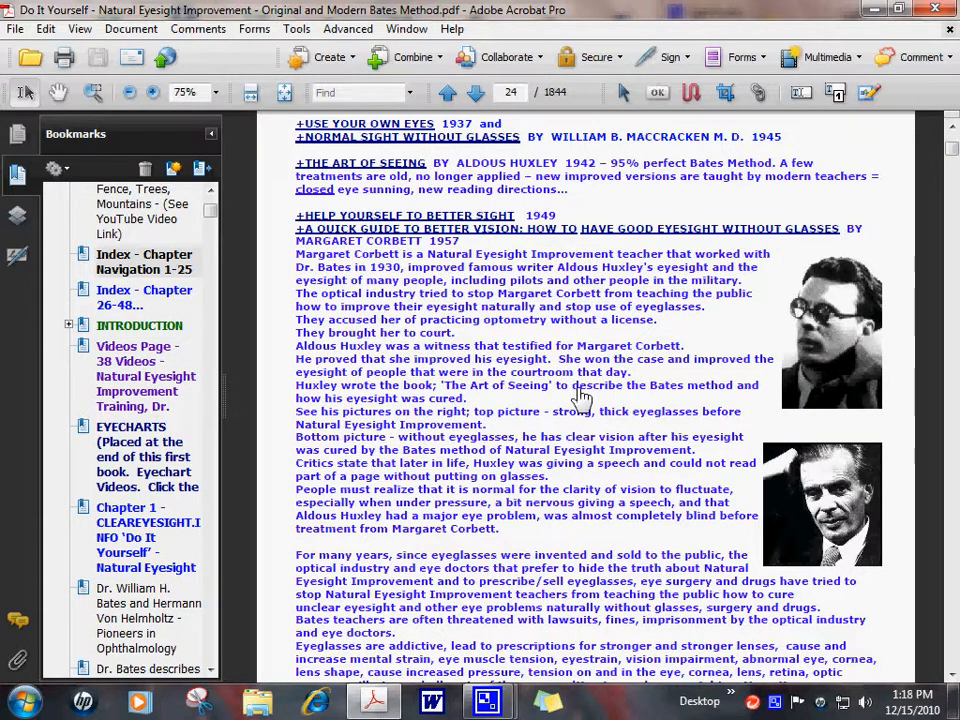
pyautogui.moveTo(528, 248)
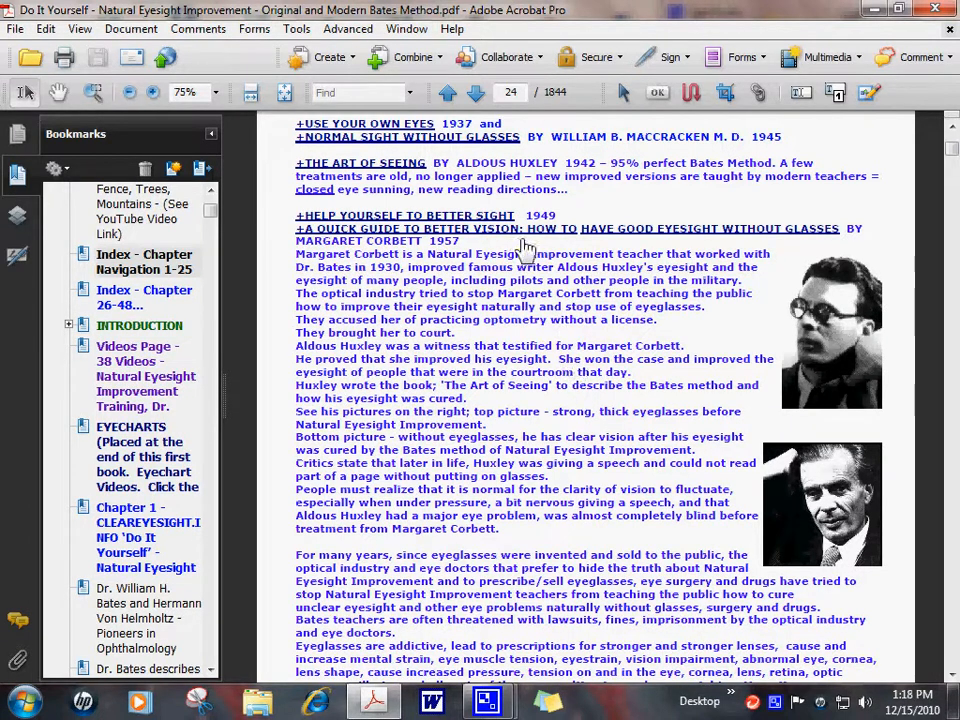
pyautogui.moveTo(300, 180)
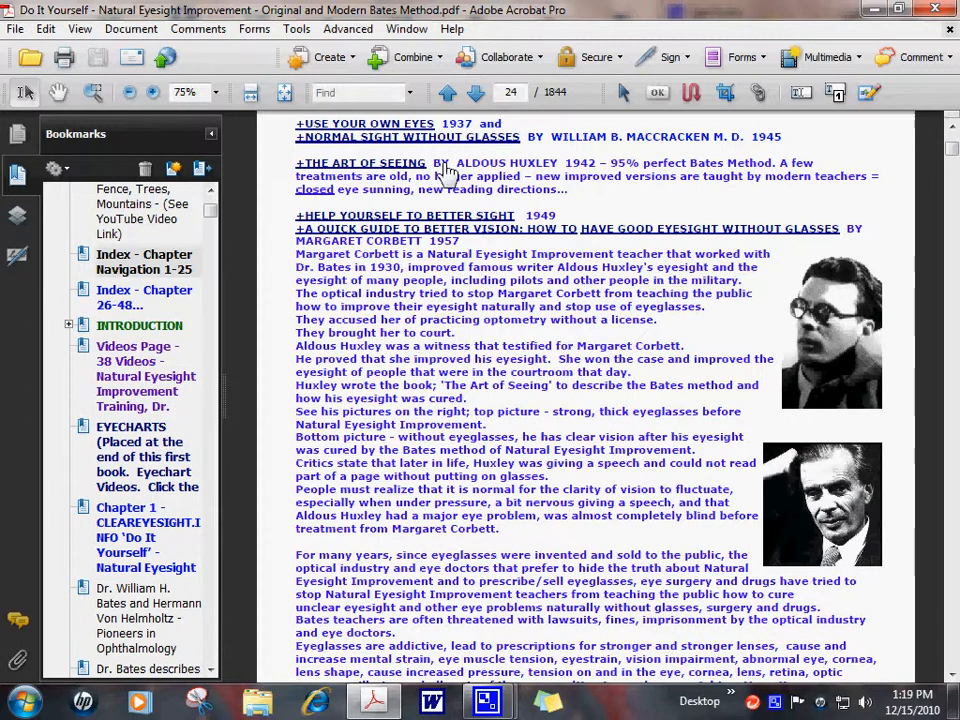
pyautogui.moveTo(304, 176)
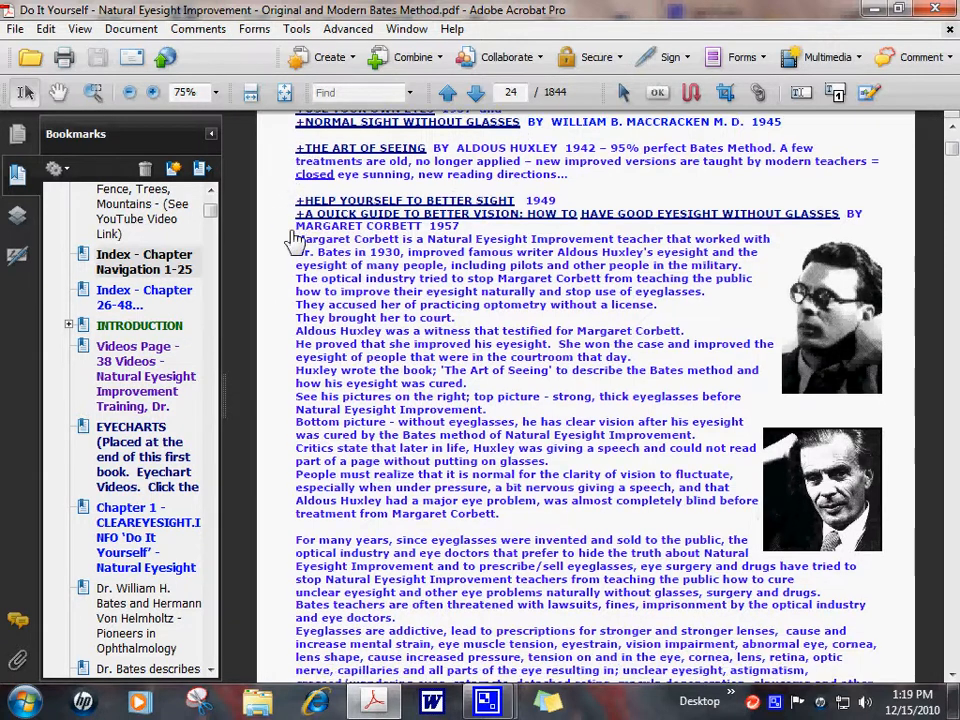
# - Scroll page 24 down to the Natural Eyesight Improvement summary and Clara Hackett's Relax and See entry
pyautogui.scroll(3)
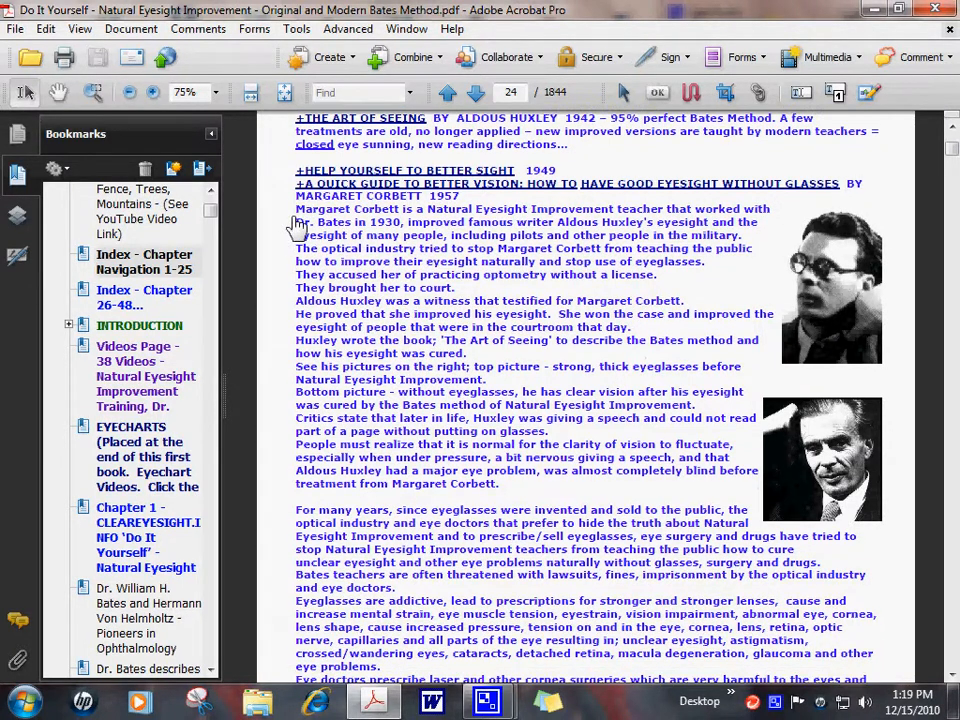
pyautogui.moveTo(298, 170)
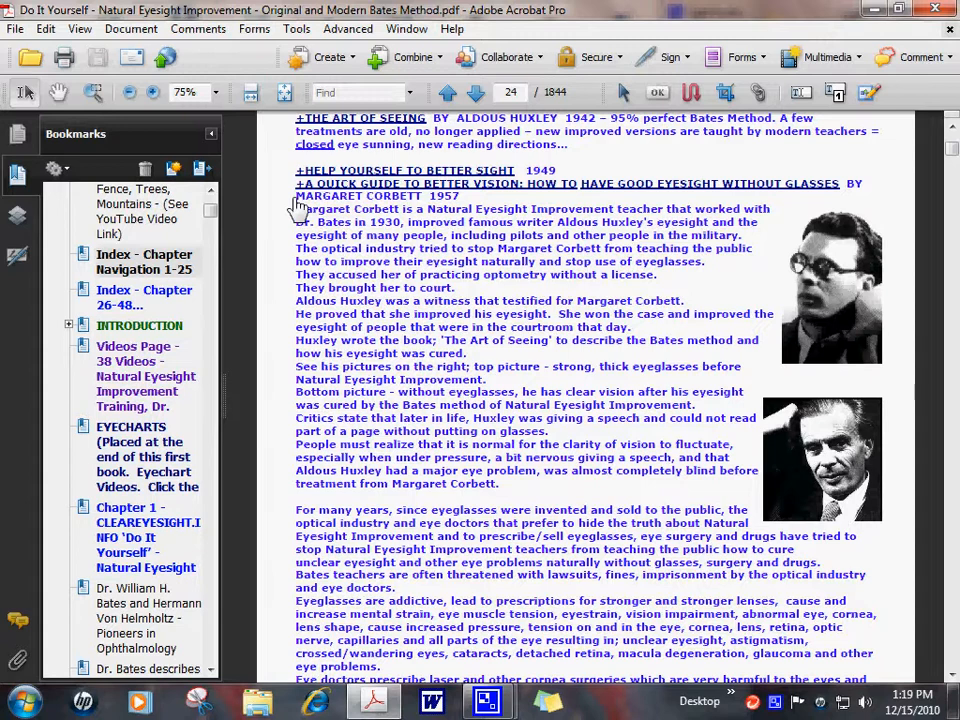
pyautogui.moveTo(856, 512)
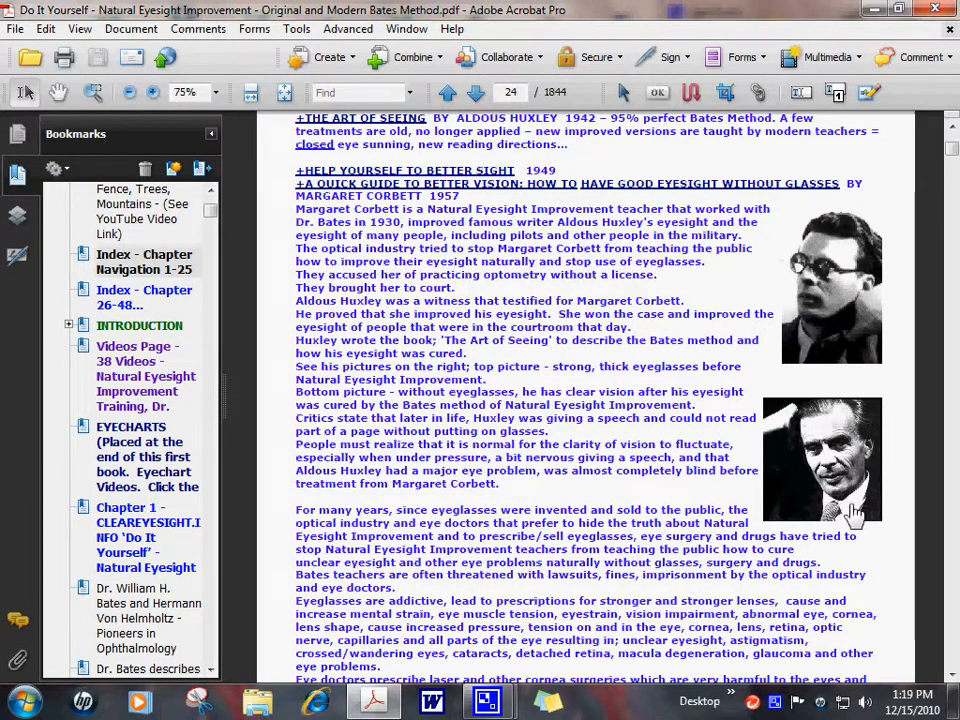
pyautogui.moveTo(838, 464)
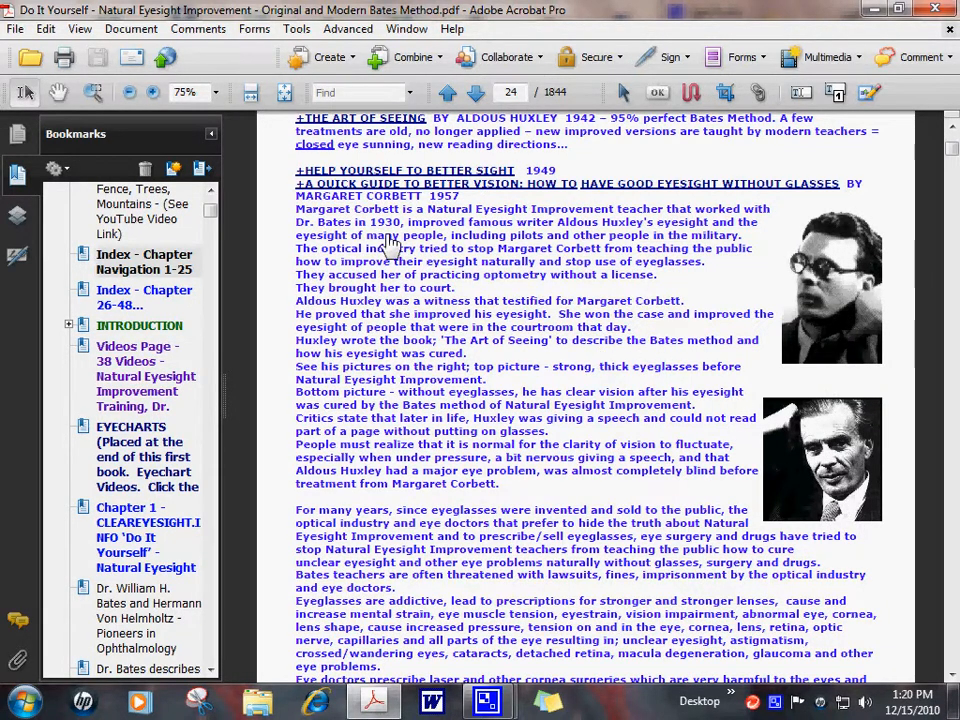
pyautogui.moveTo(300, 220)
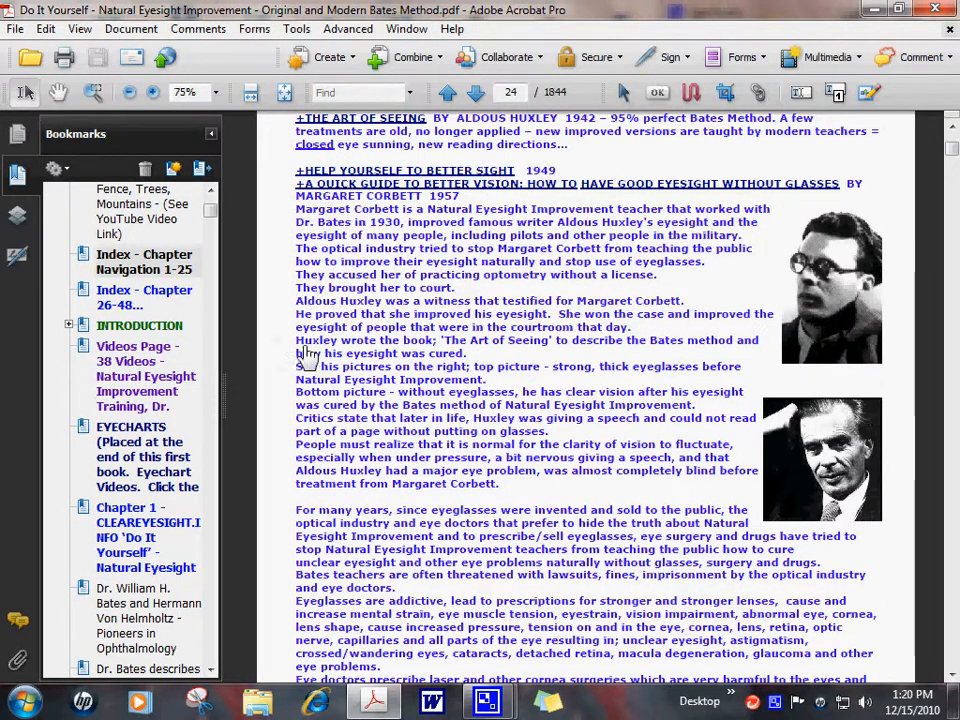
pyautogui.scroll(-3)
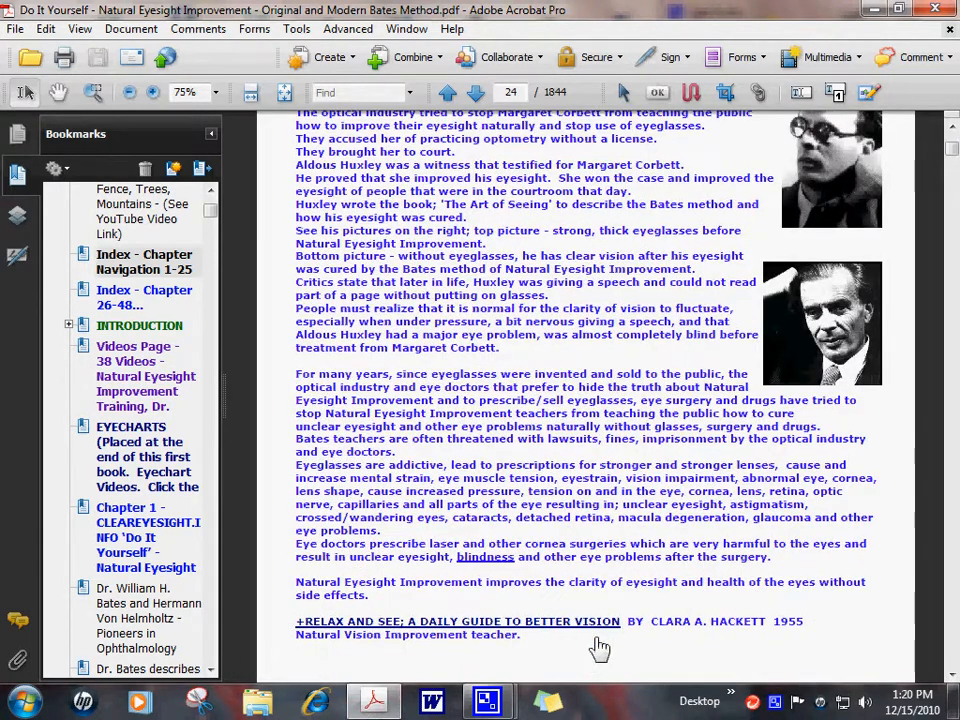
pyautogui.moveTo(638, 644)
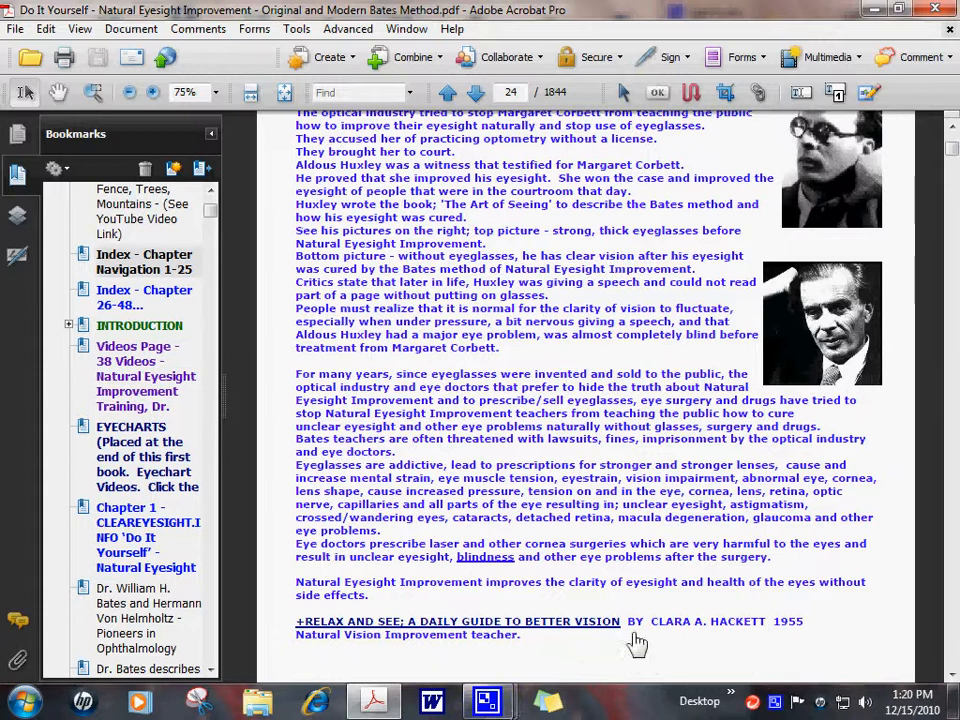
pyautogui.moveTo(816, 664)
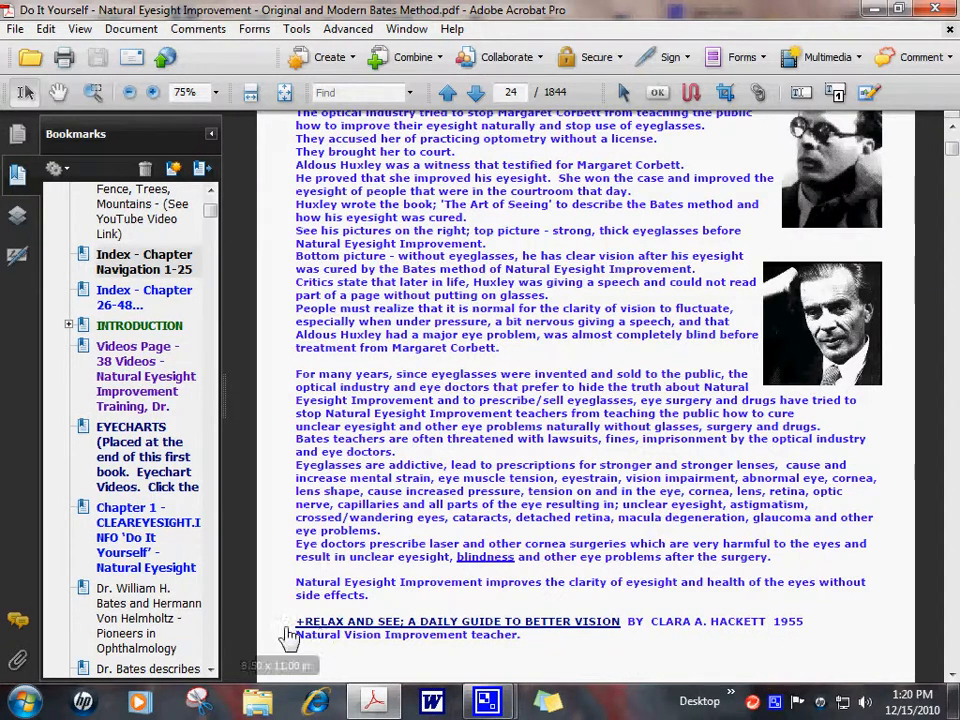
pyautogui.moveTo(300, 640)
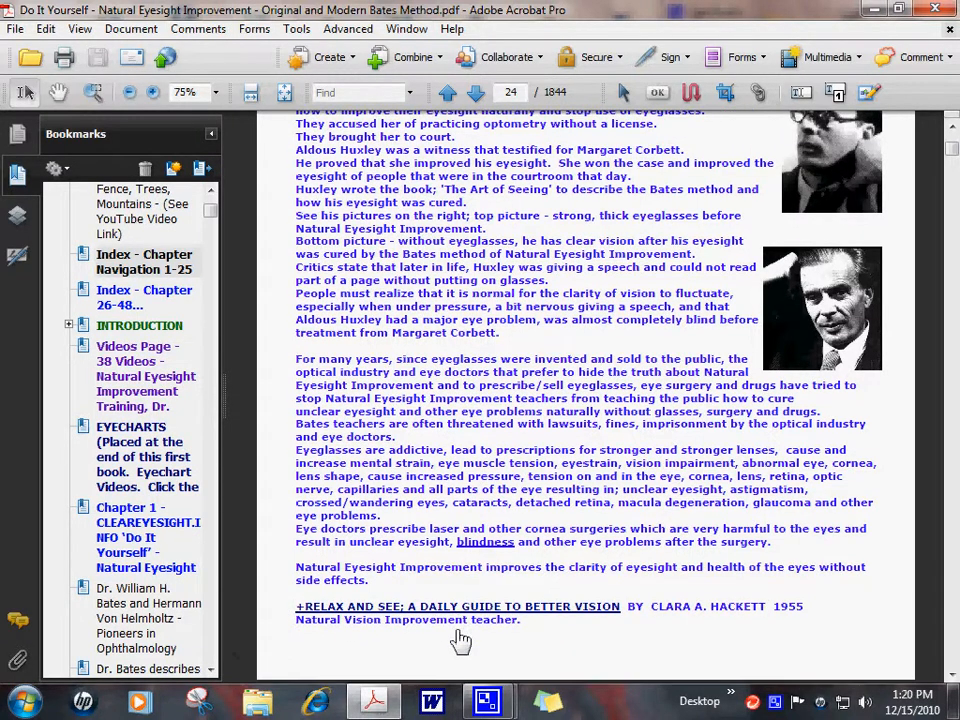
# - Advance to page 25 listing Janet Goodrich's and Thomas Quackenbush's books
pyautogui.click(476, 92)
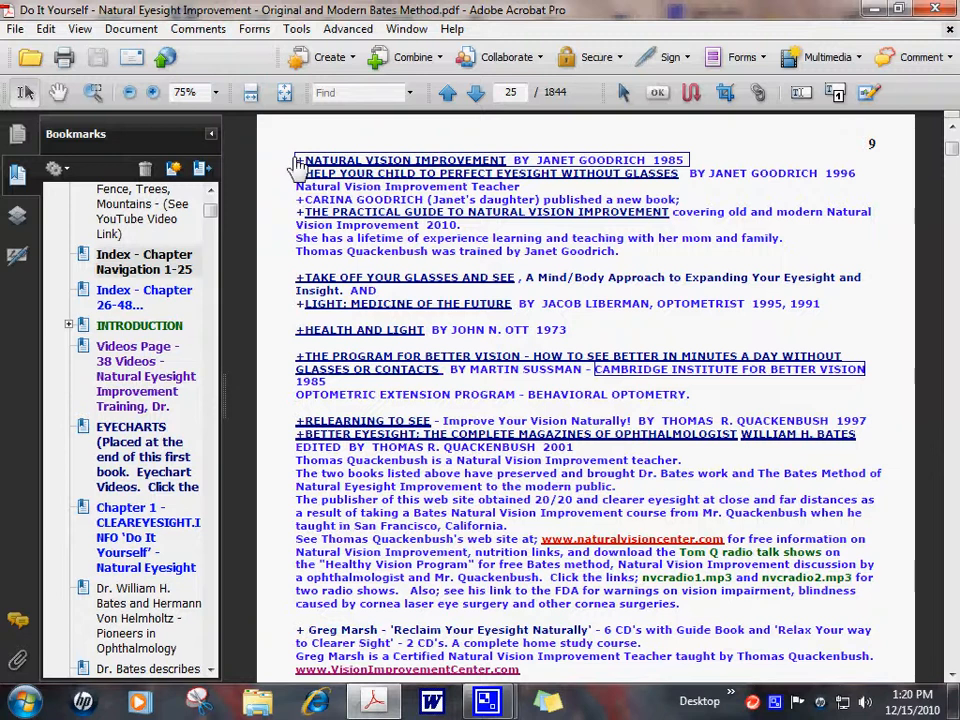
pyautogui.moveTo(338, 260)
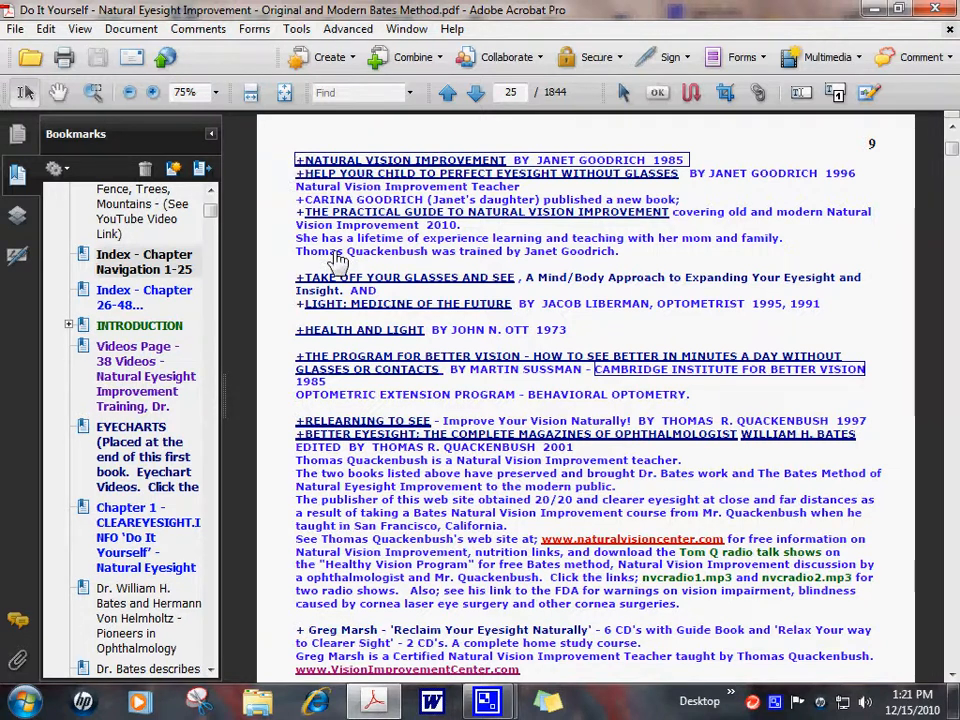
pyautogui.moveTo(330, 258)
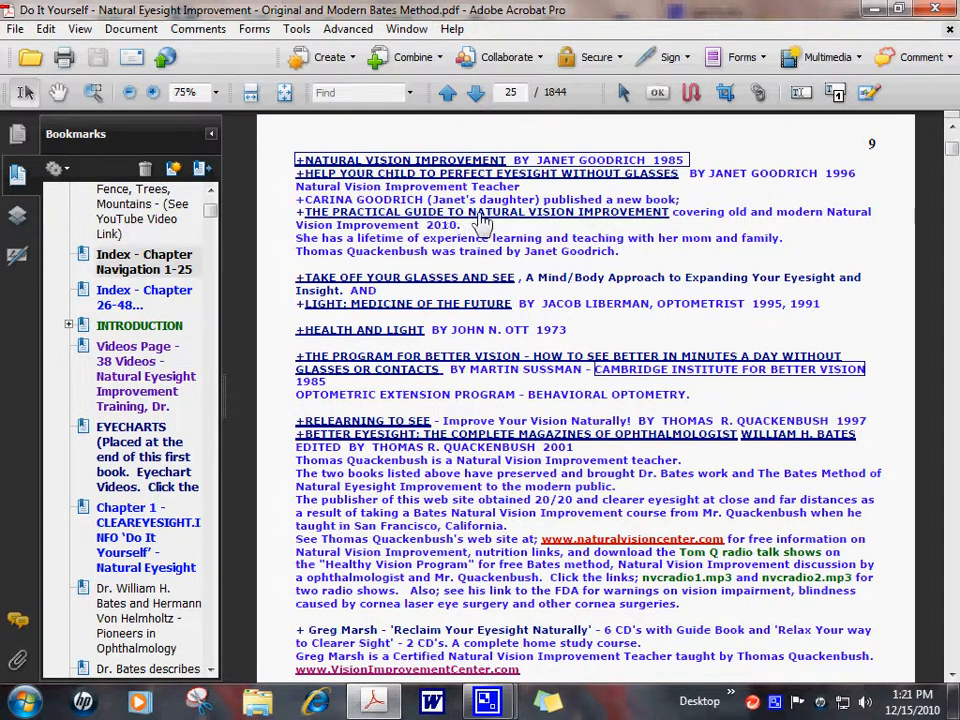
pyautogui.moveTo(308, 280)
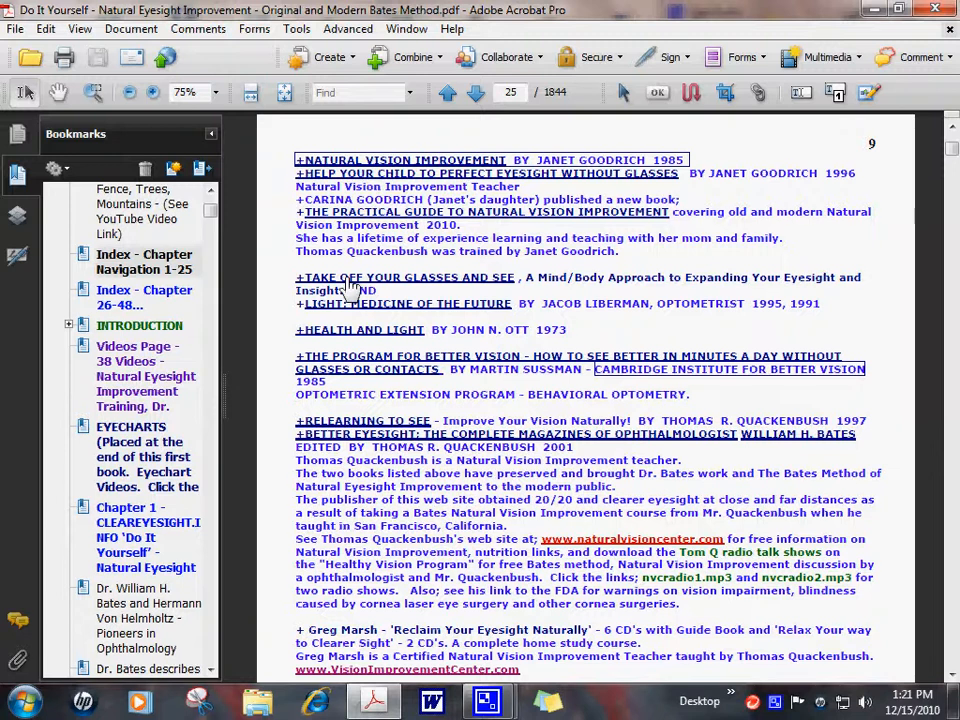
pyautogui.moveTo(332, 270)
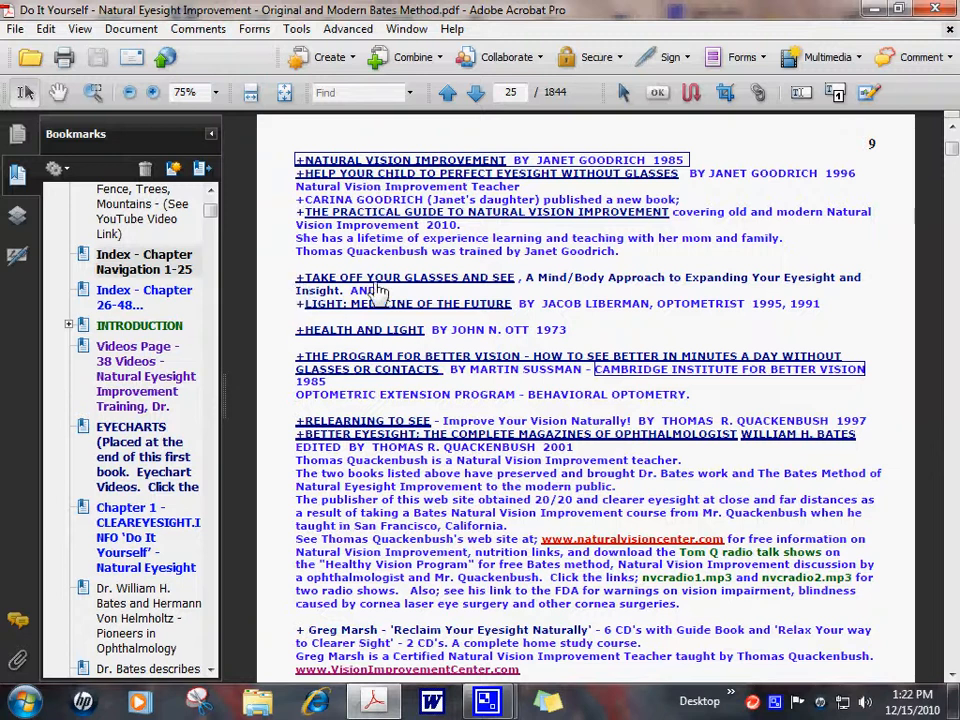
pyautogui.moveTo(692, 330)
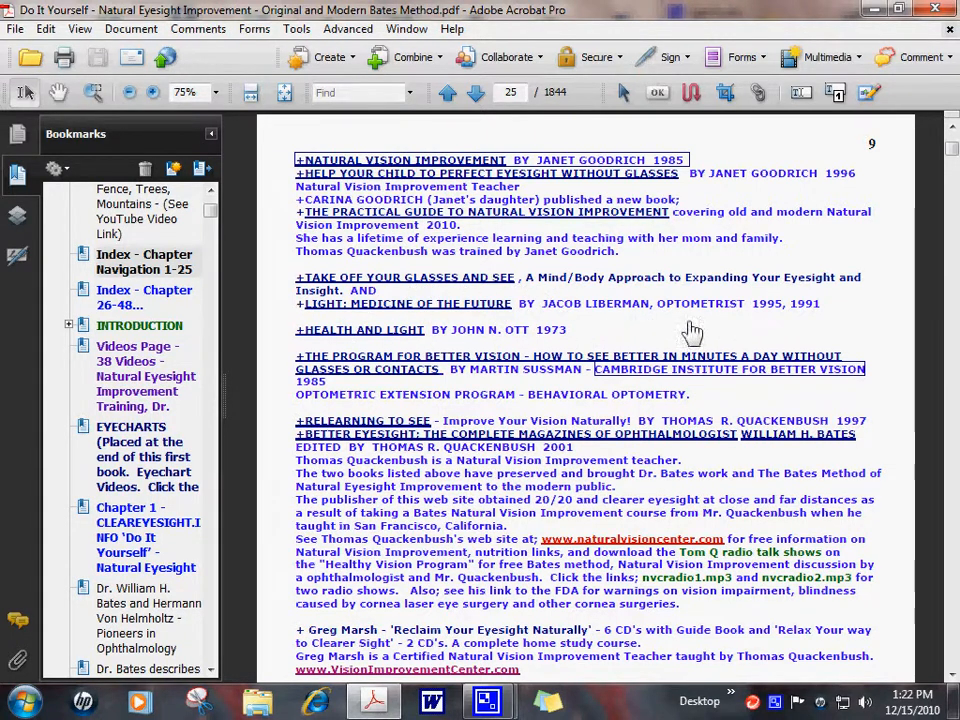
pyautogui.moveTo(704, 316)
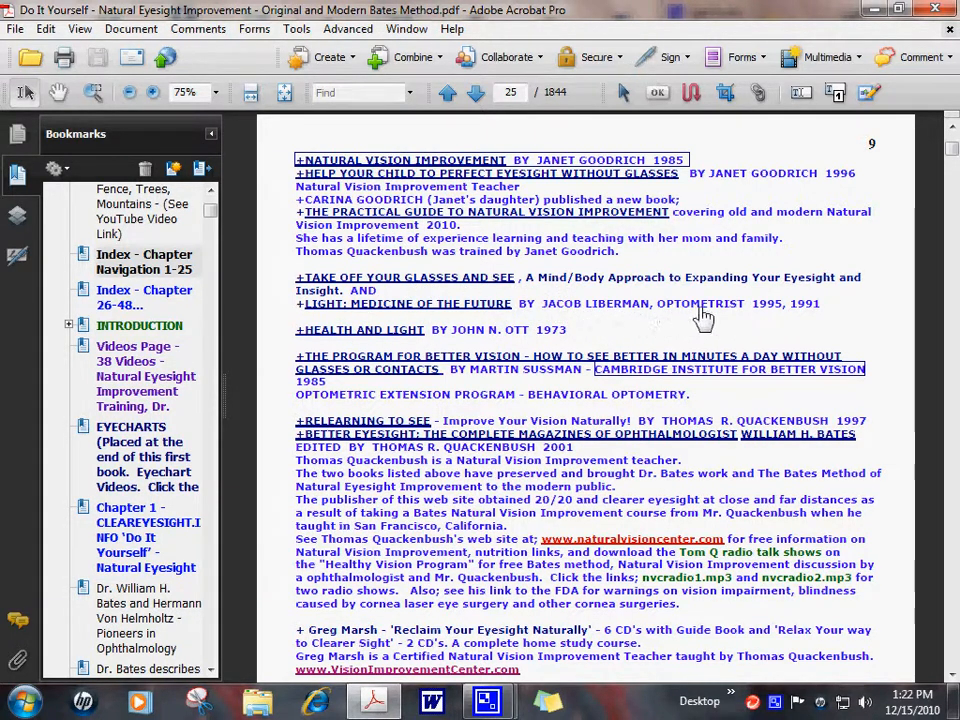
pyautogui.moveTo(298, 284)
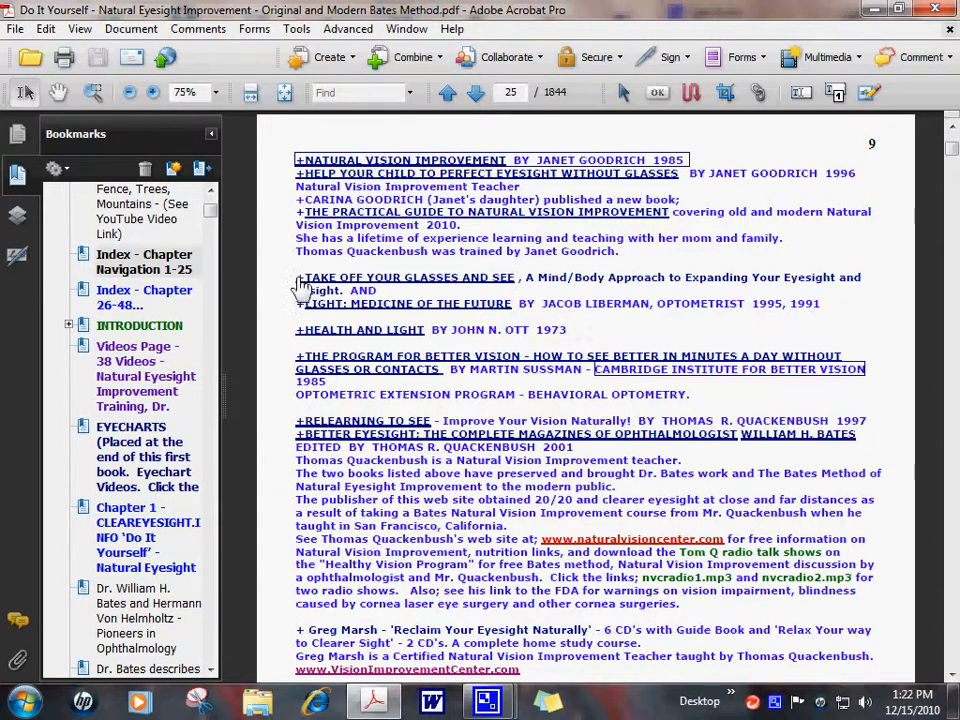
pyautogui.moveTo(400, 288)
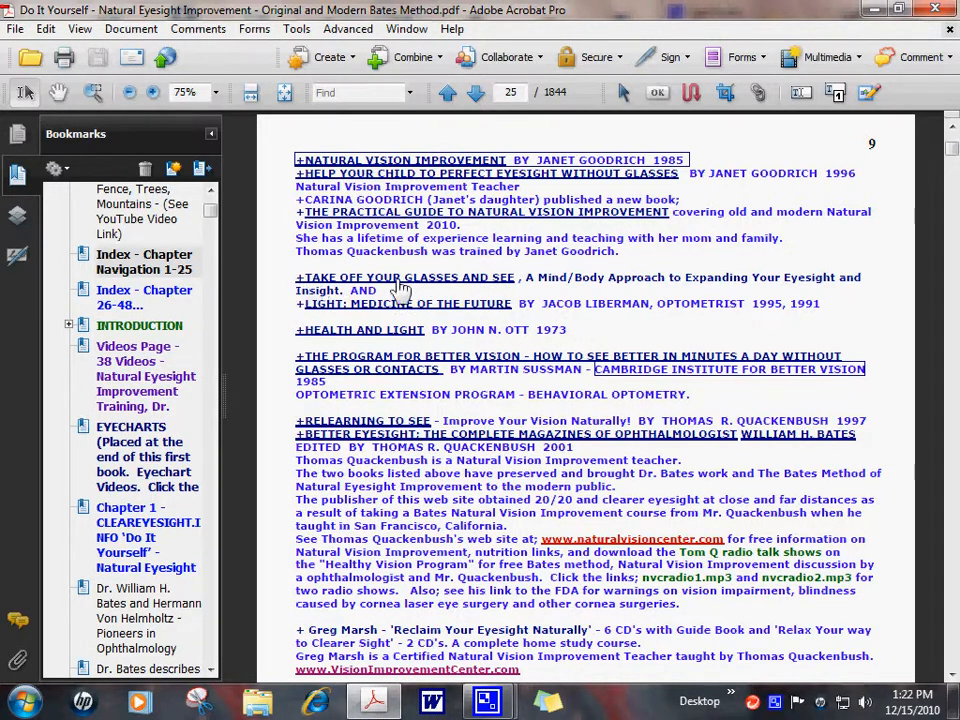
pyautogui.moveTo(310, 320)
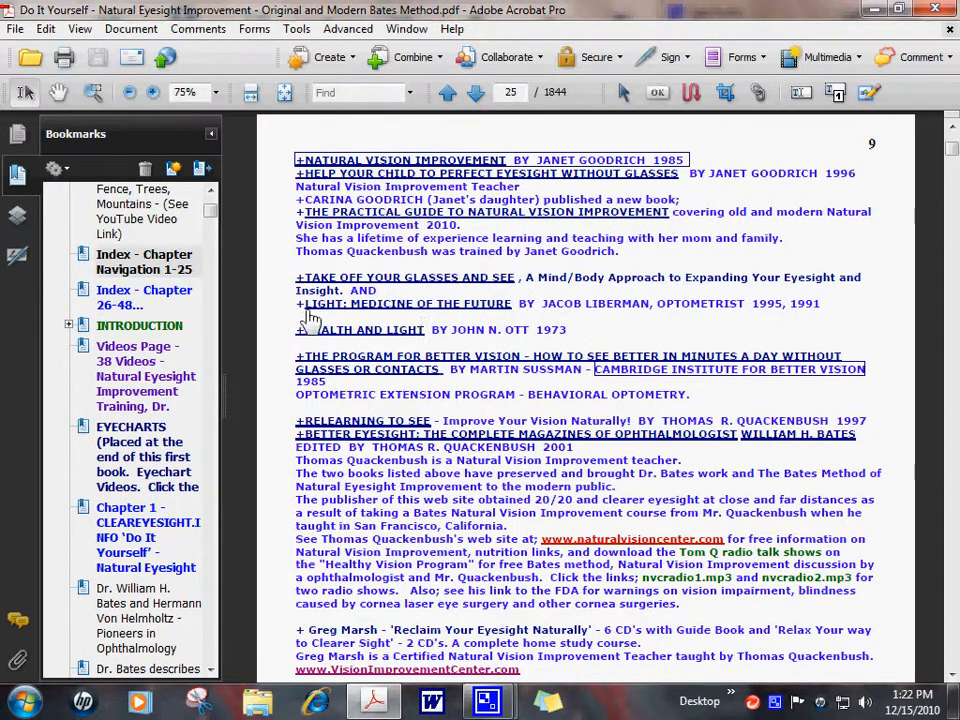
pyautogui.moveTo(518, 312)
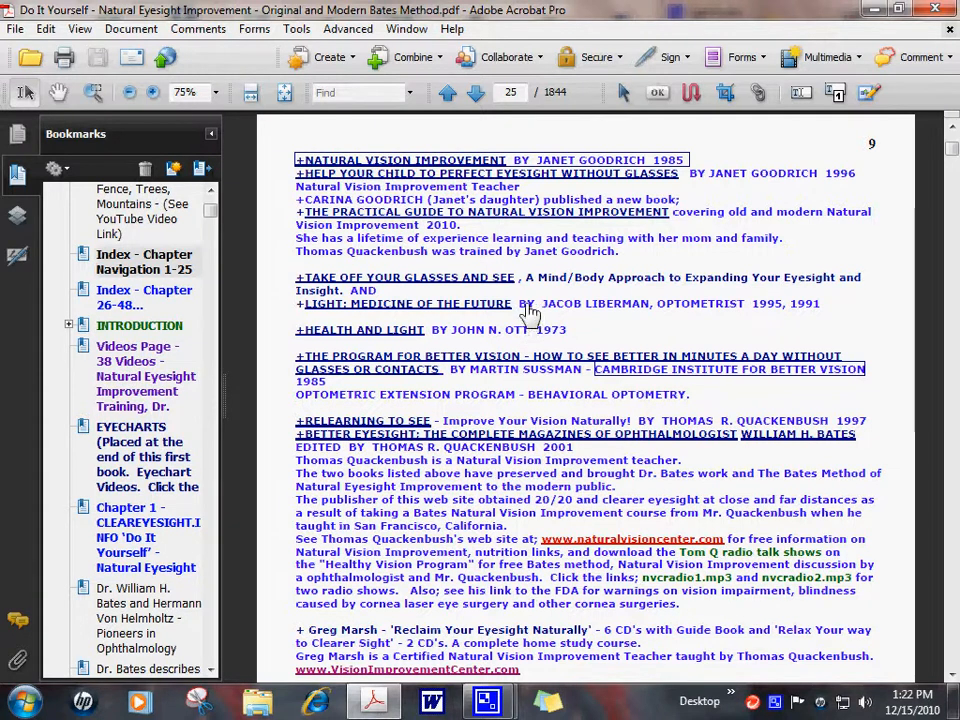
pyautogui.moveTo(528, 318)
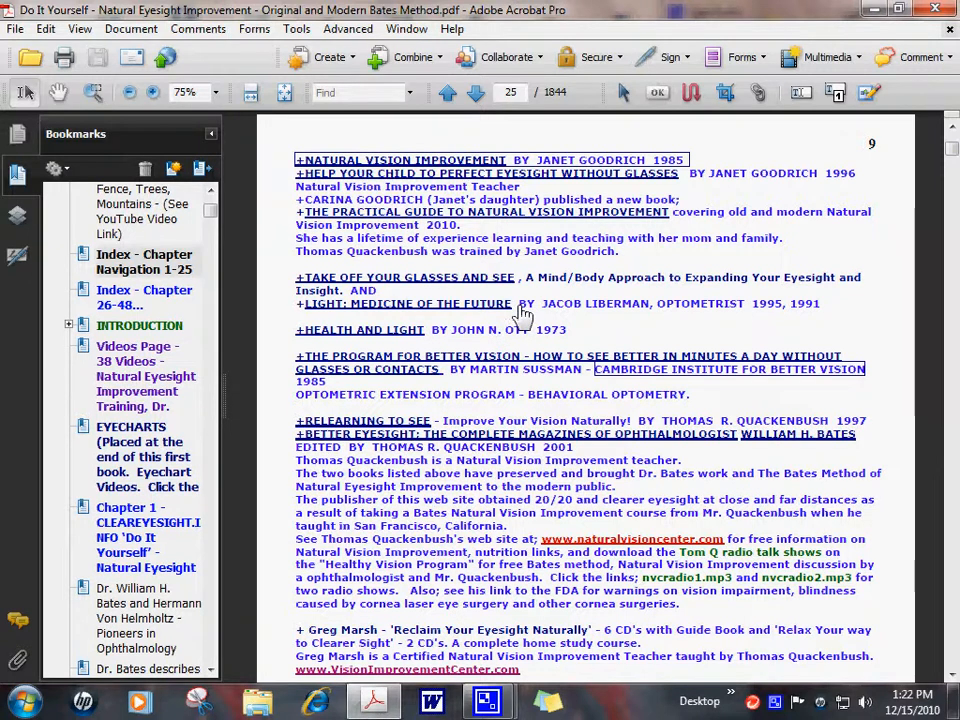
pyautogui.moveTo(316, 318)
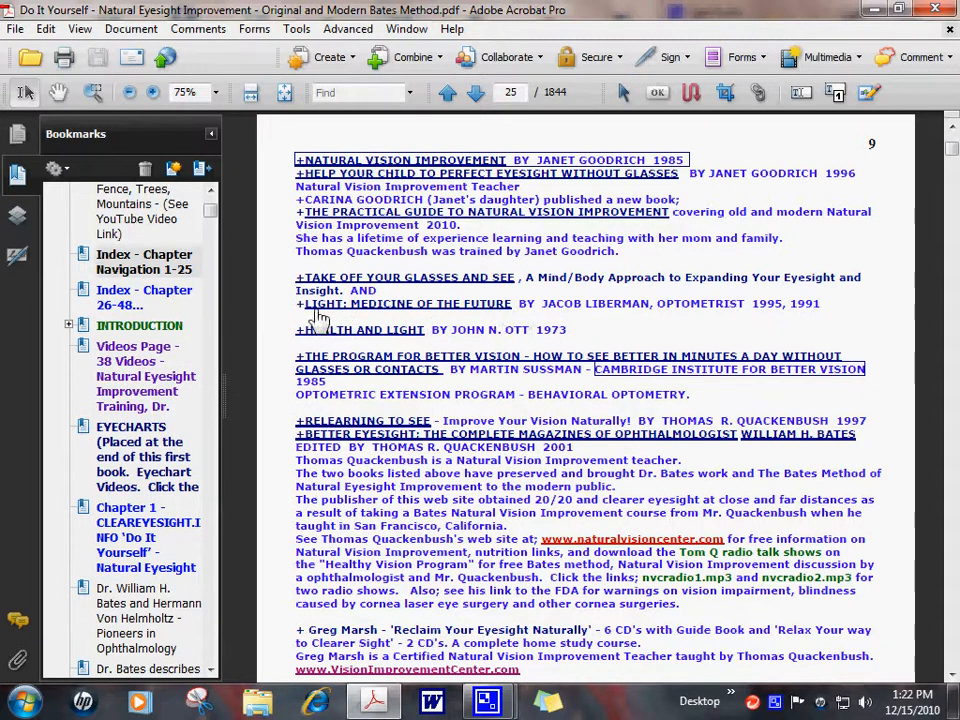
pyautogui.moveTo(512, 312)
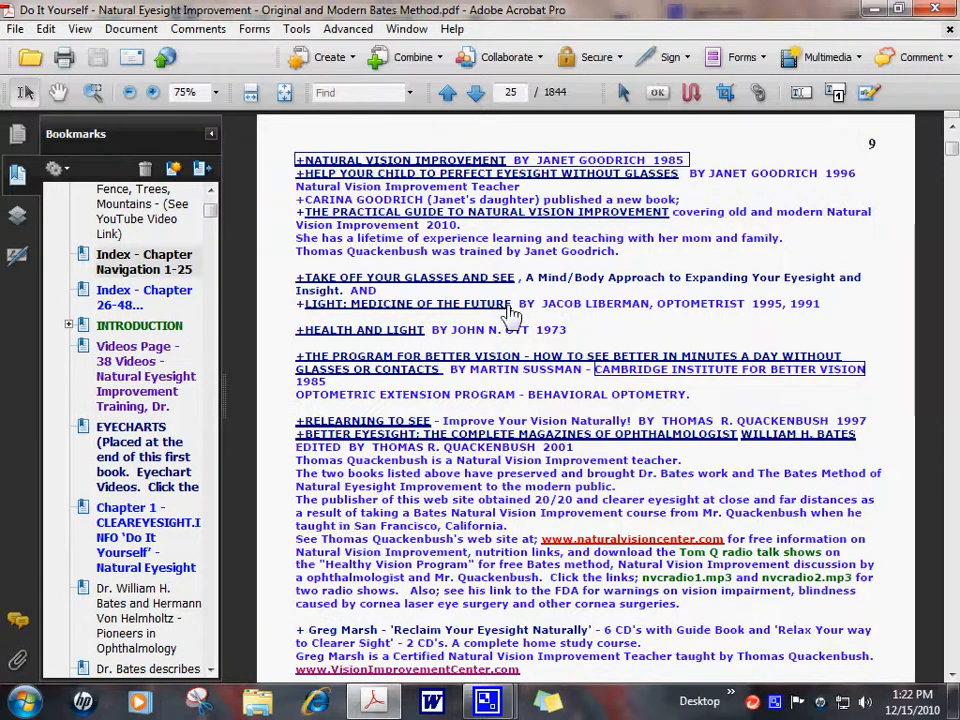
pyautogui.moveTo(518, 316)
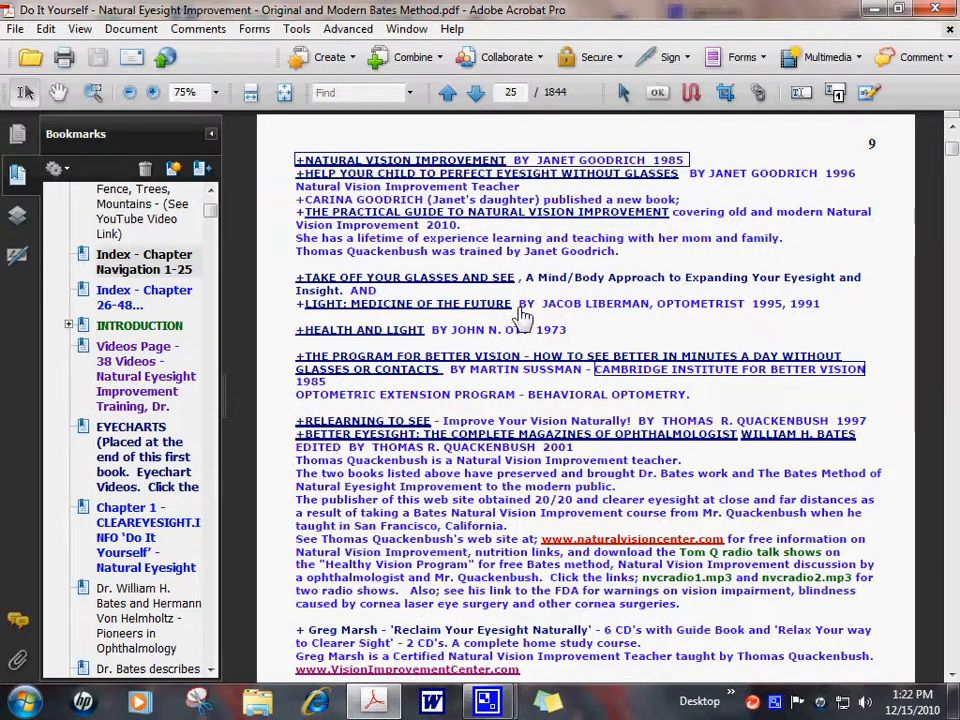
pyautogui.moveTo(290, 344)
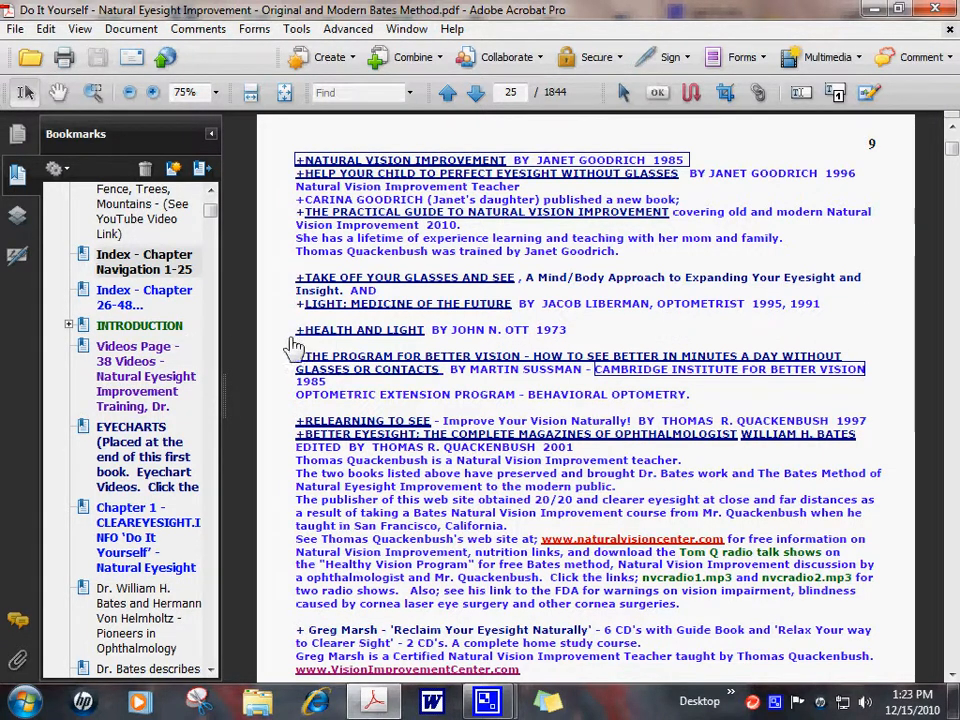
pyautogui.moveTo(576, 344)
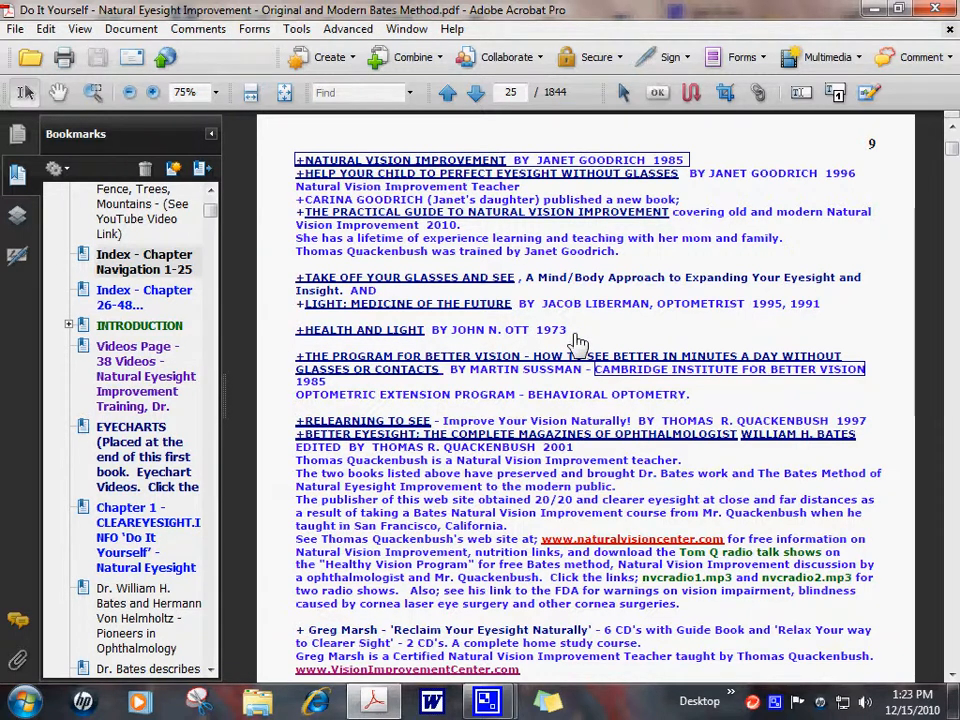
pyautogui.moveTo(456, 330)
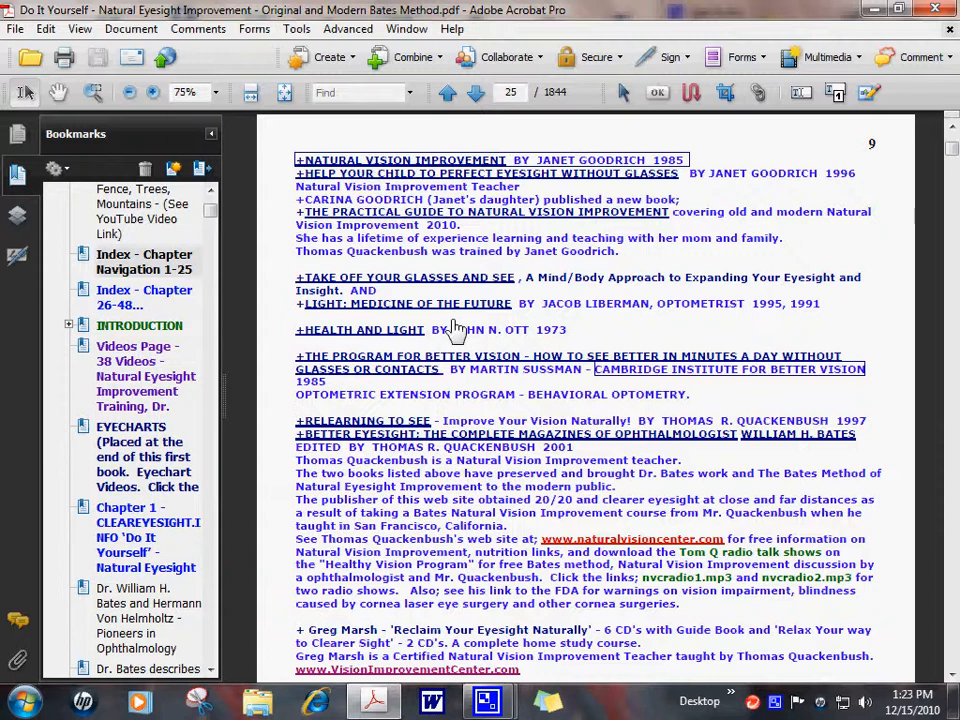
pyautogui.moveTo(350, 436)
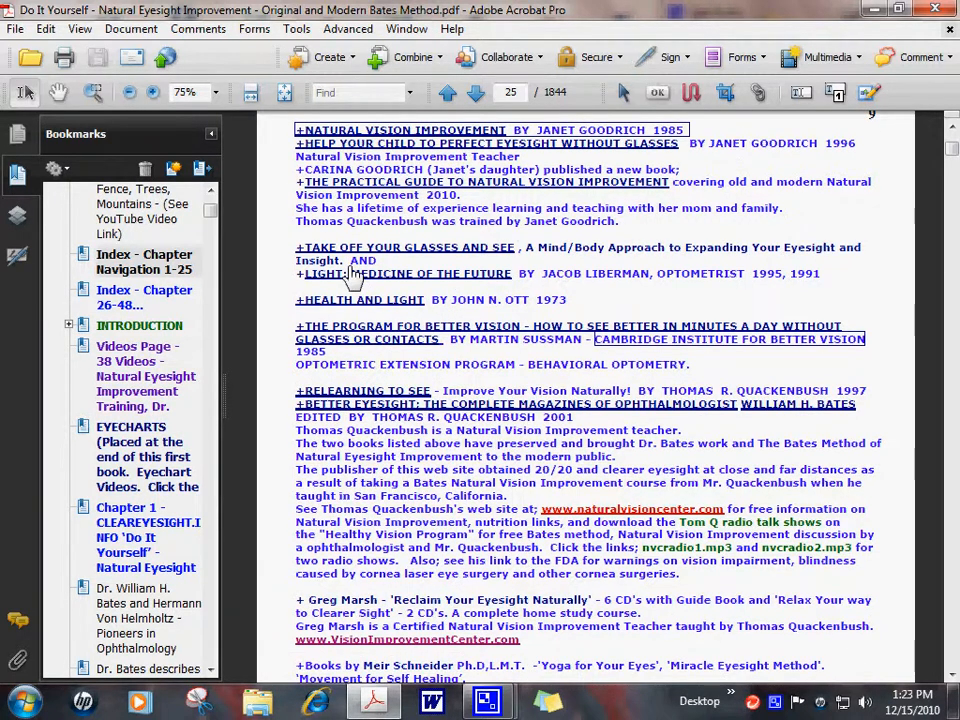
pyautogui.moveTo(348, 312)
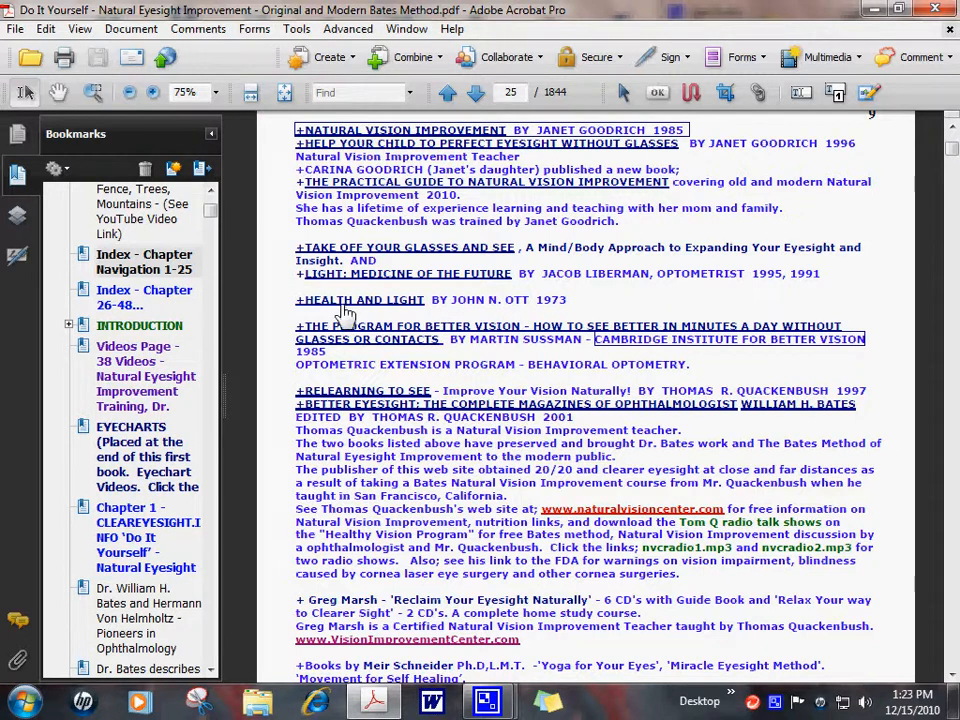
pyautogui.moveTo(362, 364)
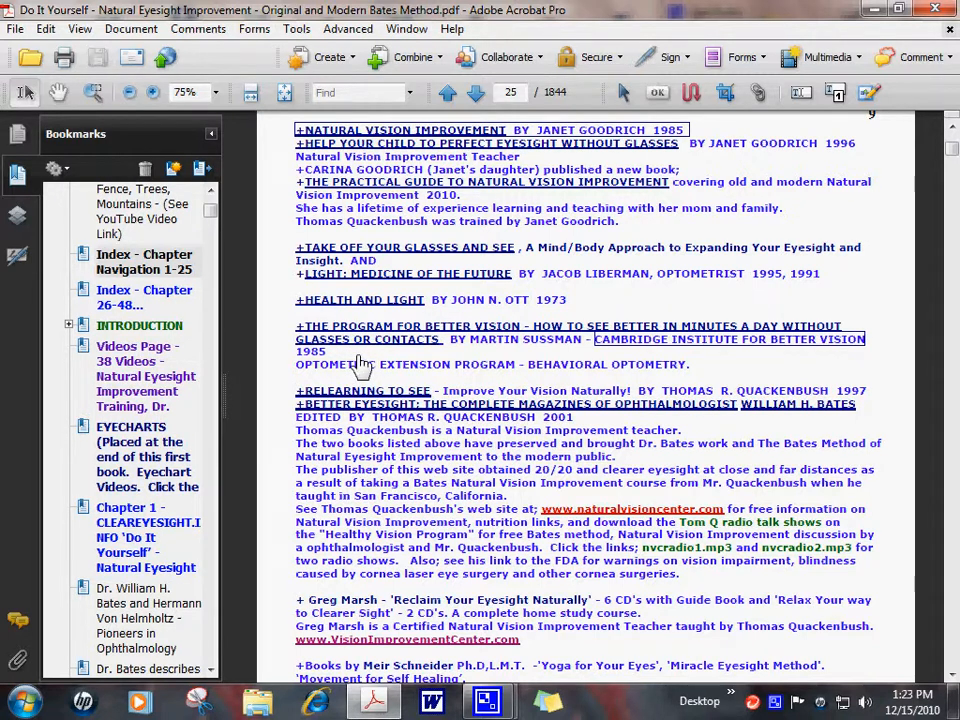
pyautogui.moveTo(478, 350)
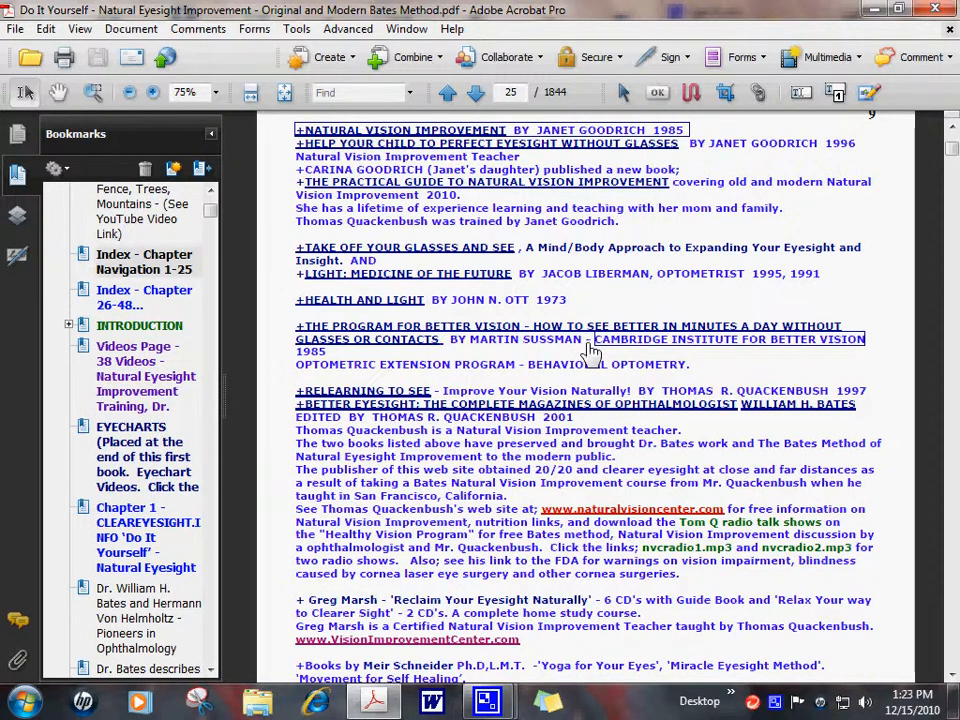
pyautogui.moveTo(576, 358)
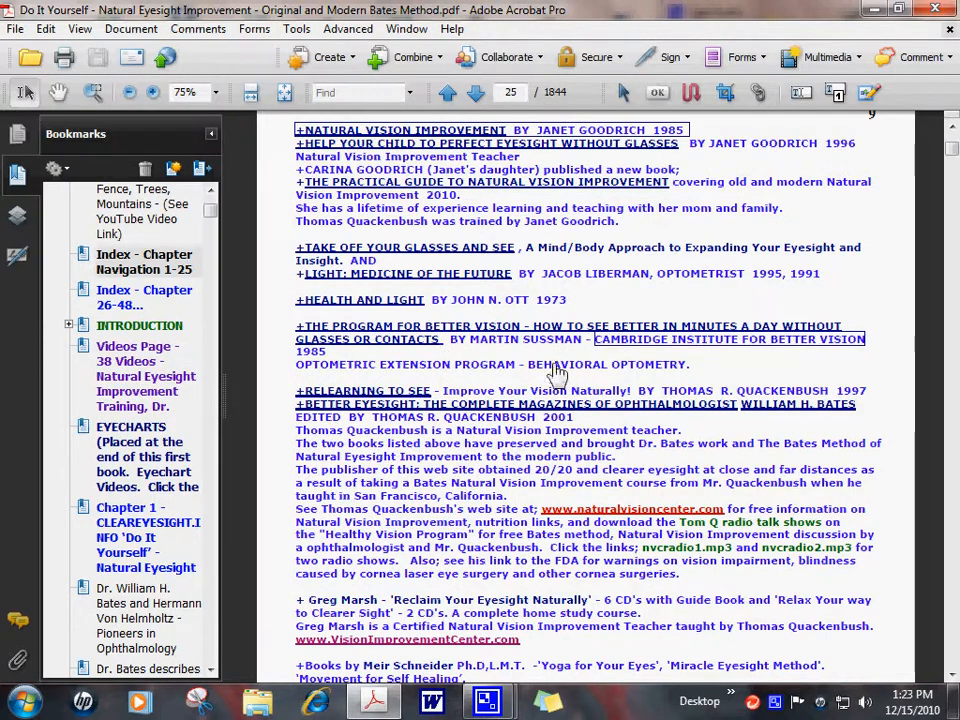
pyautogui.moveTo(540, 378)
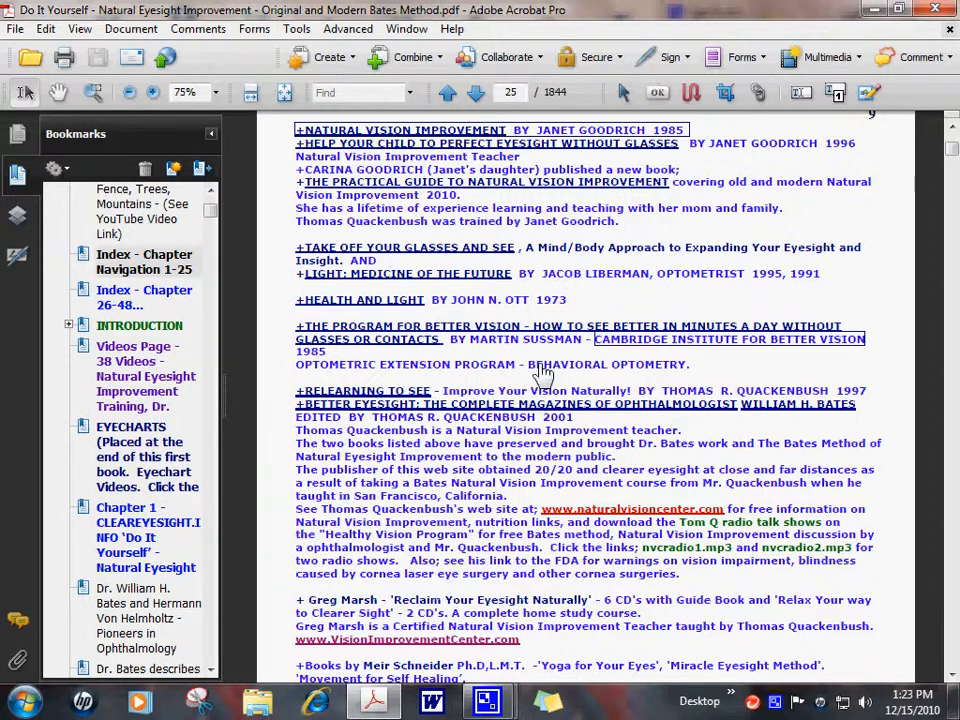
pyautogui.moveTo(308, 376)
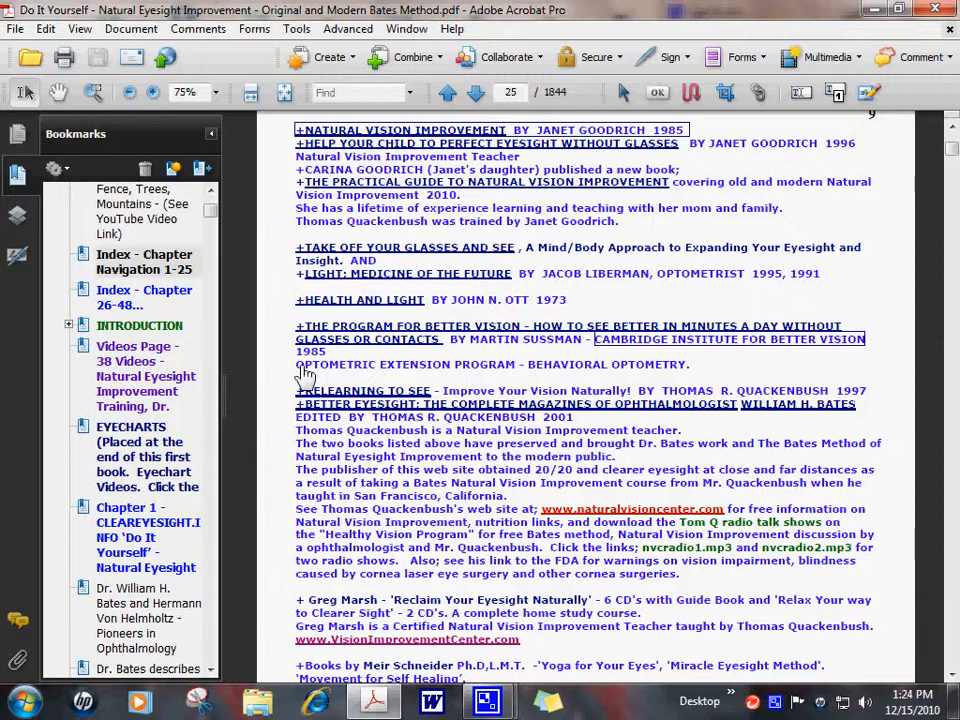
pyautogui.moveTo(540, 374)
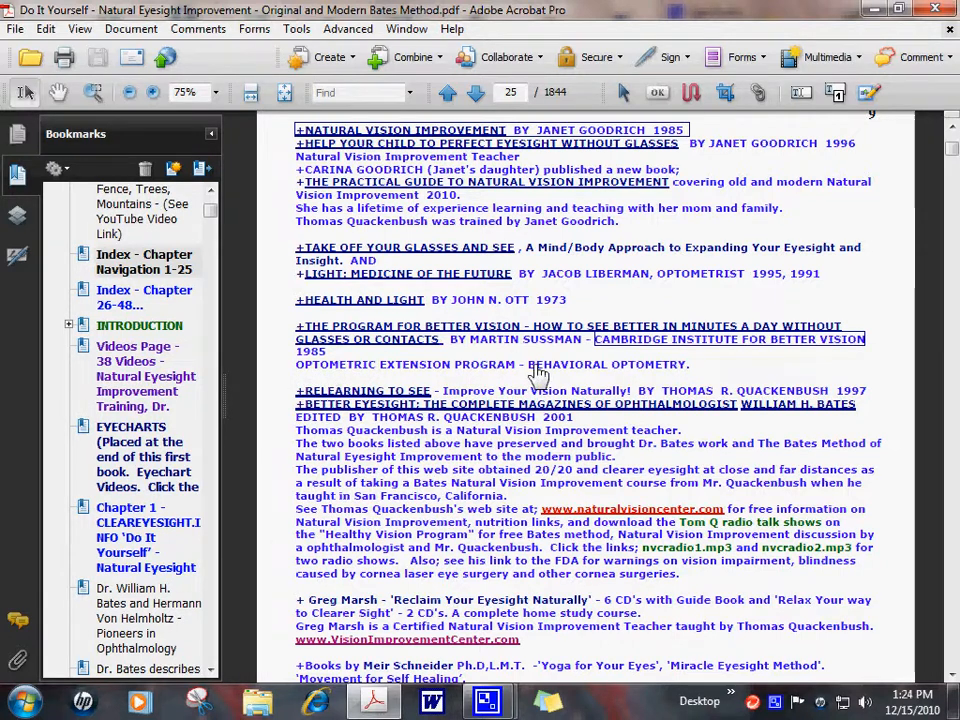
pyautogui.moveTo(532, 380)
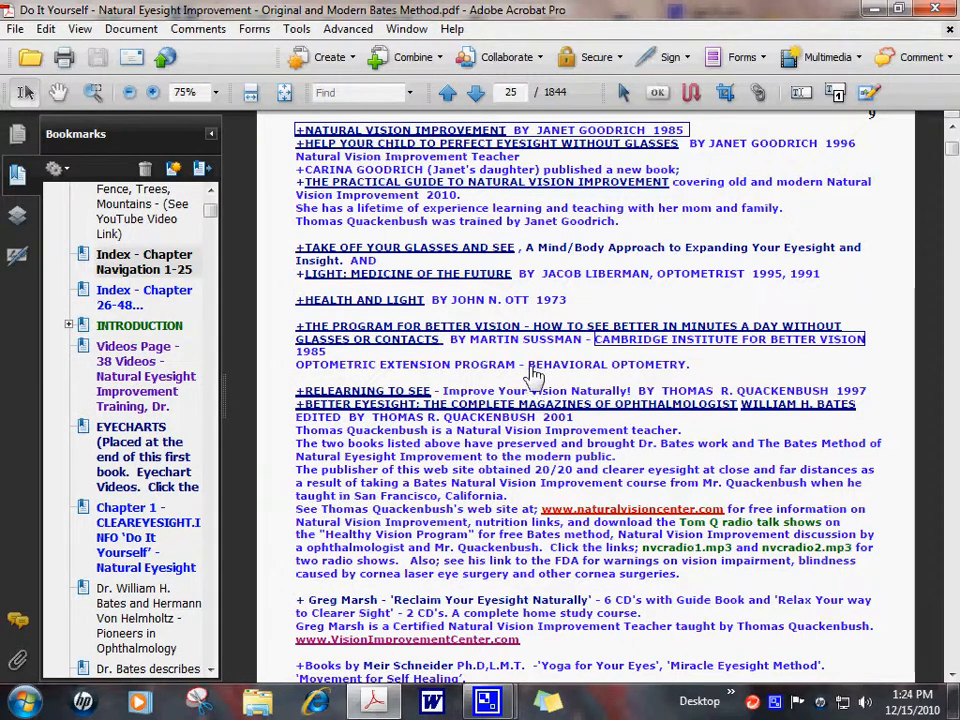
pyautogui.moveTo(290, 376)
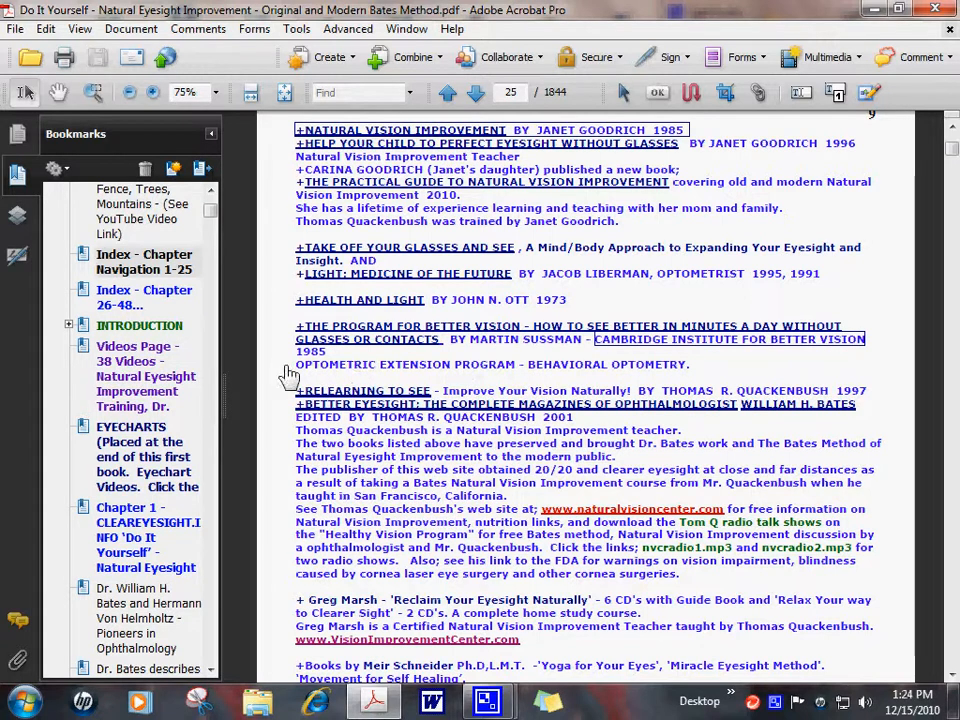
pyautogui.moveTo(700, 378)
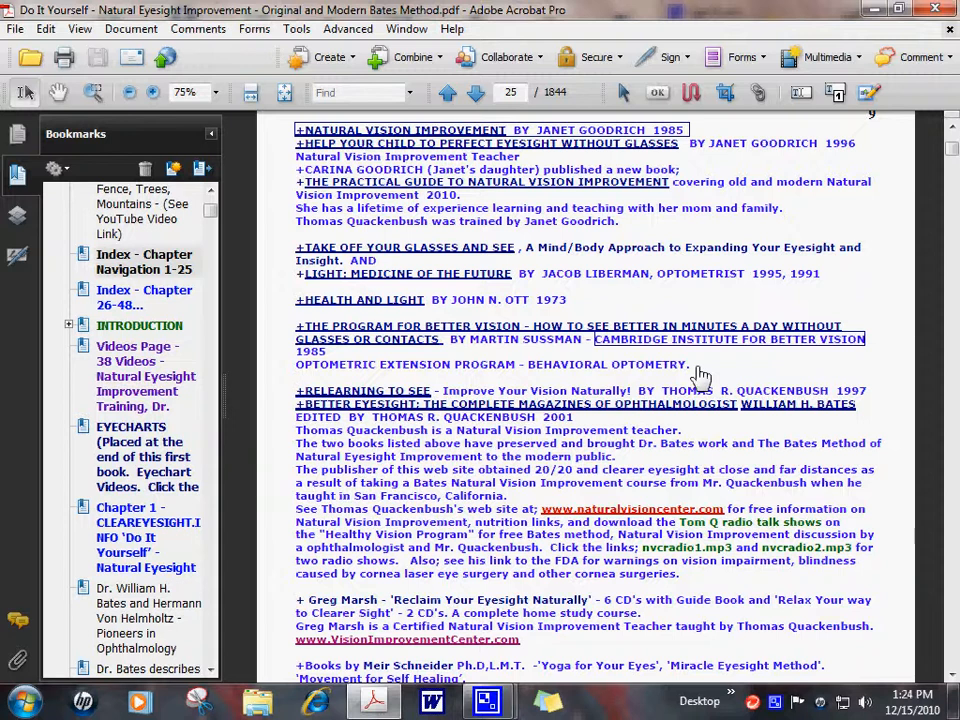
# - Scroll page 25 to Meir Schneider's Self-Healing links and the Dennison Brain Gym entries
pyautogui.scroll(-3)
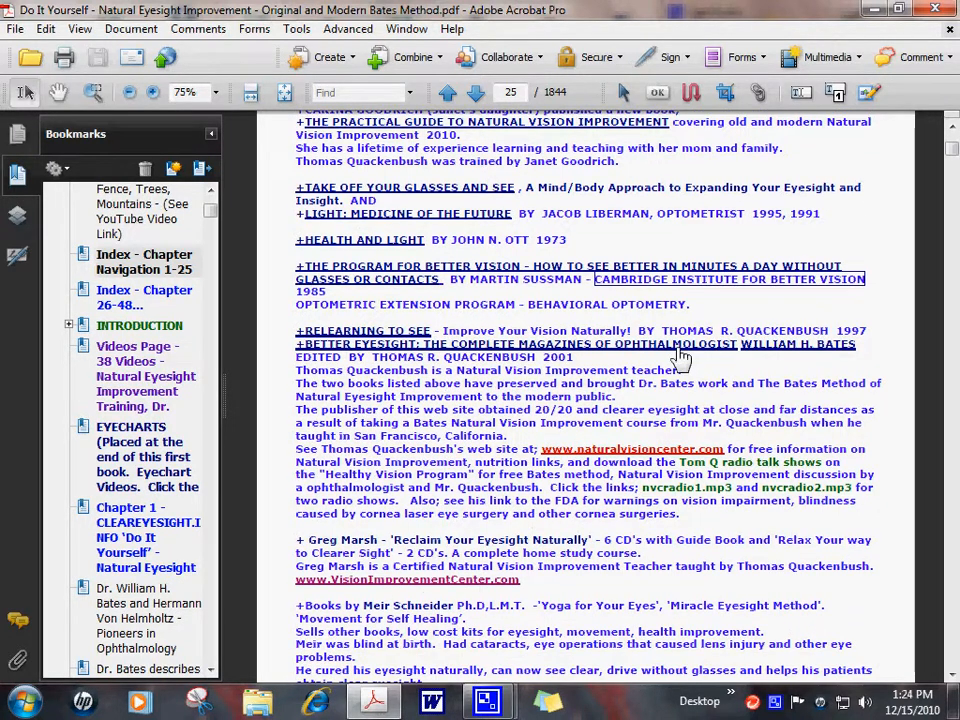
pyautogui.scroll(-3)
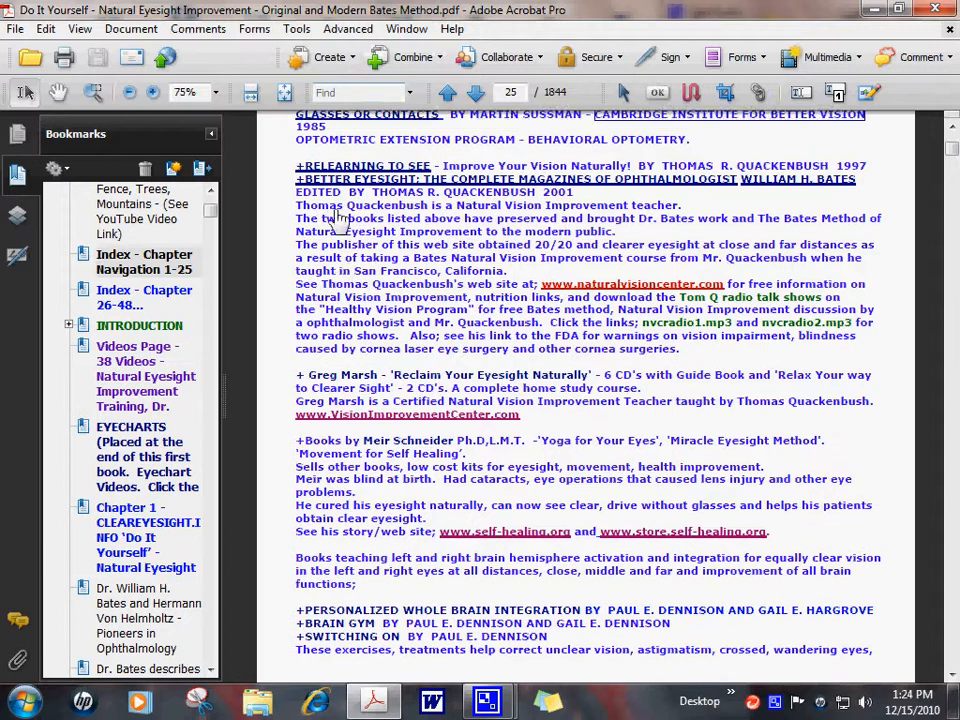
pyautogui.scroll(3)
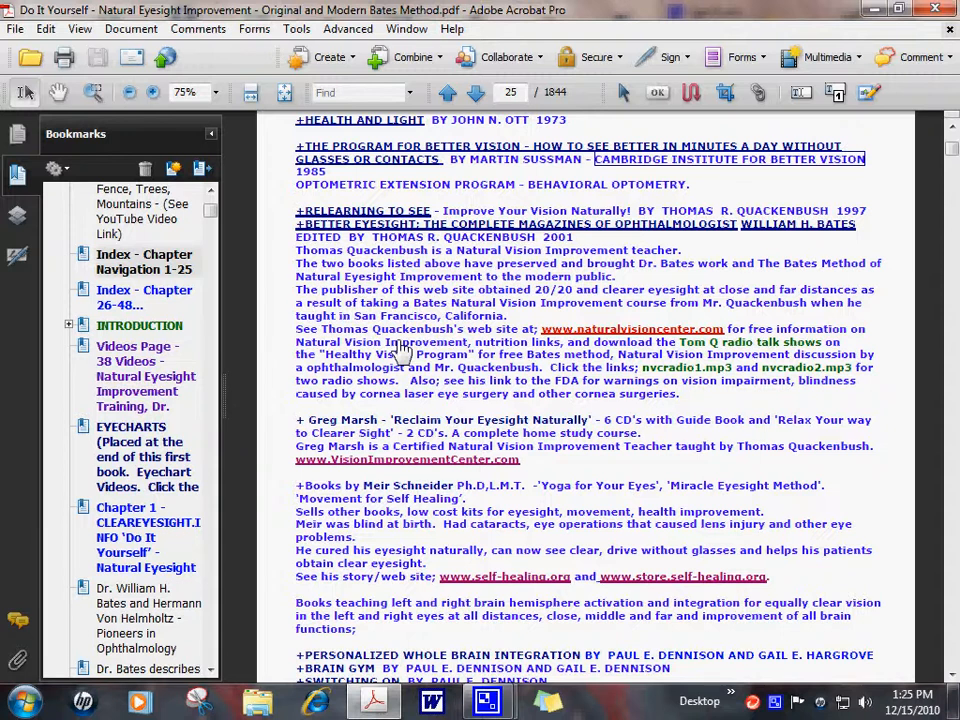
pyautogui.moveTo(290, 380)
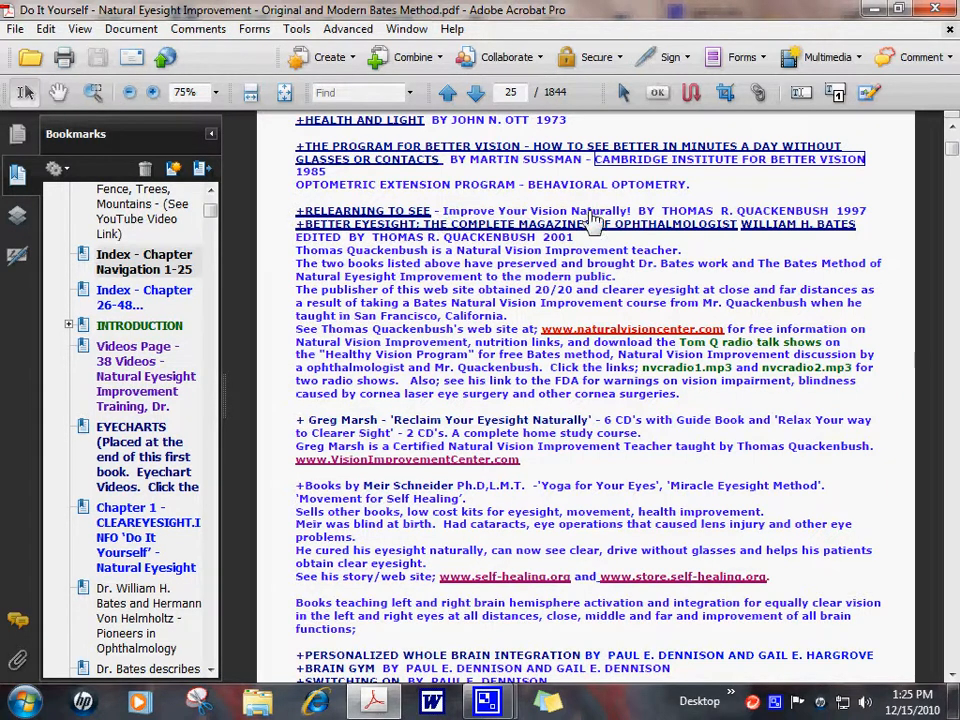
pyautogui.moveTo(278, 230)
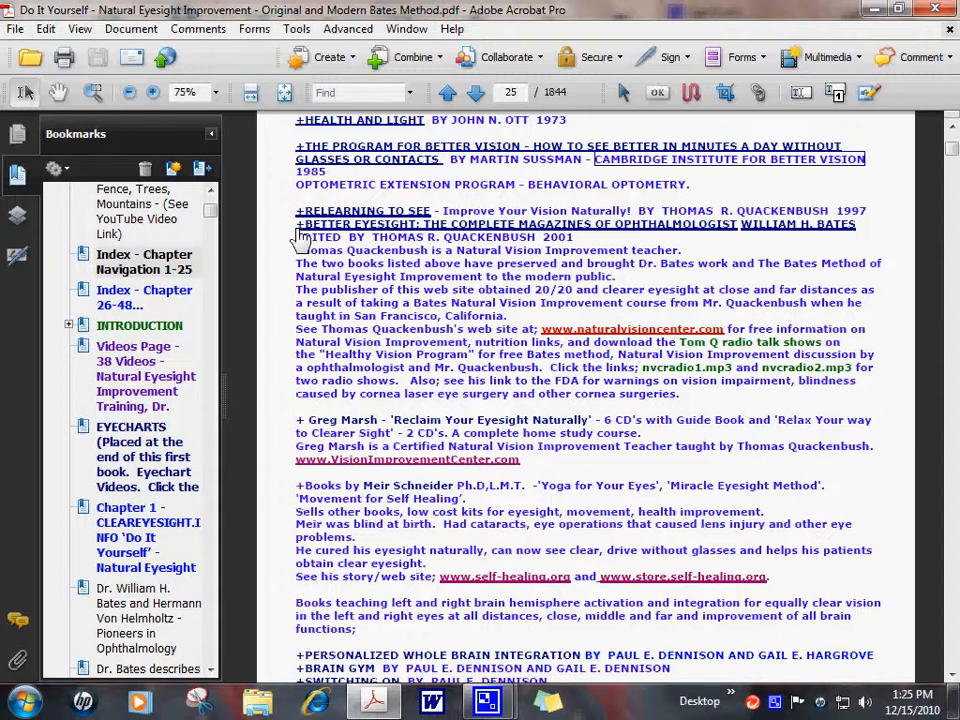
pyautogui.moveTo(344, 244)
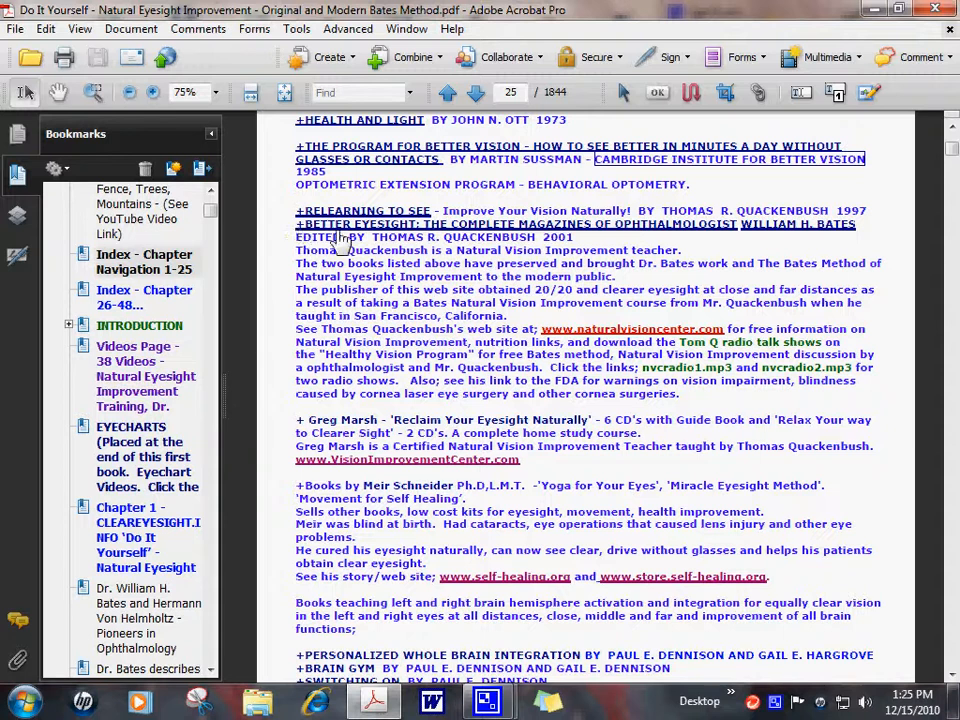
pyautogui.moveTo(428, 240)
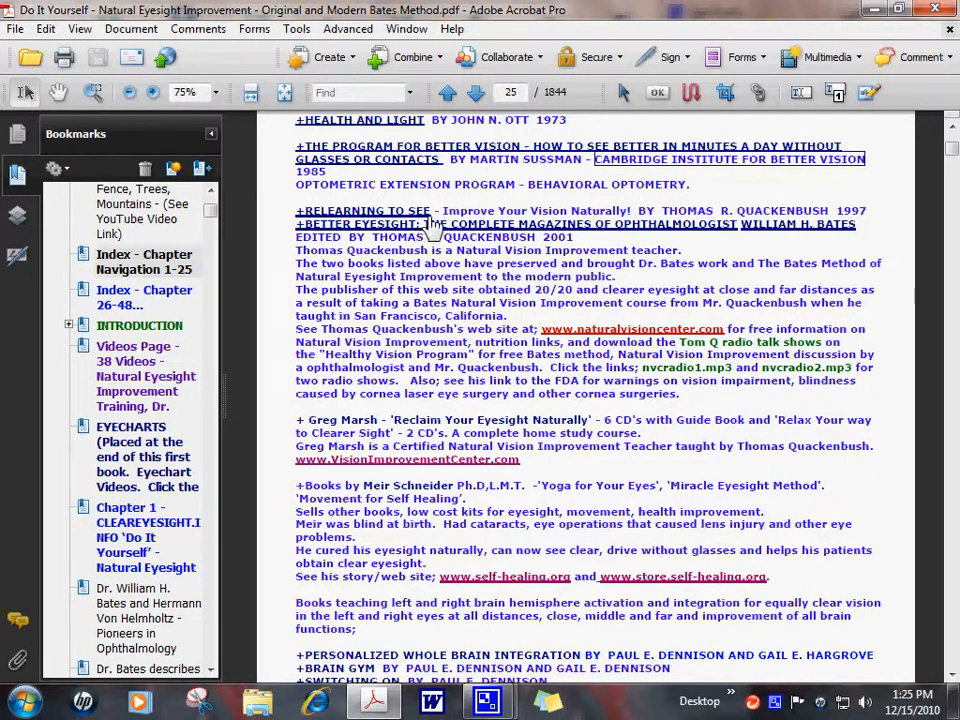
pyautogui.moveTo(622, 340)
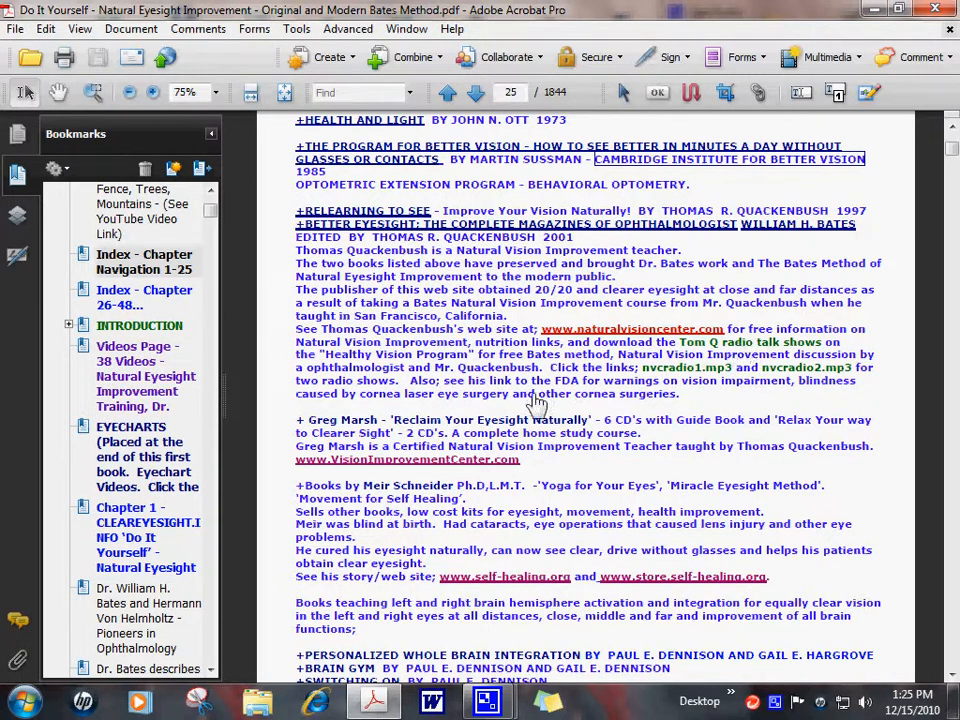
pyautogui.scroll(-3)
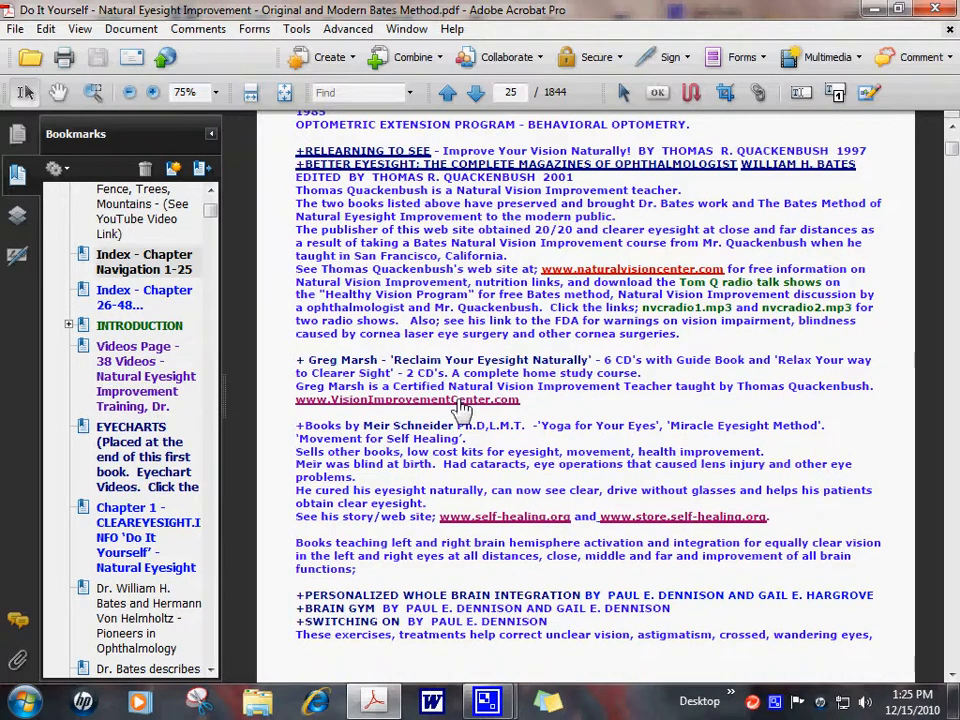
pyautogui.scroll(3)
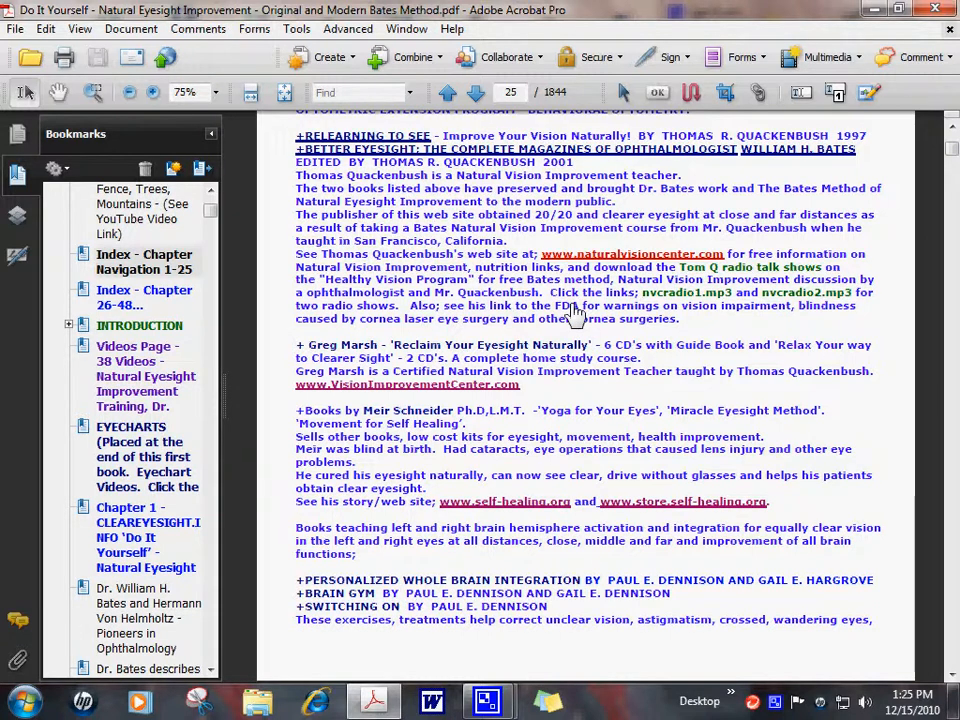
pyautogui.moveTo(504, 328)
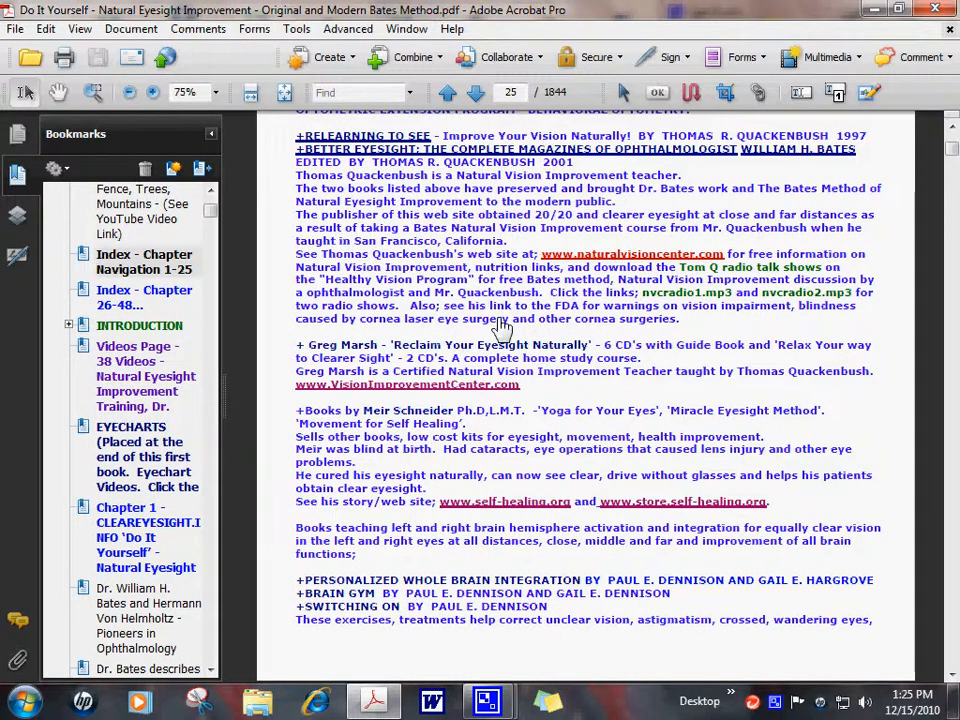
pyautogui.moveTo(312, 350)
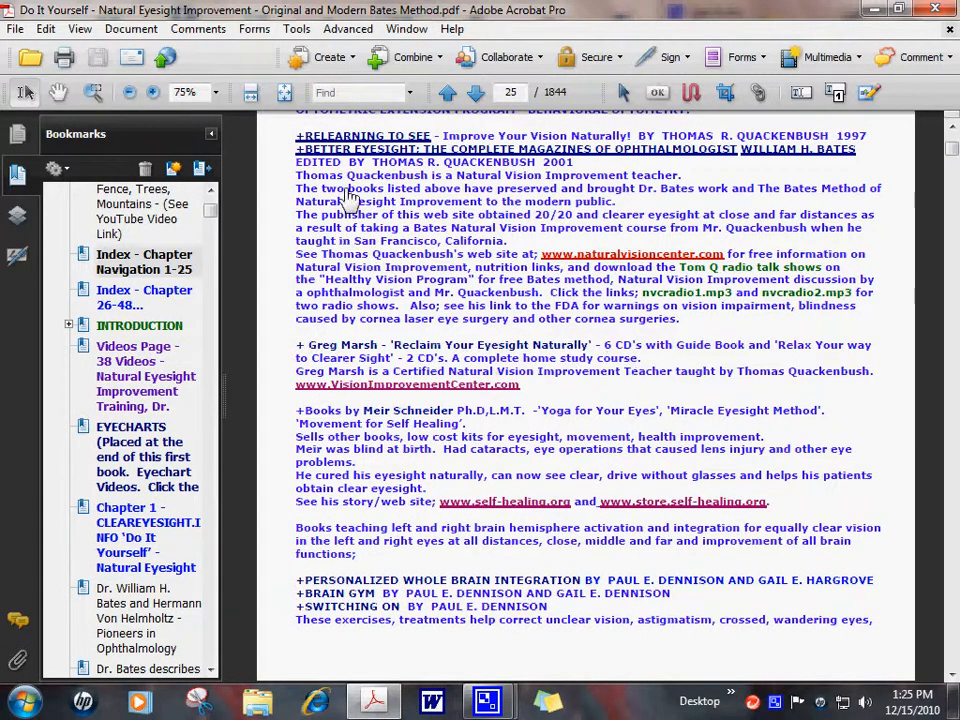
pyautogui.moveTo(300, 362)
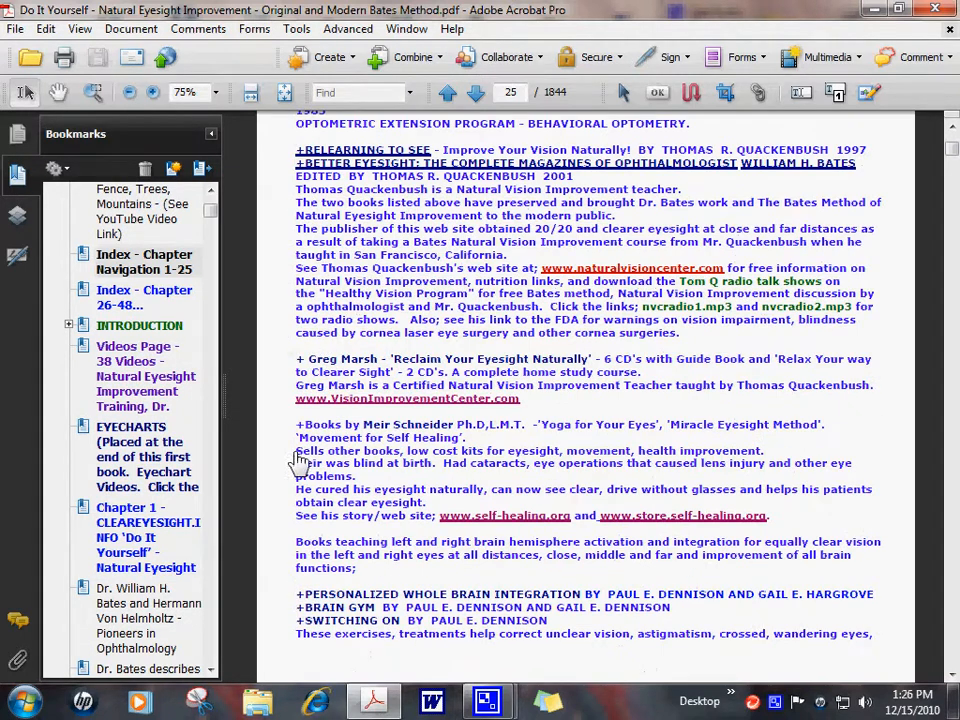
pyautogui.moveTo(304, 436)
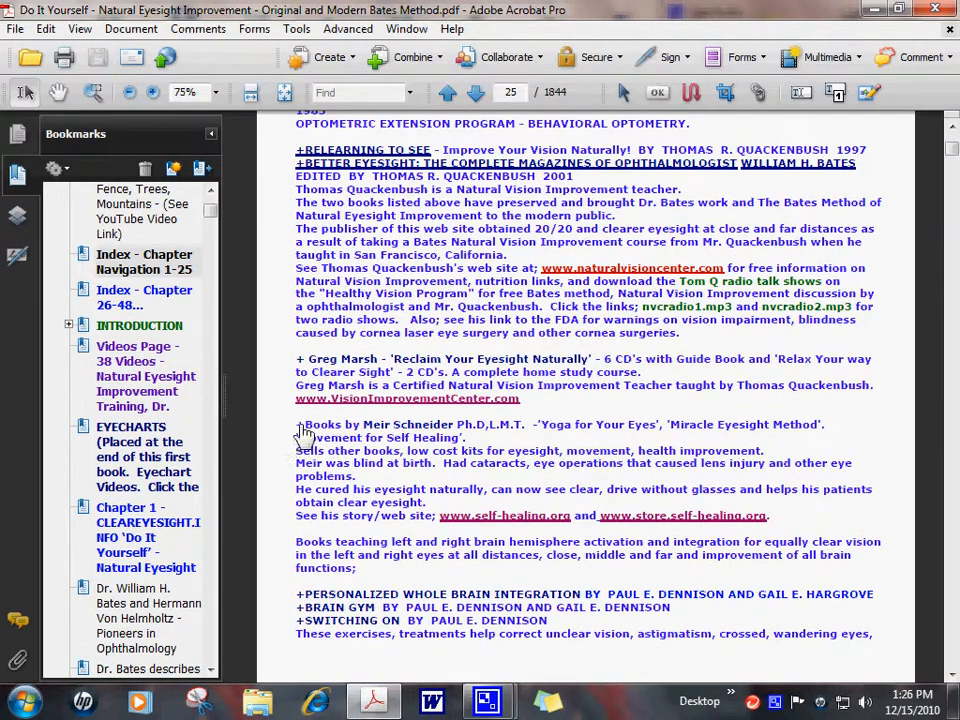
pyautogui.moveTo(350, 432)
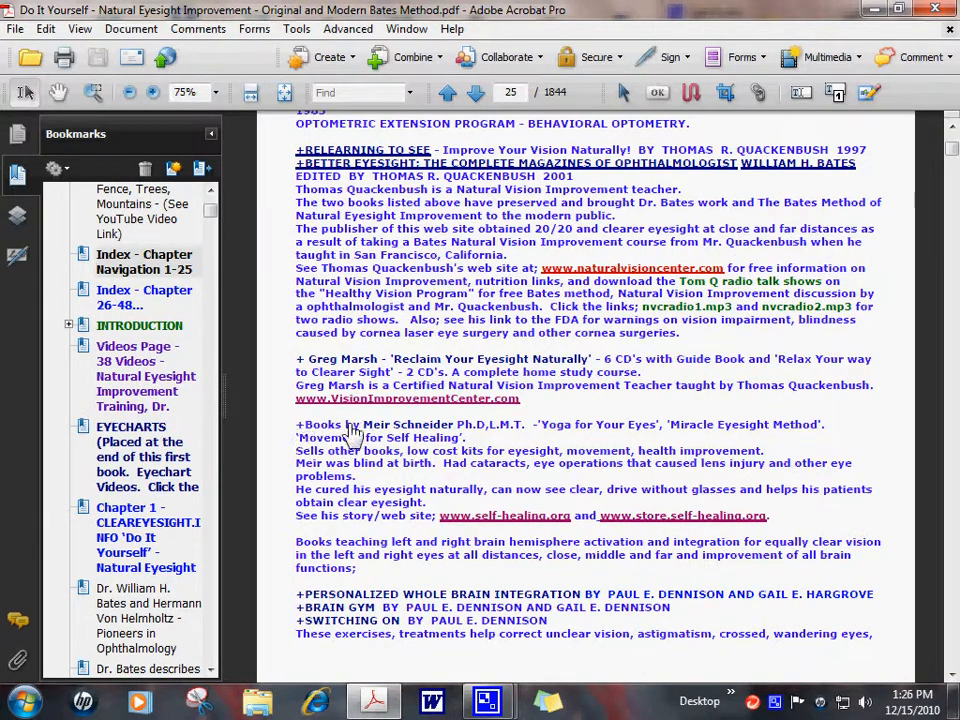
pyautogui.moveTo(350, 442)
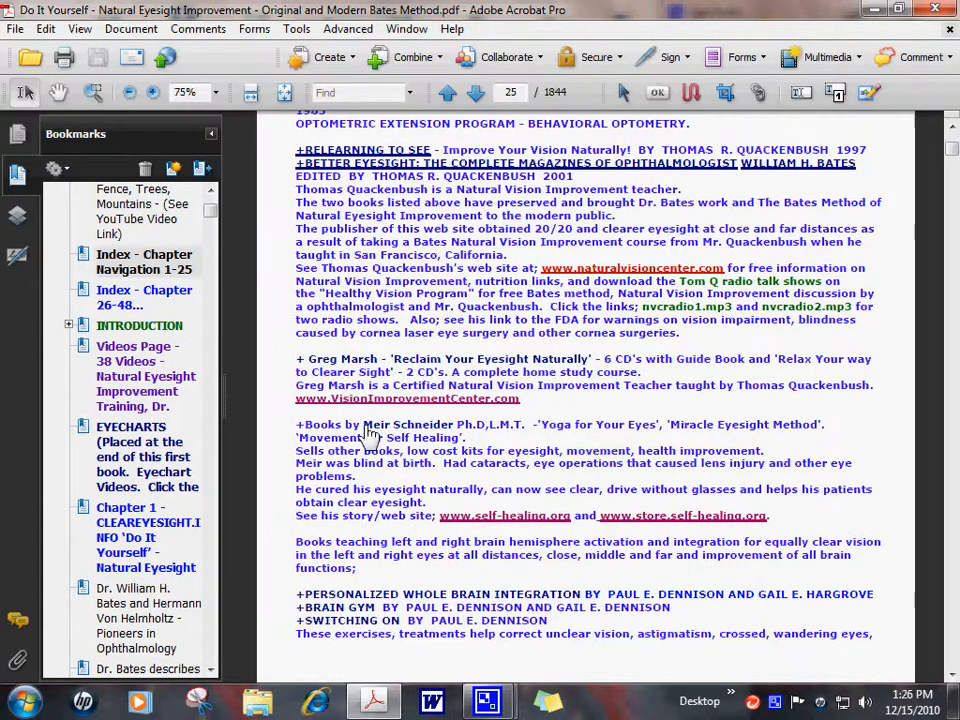
pyautogui.moveTo(540, 440)
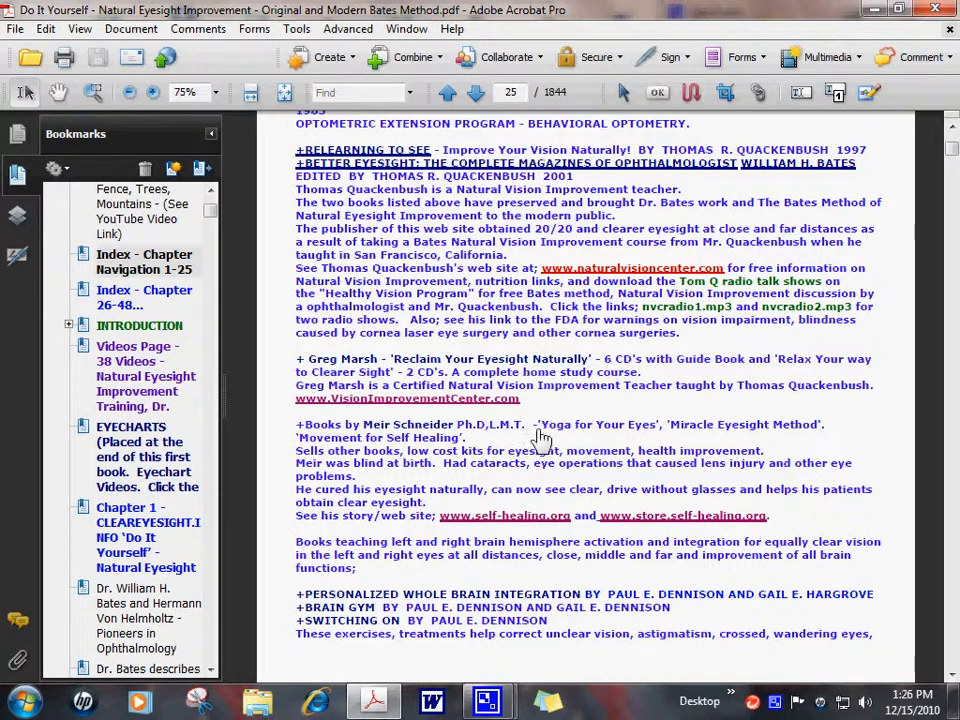
pyautogui.moveTo(852, 452)
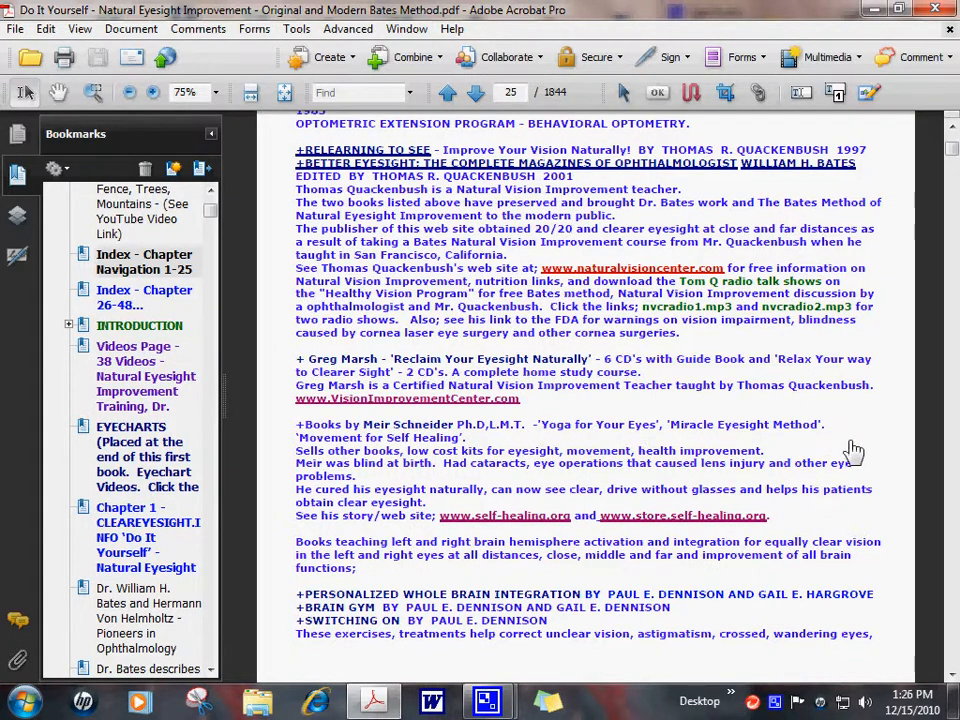
pyautogui.moveTo(480, 444)
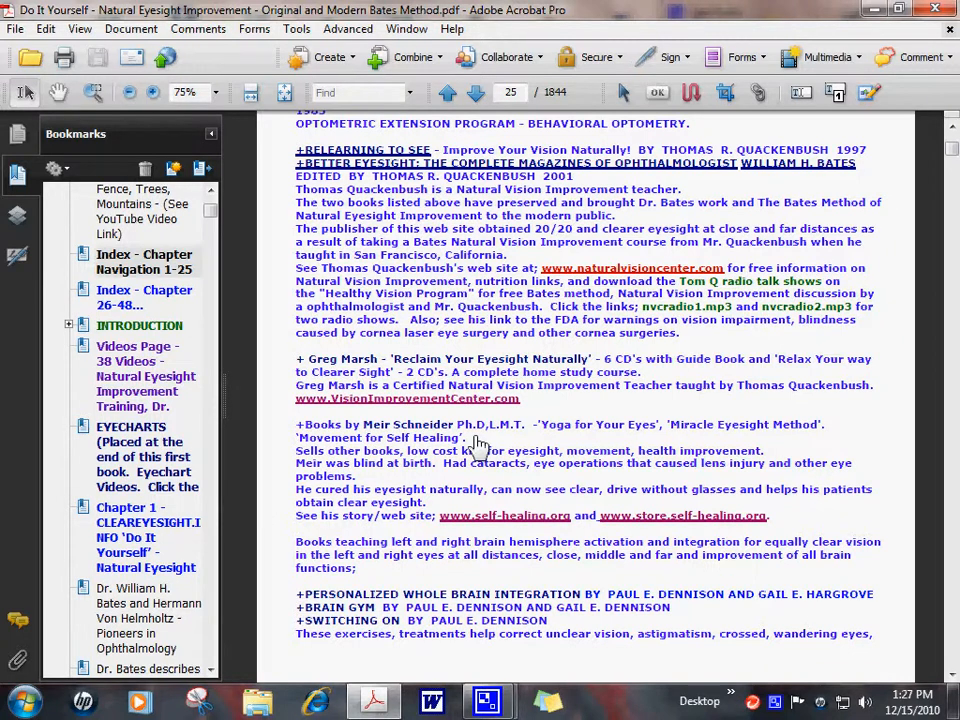
pyautogui.moveTo(378, 462)
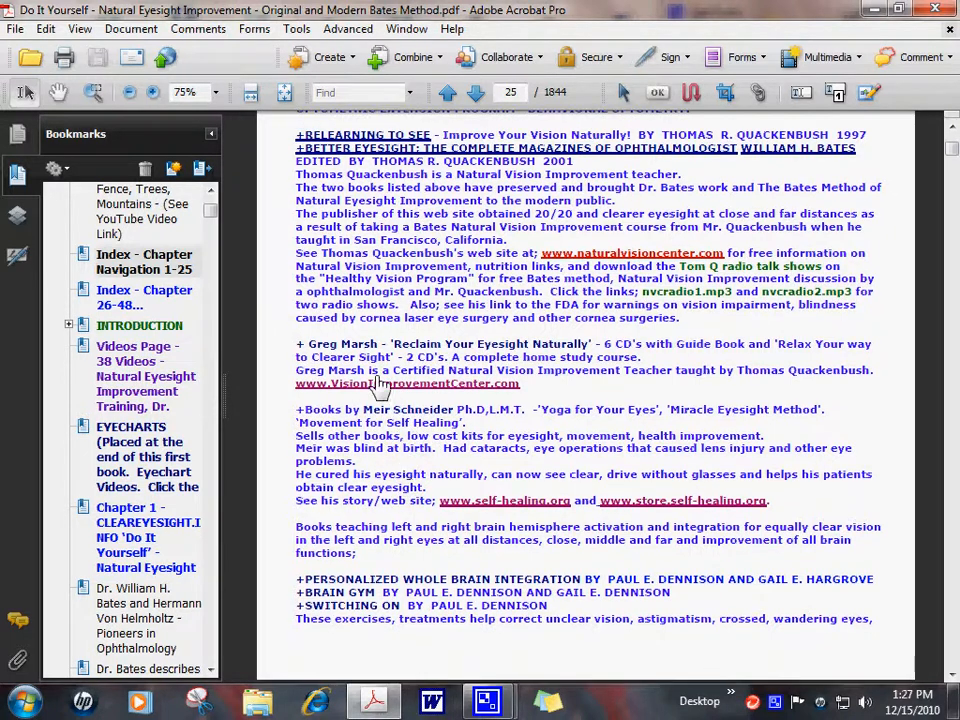
pyautogui.moveTo(672, 512)
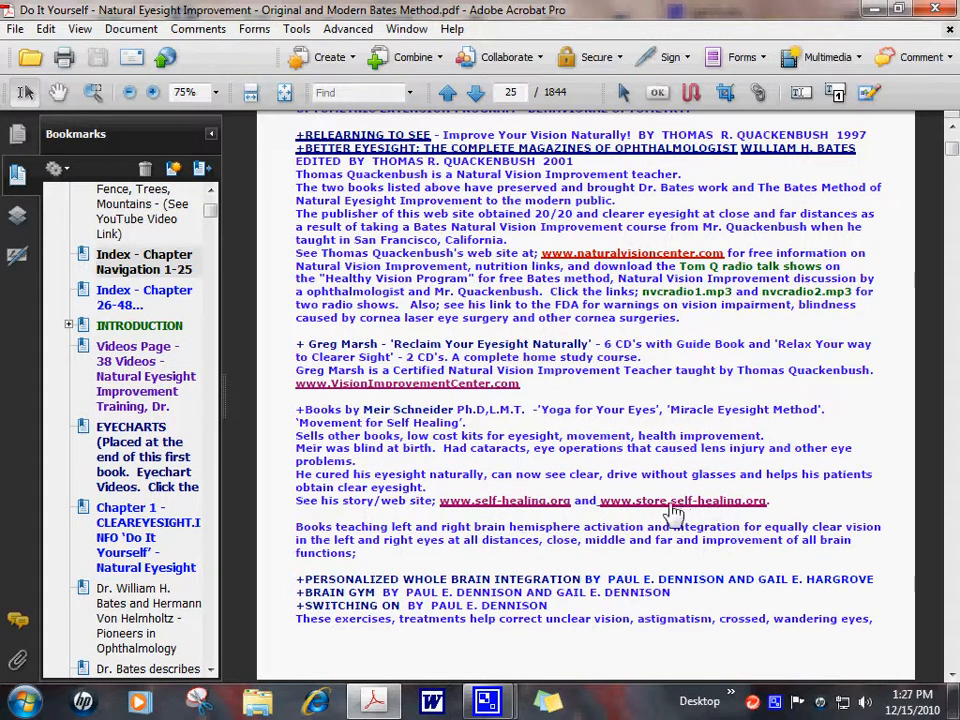
pyautogui.moveTo(296, 516)
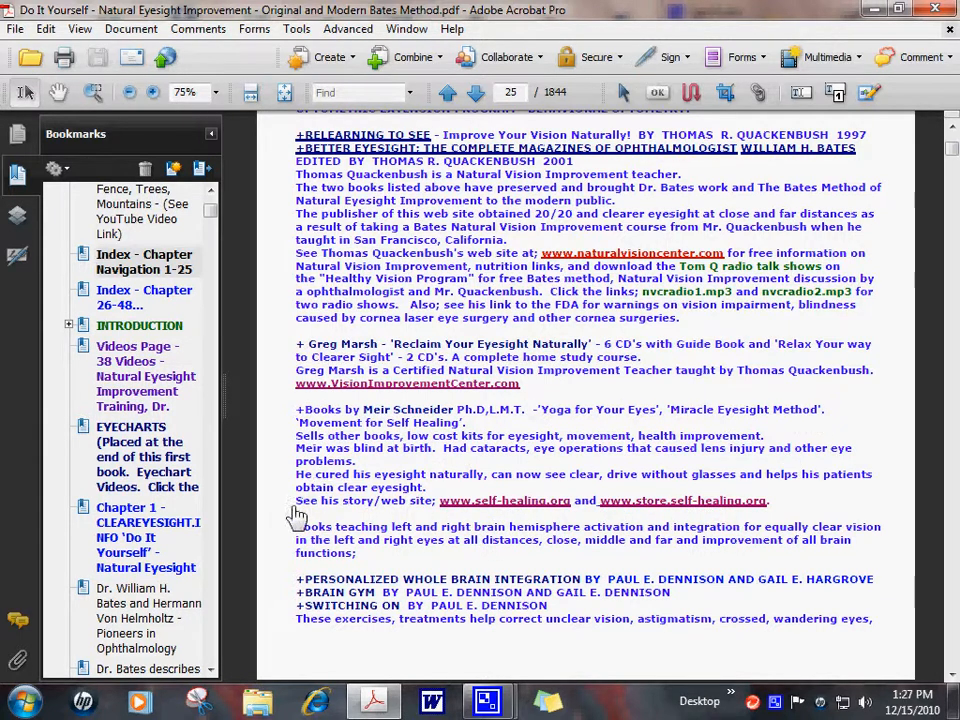
pyautogui.moveTo(464, 464)
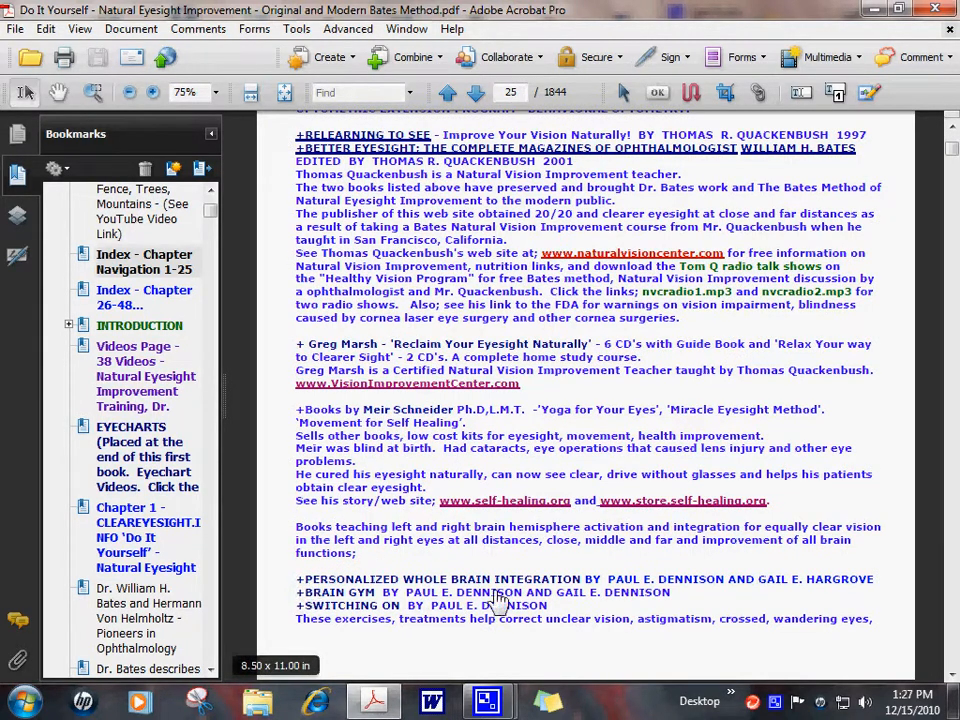
pyautogui.moveTo(616, 590)
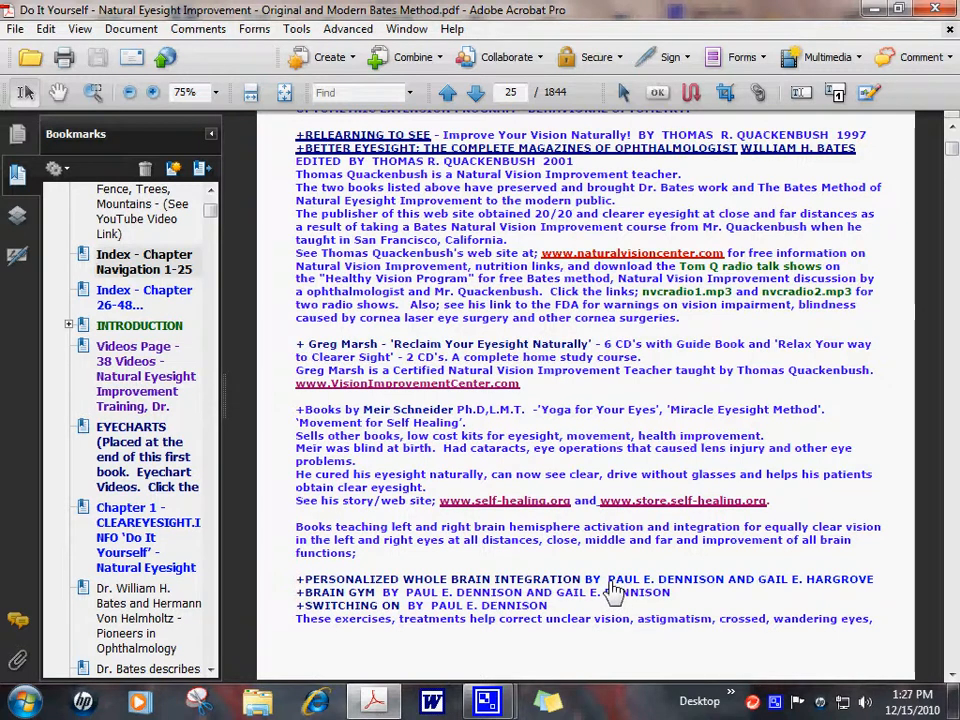
pyautogui.moveTo(730, 628)
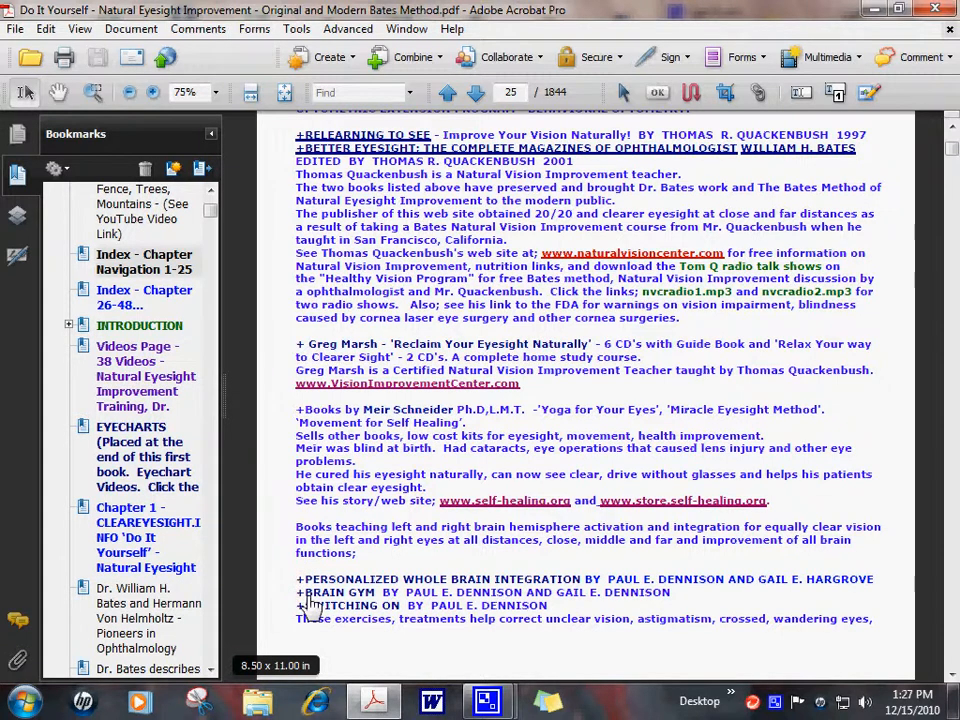
pyautogui.moveTo(330, 510)
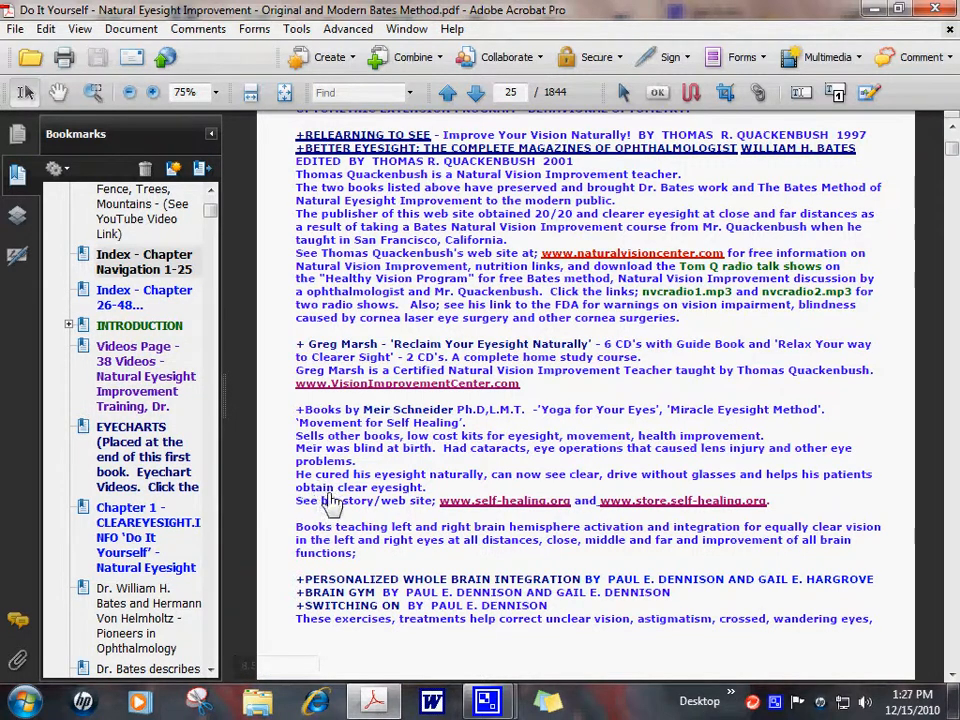
pyautogui.moveTo(310, 590)
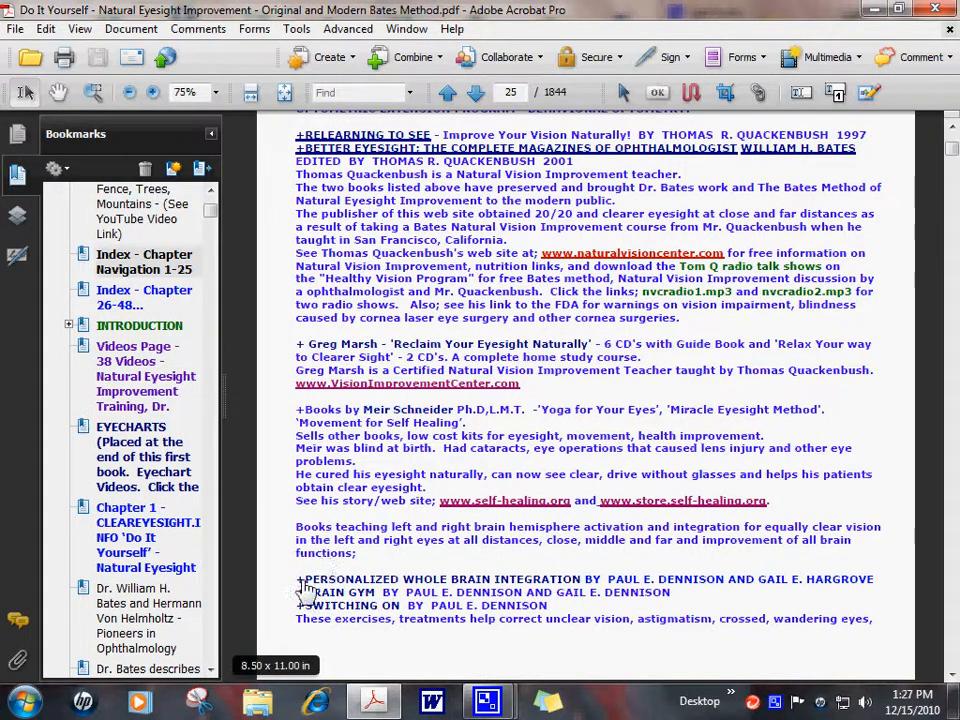
pyautogui.moveTo(298, 588)
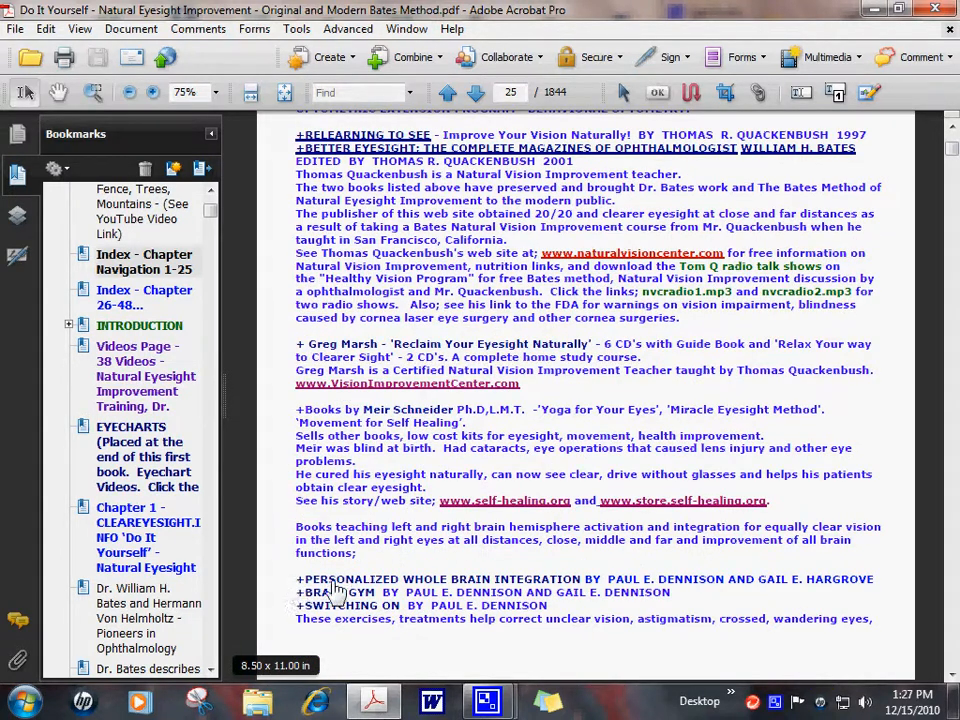
# - Advance to page 26 and read the Alexander Method, yoga and Bates practice text
pyautogui.click(476, 92)
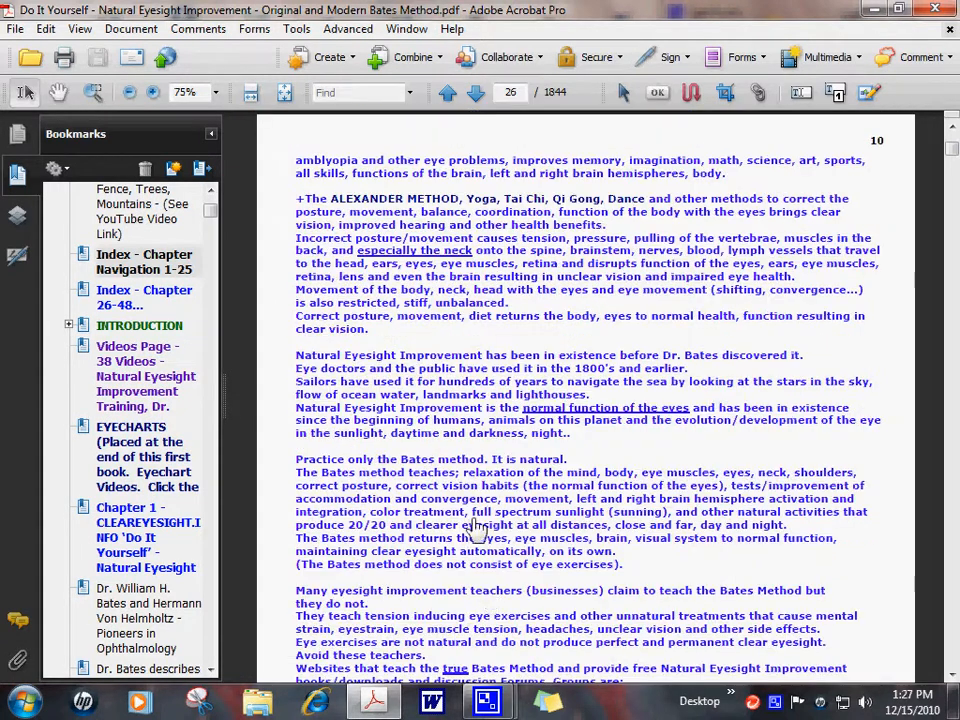
pyautogui.moveTo(456, 338)
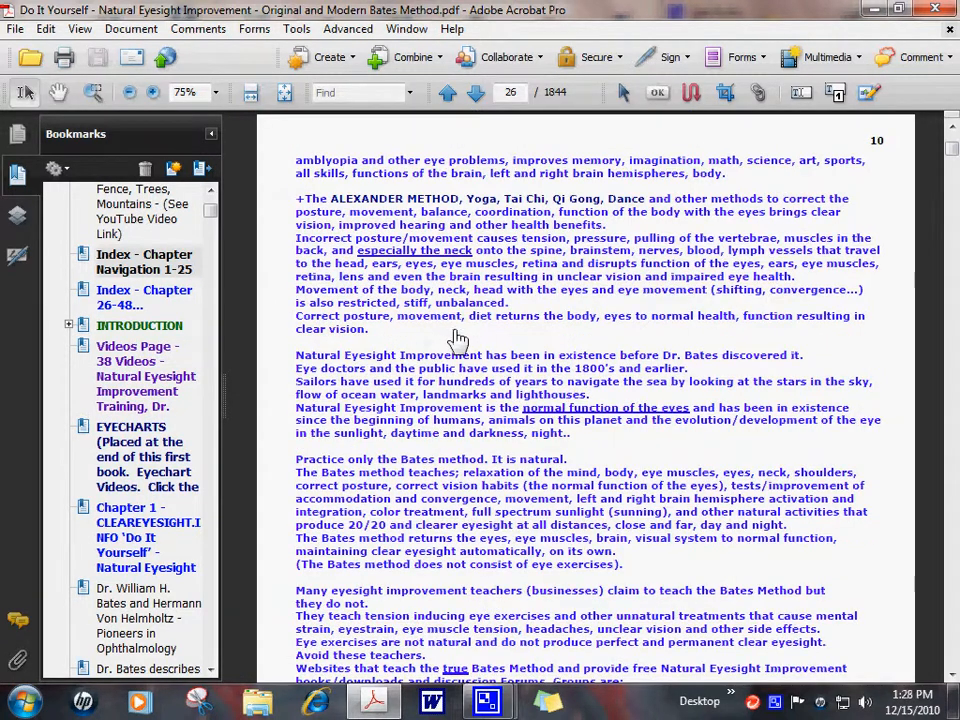
pyautogui.moveTo(498, 210)
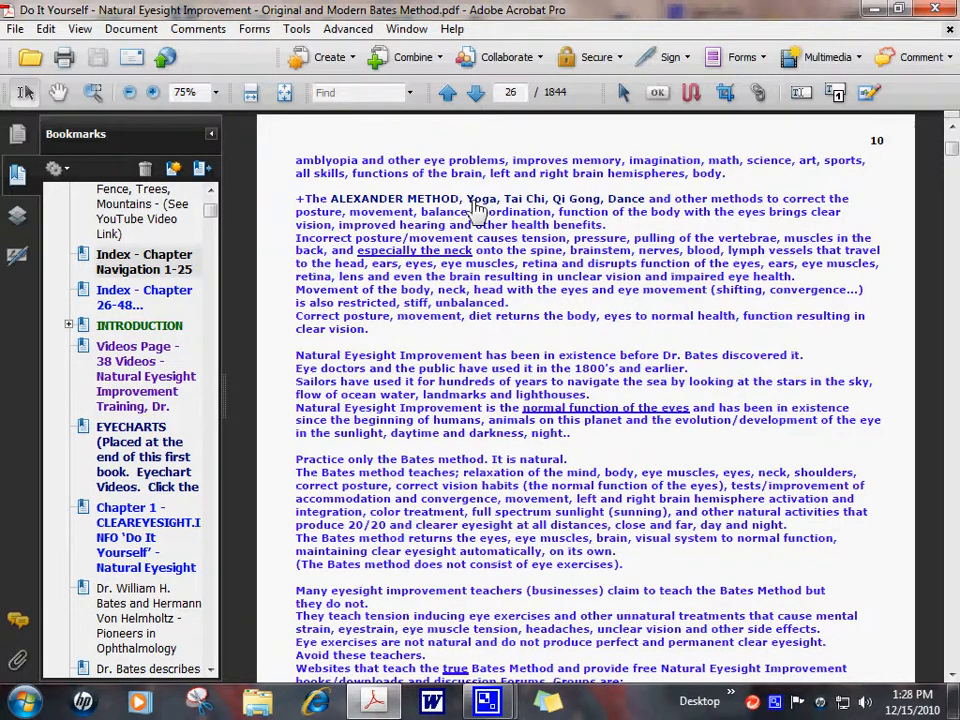
pyautogui.moveTo(596, 210)
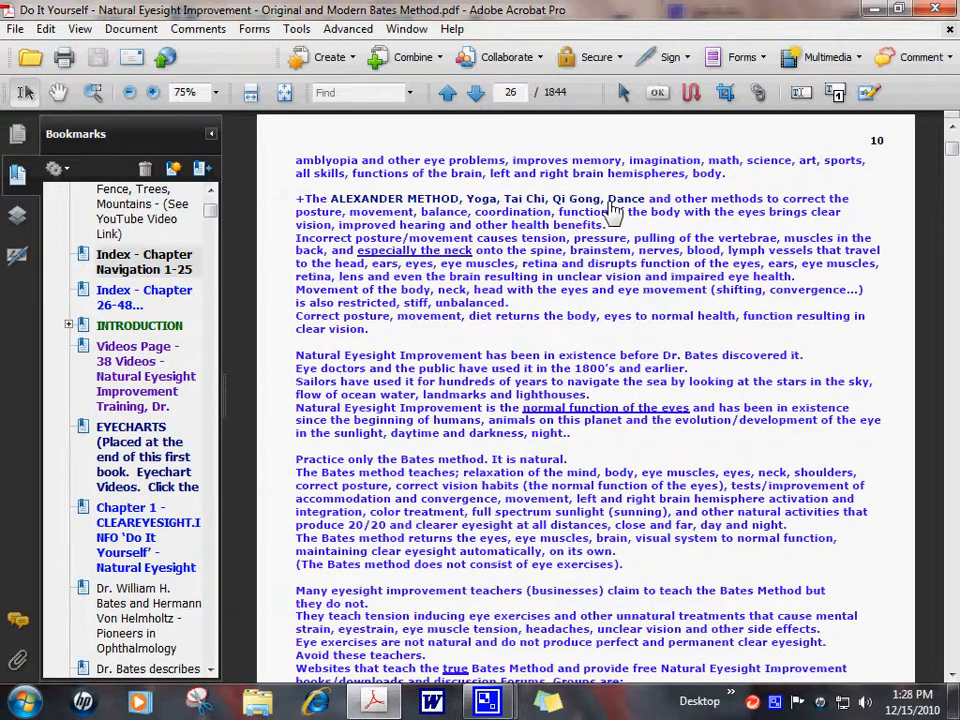
pyautogui.moveTo(668, 212)
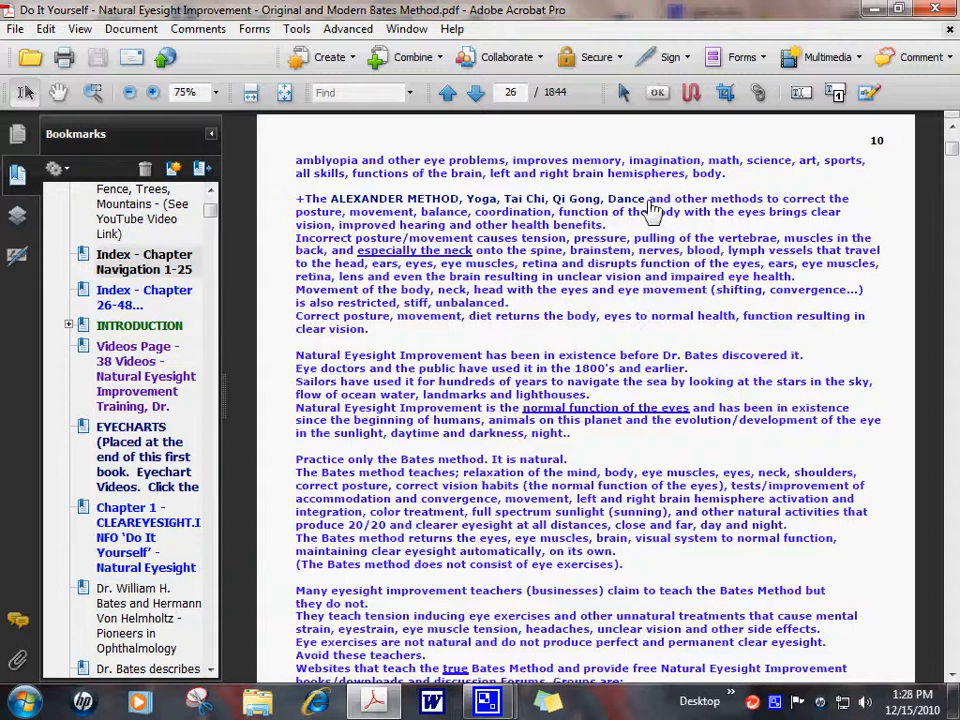
pyautogui.moveTo(428, 264)
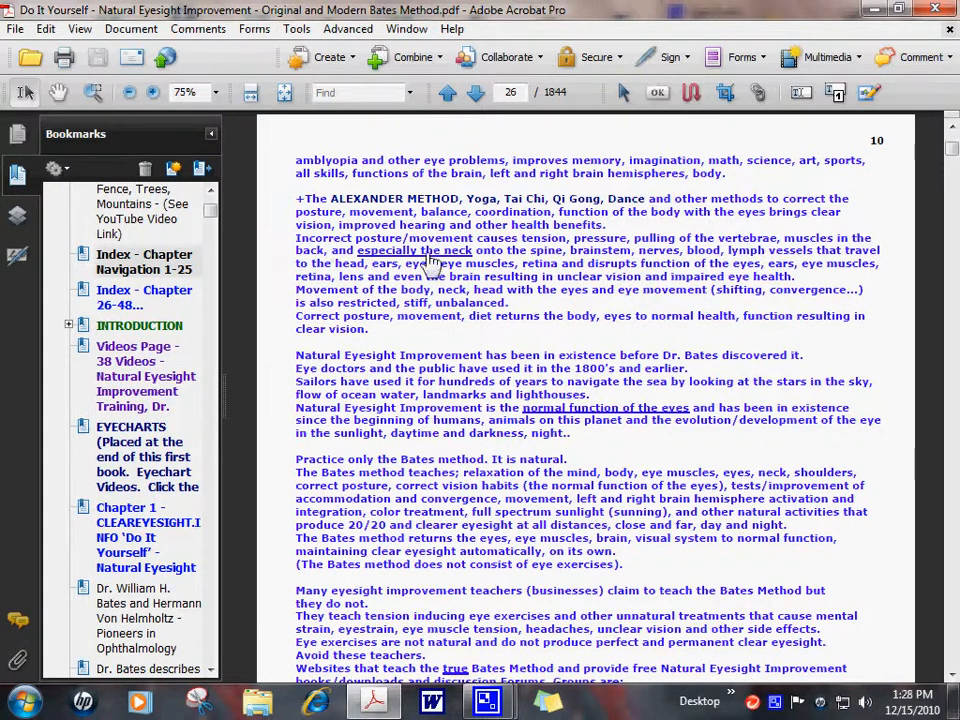
pyautogui.scroll(-3)
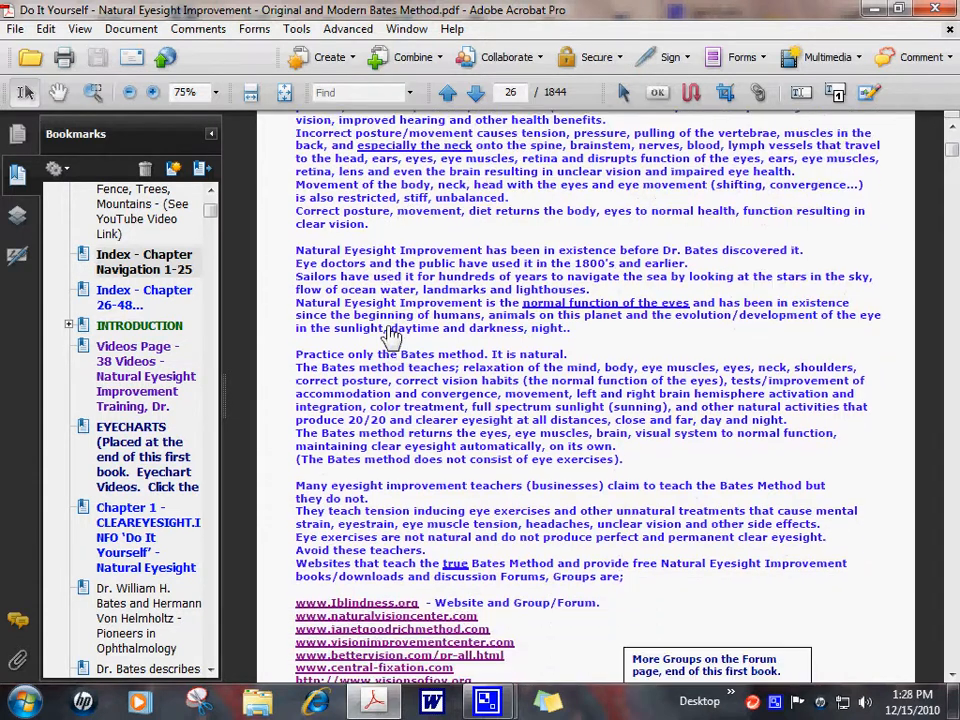
pyautogui.scroll(3)
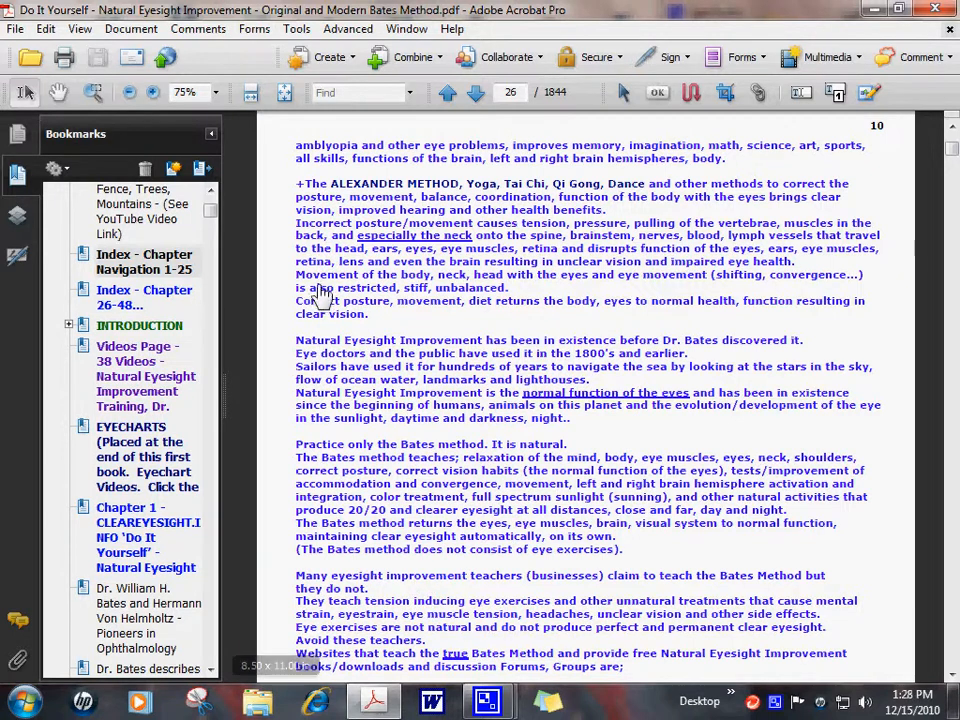
pyautogui.moveTo(672, 196)
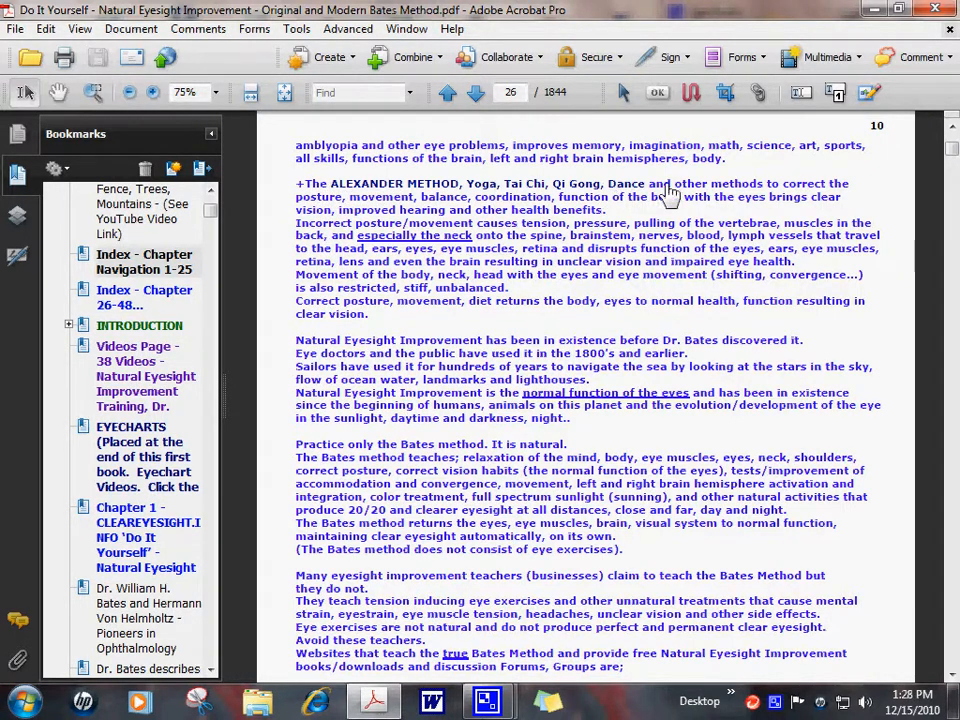
pyautogui.moveTo(704, 270)
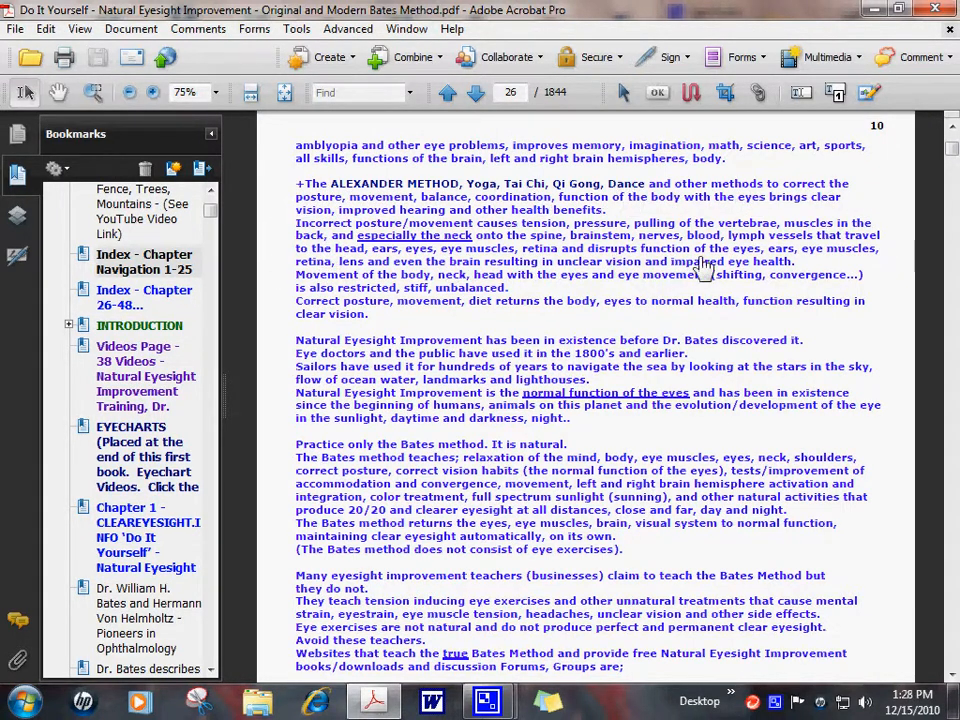
pyautogui.moveTo(372, 400)
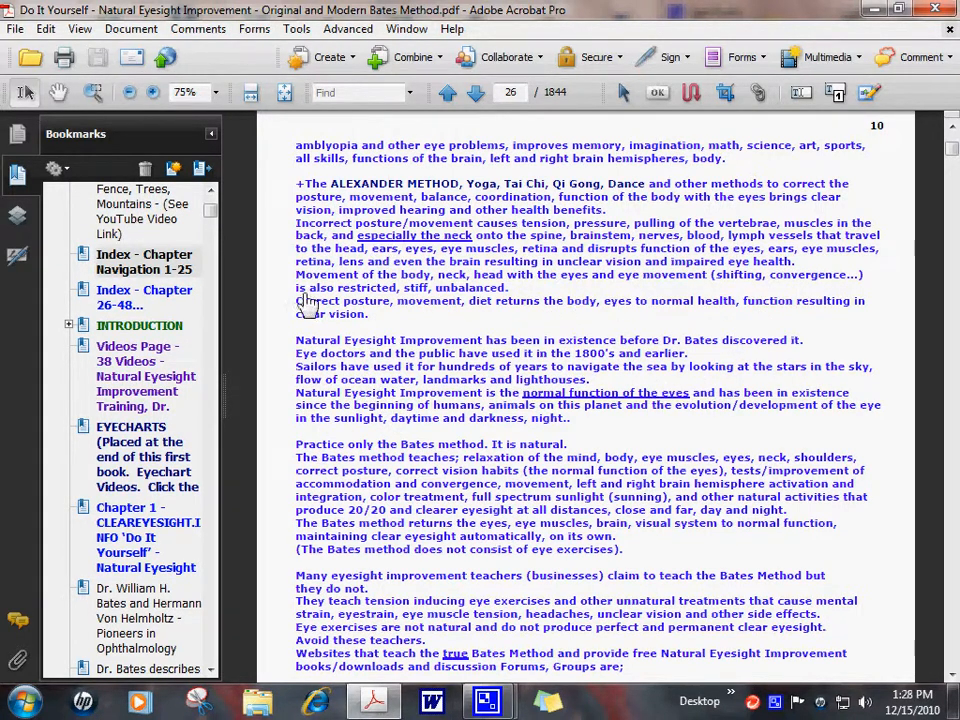
pyautogui.moveTo(524, 270)
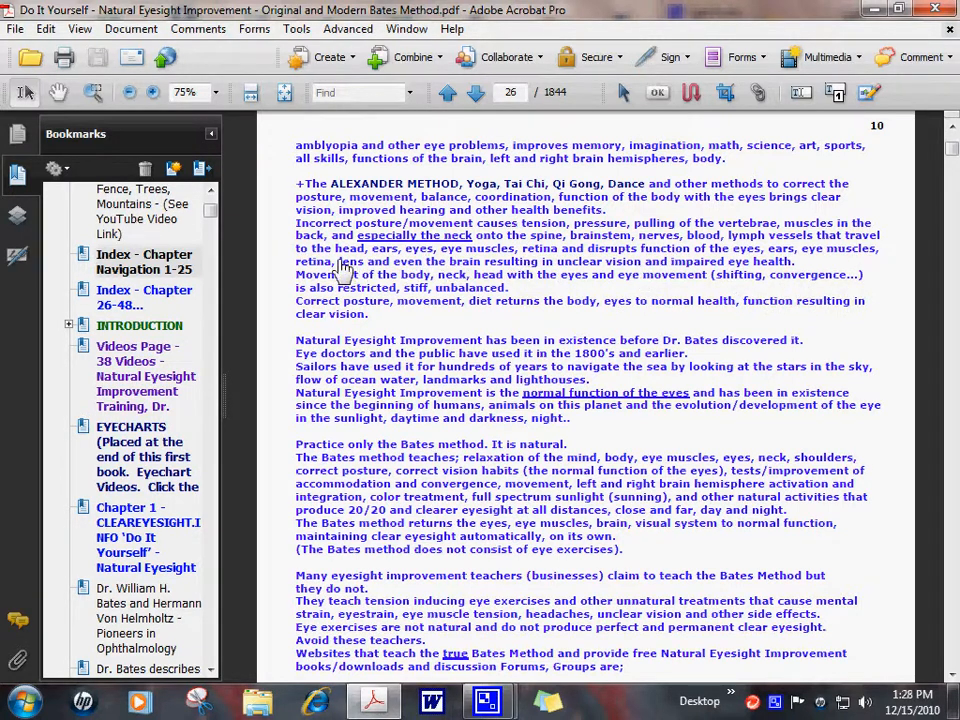
pyautogui.moveTo(548, 280)
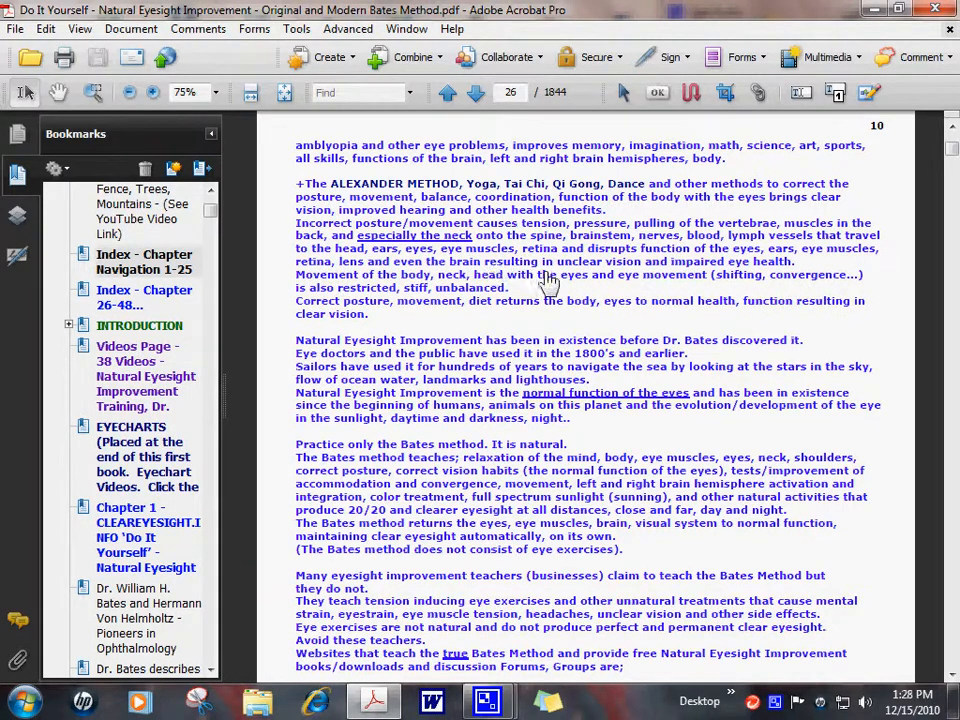
pyautogui.moveTo(664, 312)
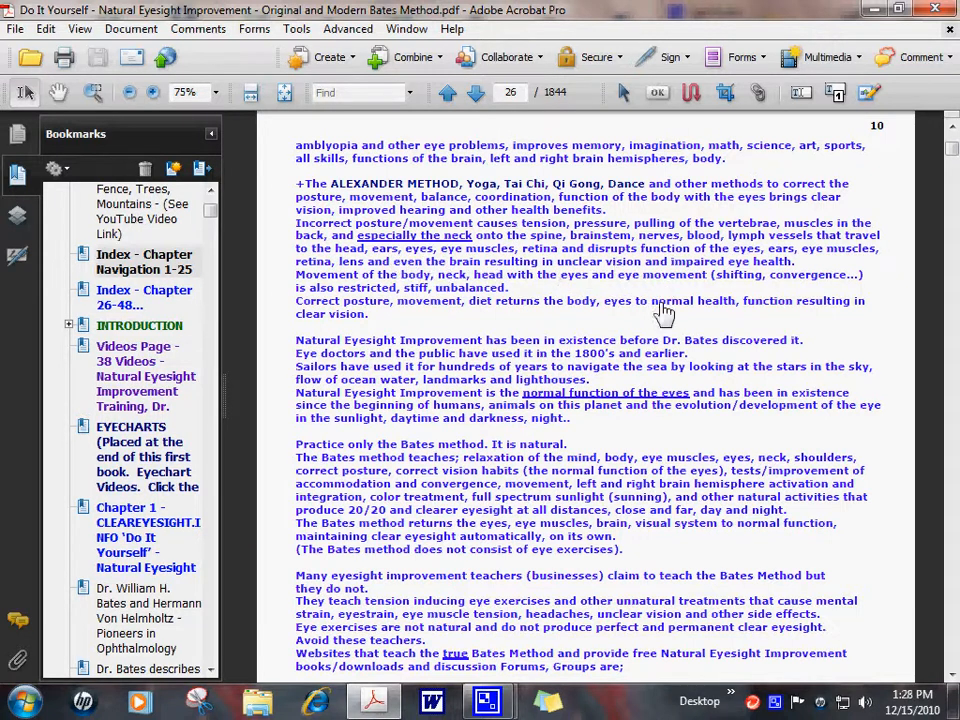
pyautogui.moveTo(380, 310)
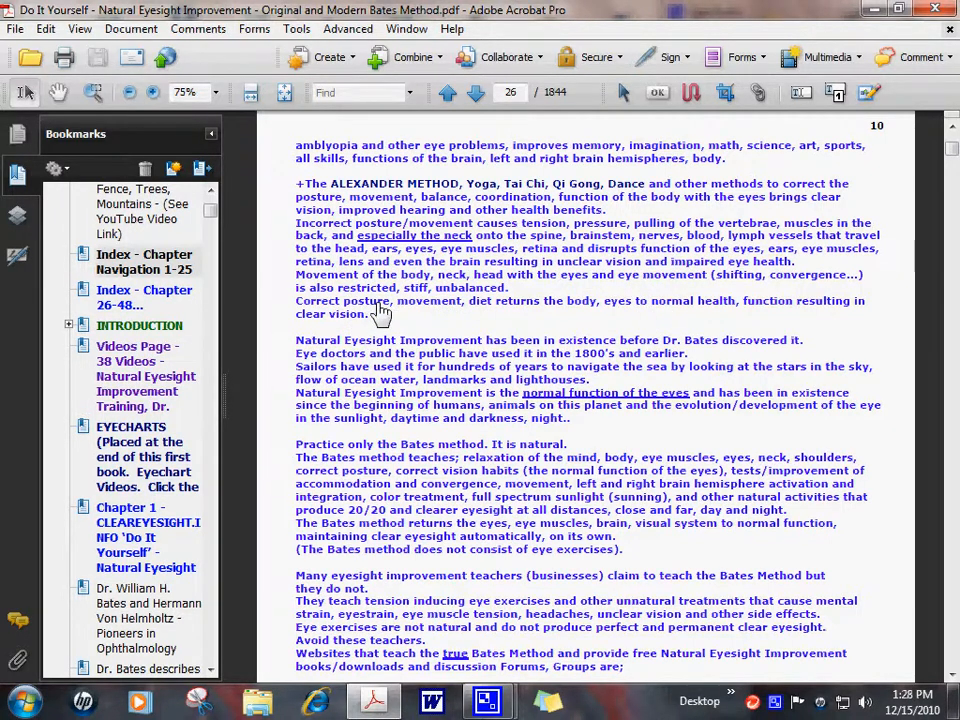
pyautogui.moveTo(330, 312)
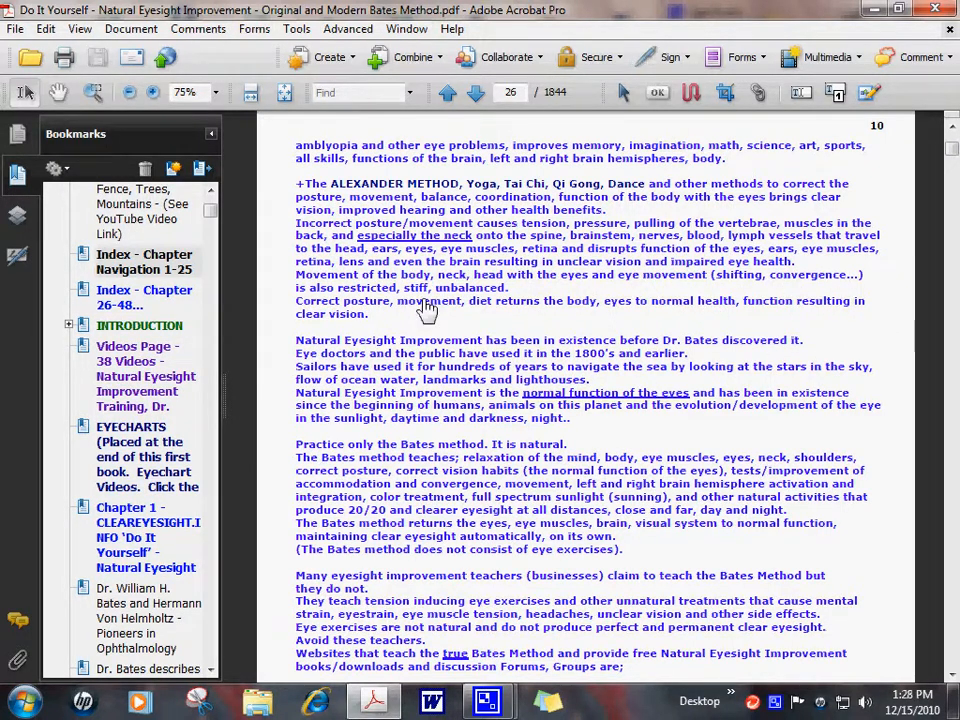
pyautogui.moveTo(424, 330)
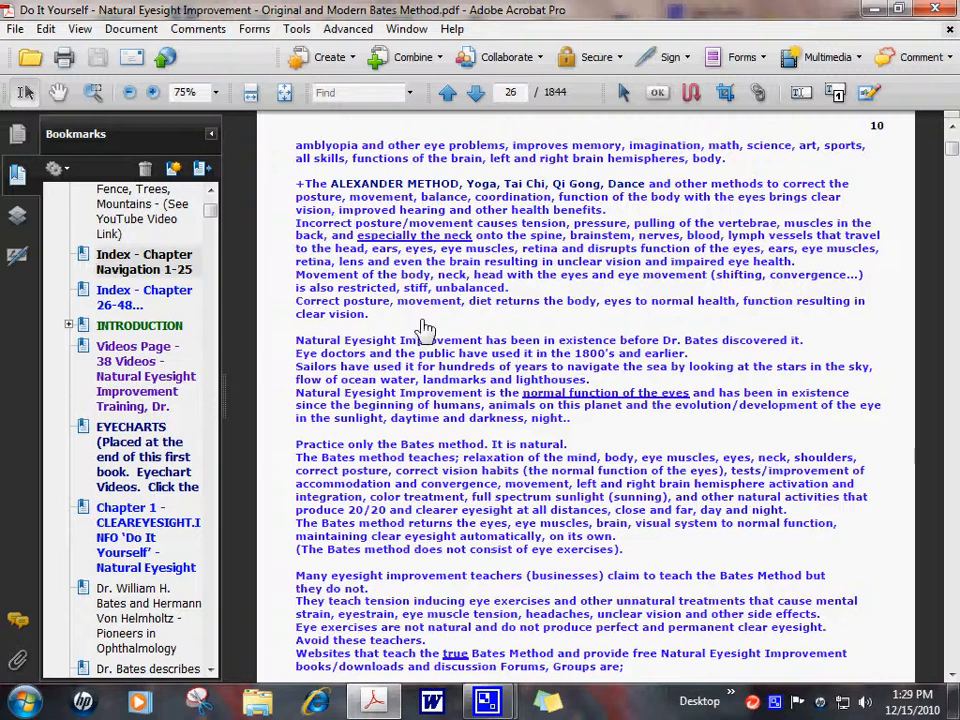
pyautogui.moveTo(430, 330)
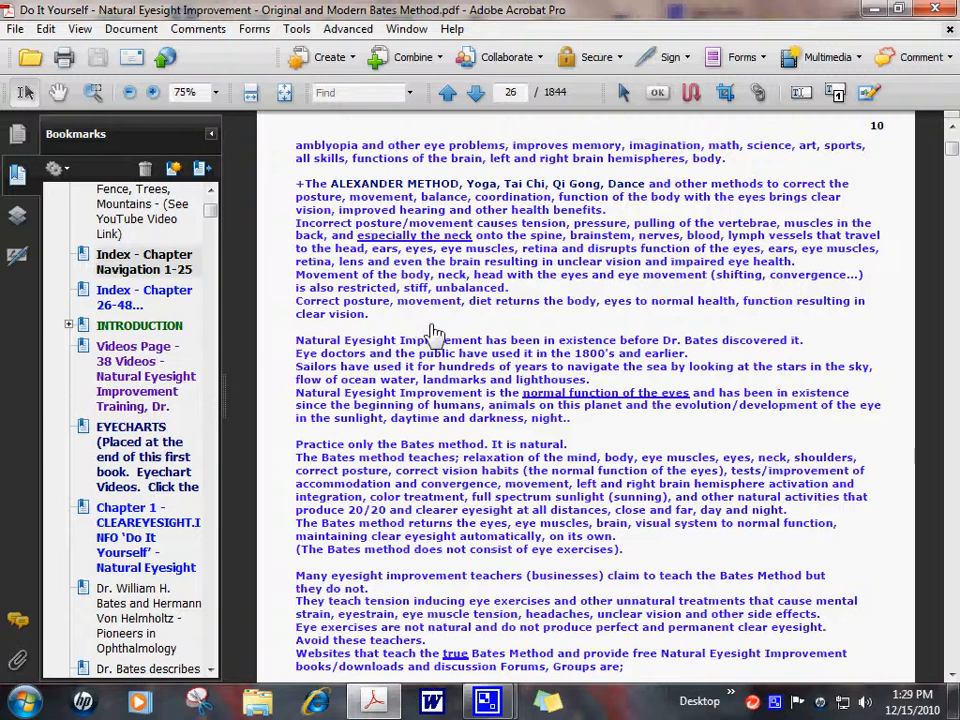
pyautogui.moveTo(436, 276)
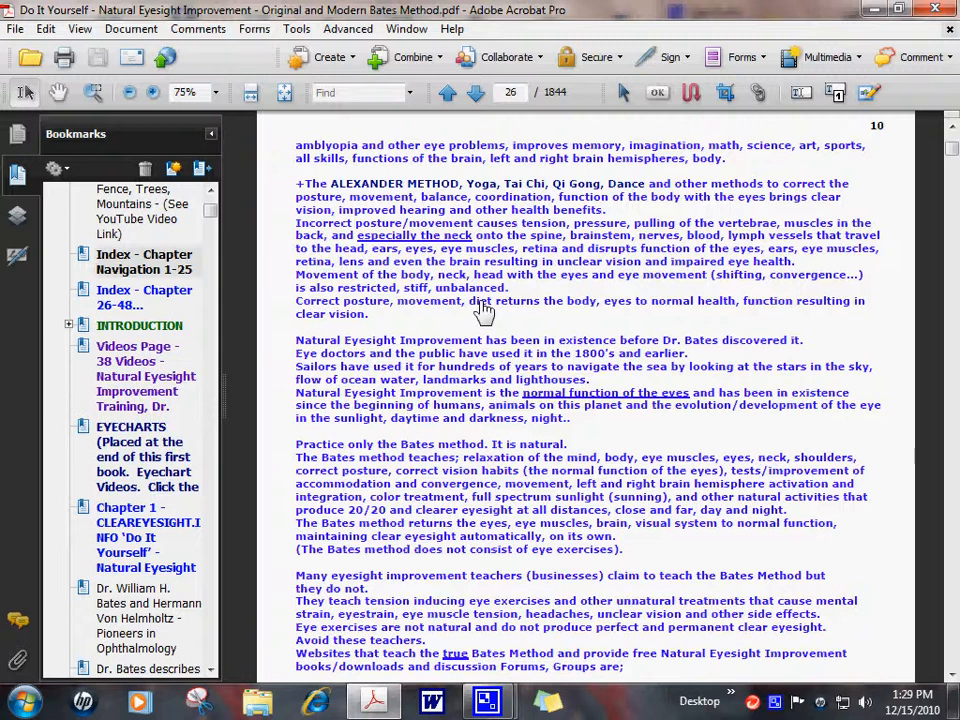
pyautogui.moveTo(424, 268)
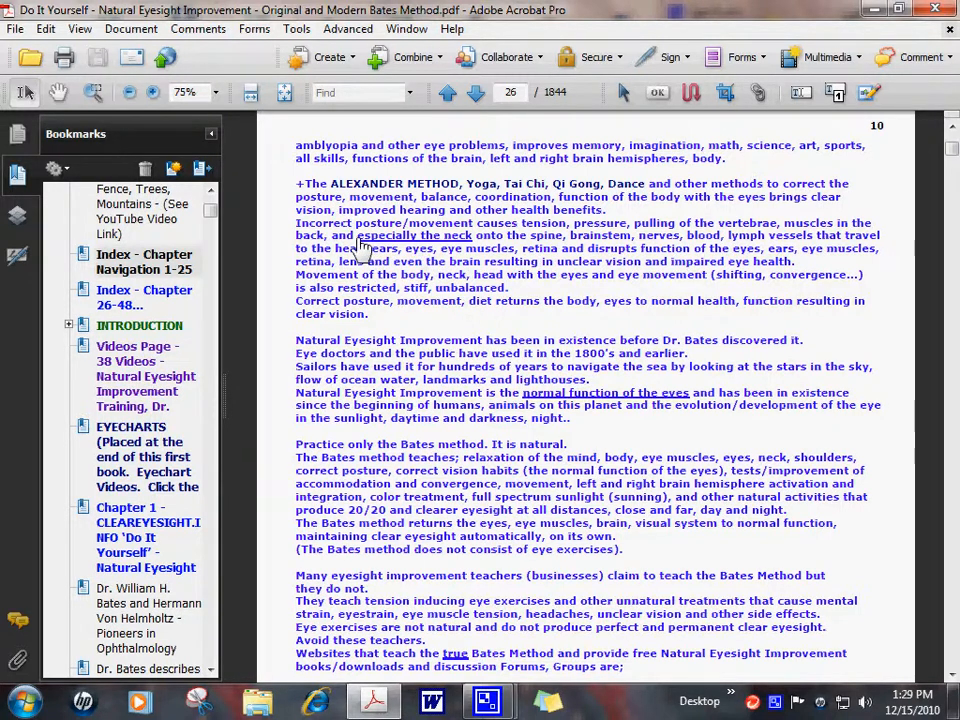
pyautogui.moveTo(488, 248)
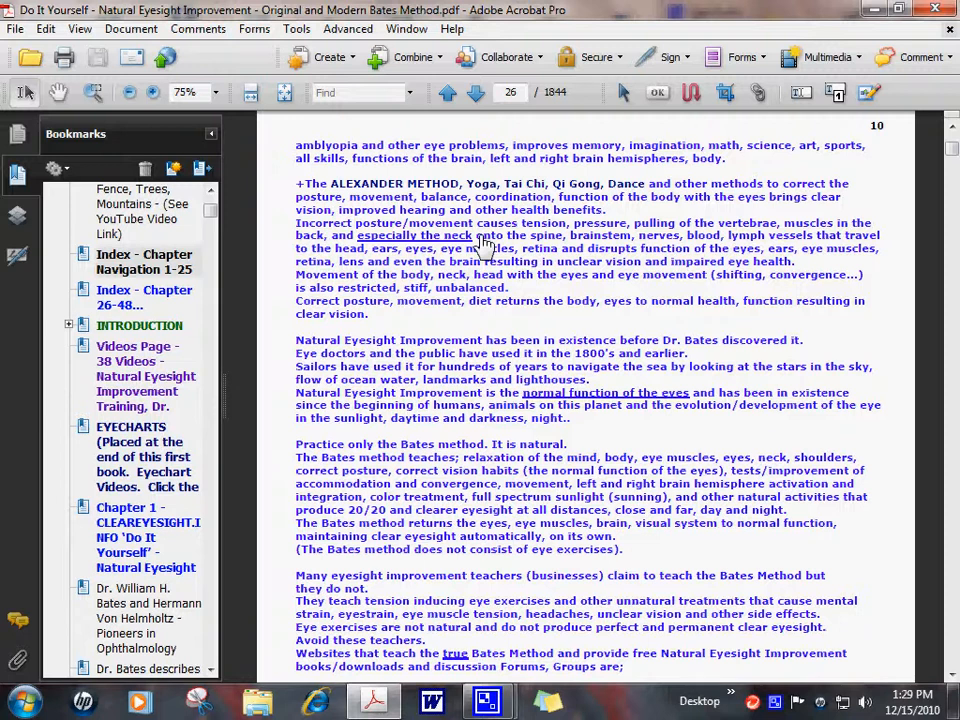
pyautogui.moveTo(480, 256)
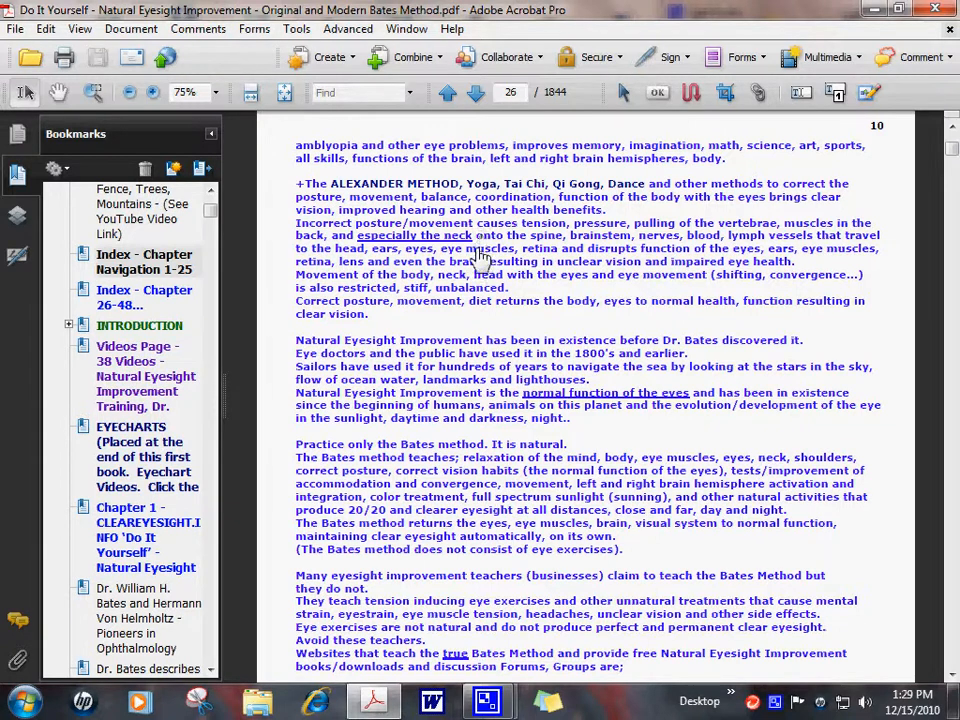
pyautogui.moveTo(486, 250)
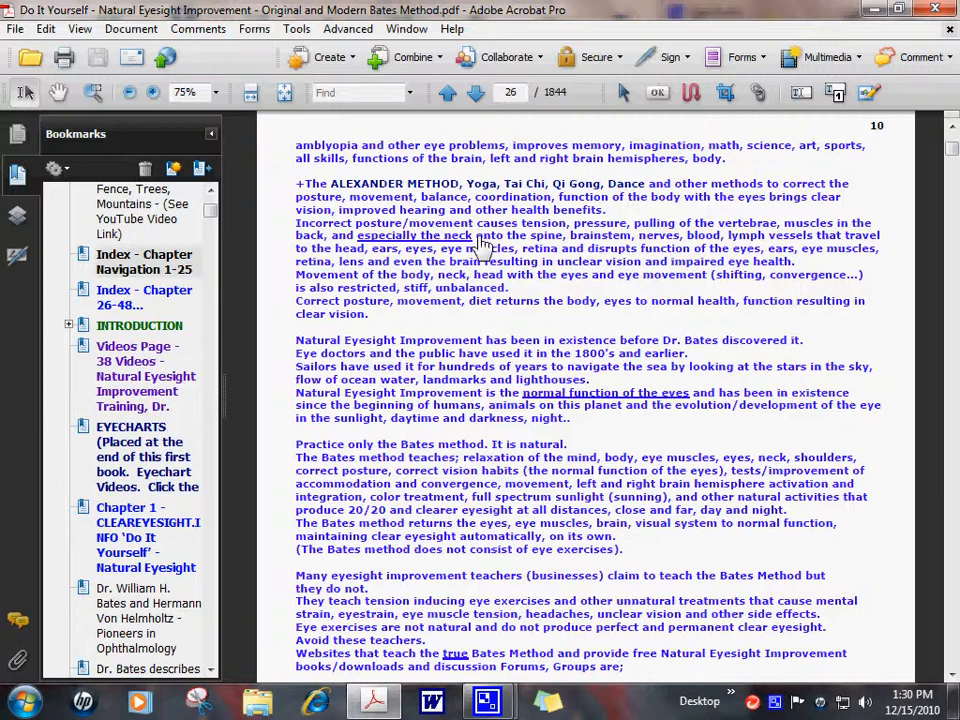
pyautogui.scroll(3)
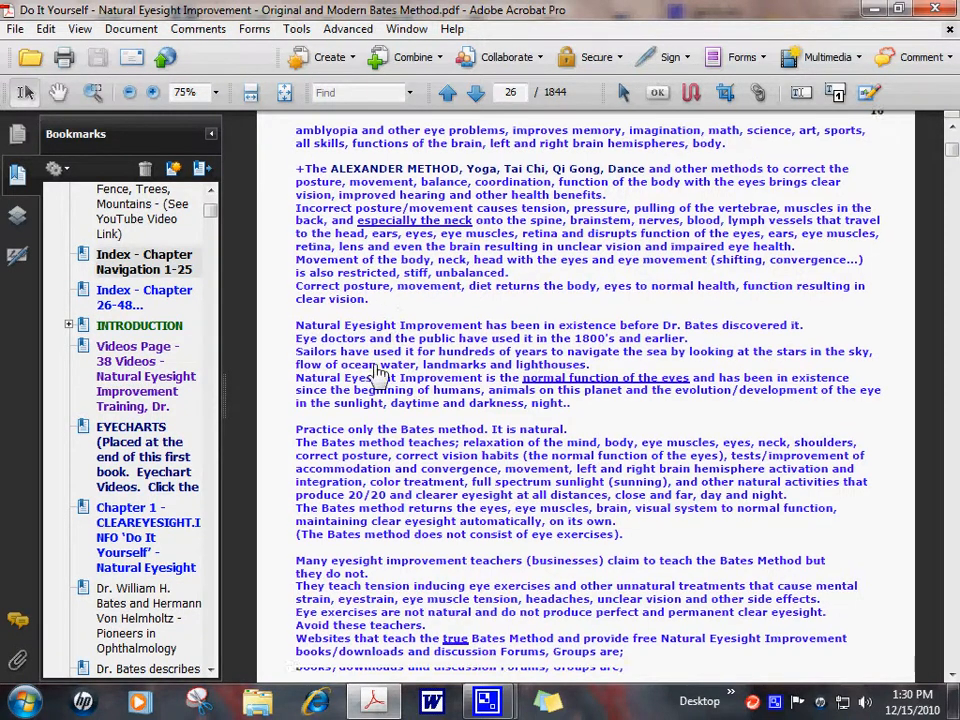
# - Scroll page 26 down to the list of natural eyesight websites and forum groups
pyautogui.scroll(-3)
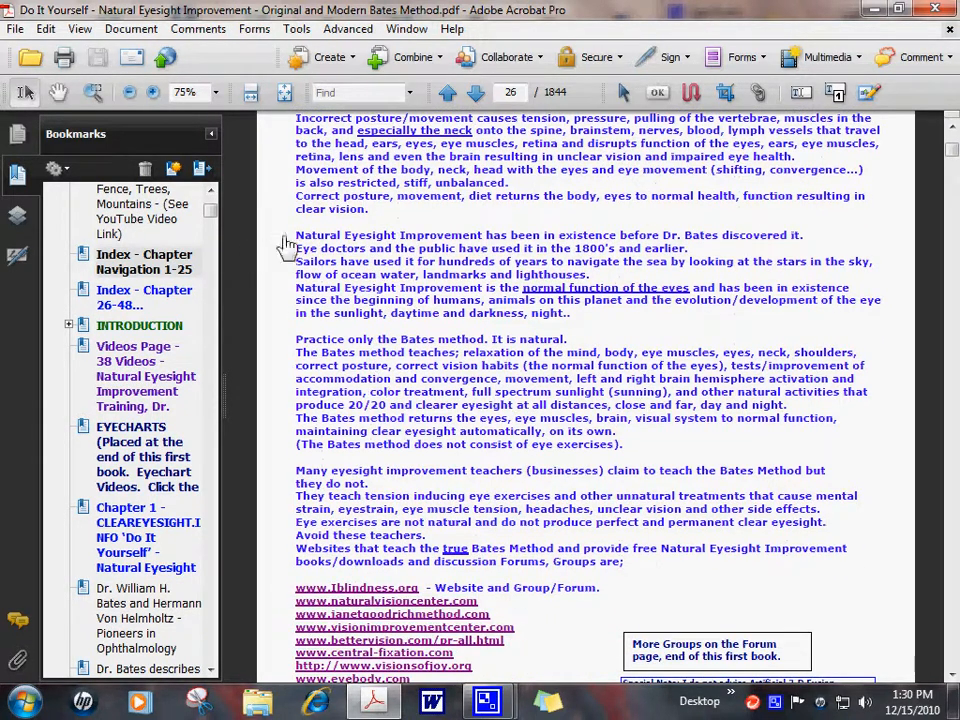
pyautogui.moveTo(410, 400)
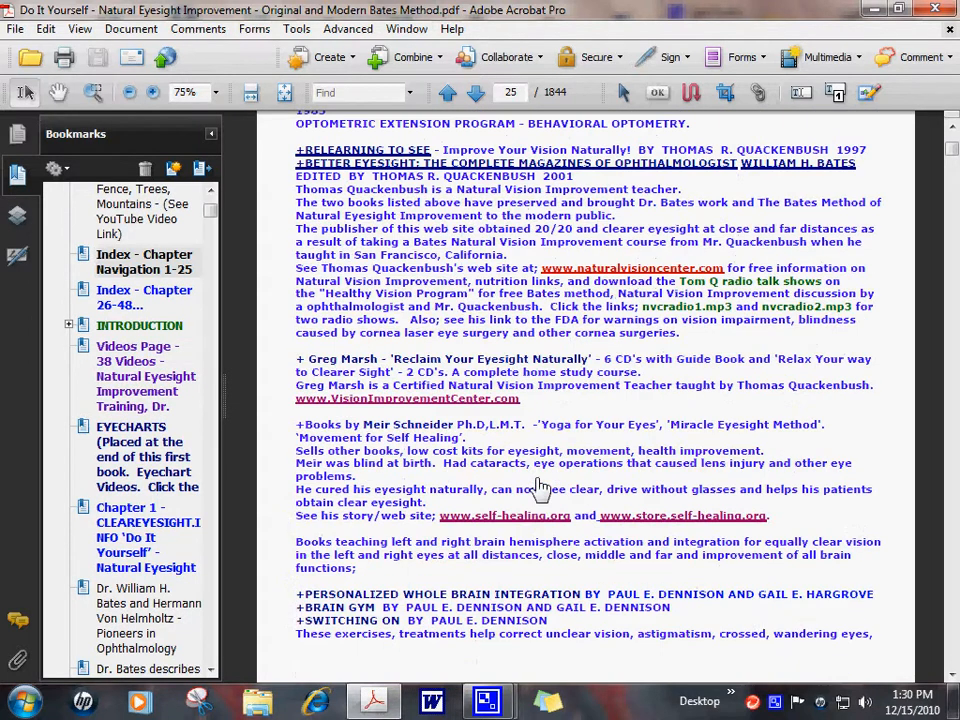
pyautogui.scroll(-3)
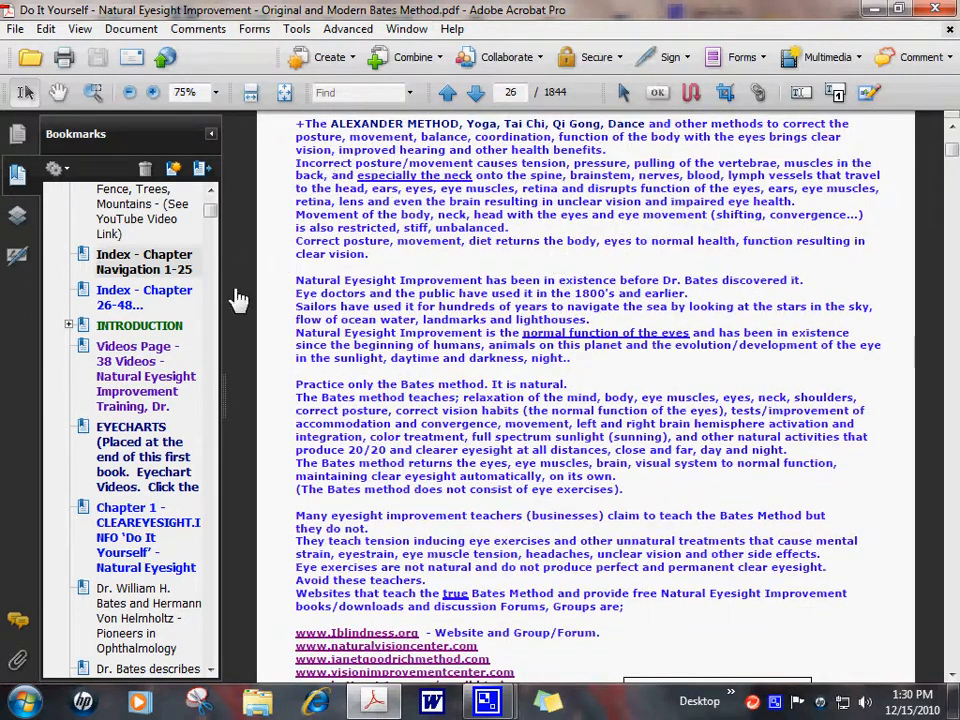
pyautogui.scroll(-3)
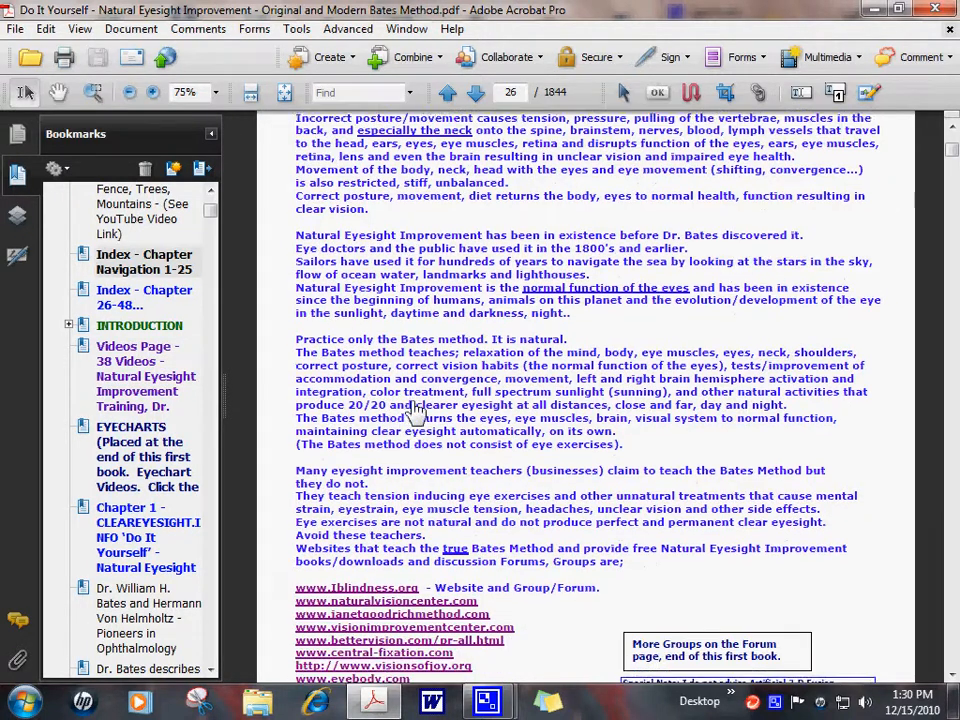
pyautogui.scroll(-3)
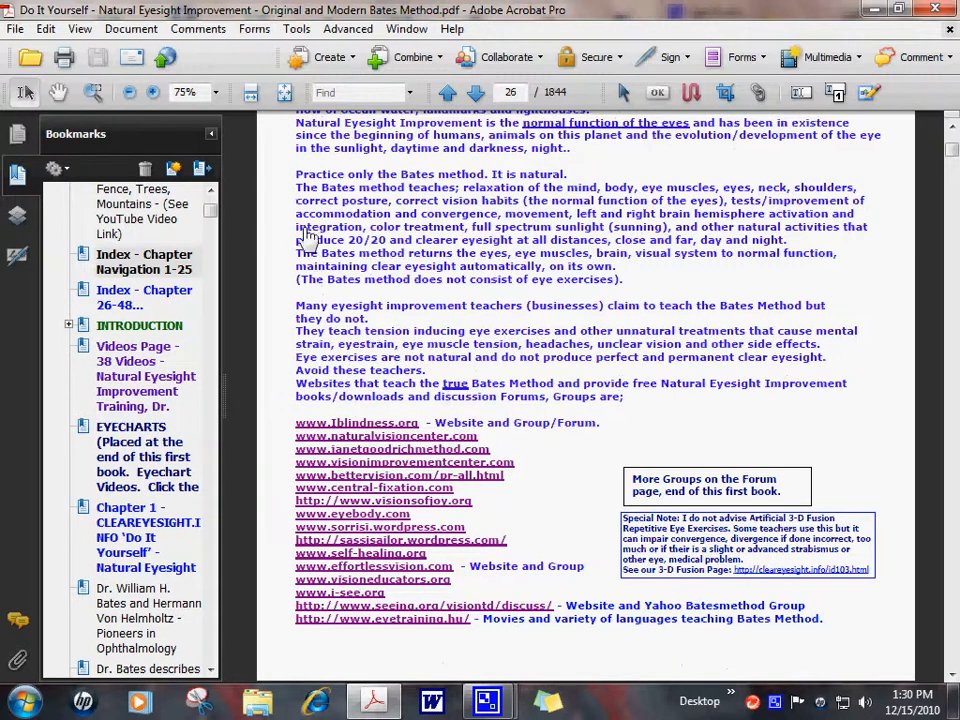
pyautogui.moveTo(258, 218)
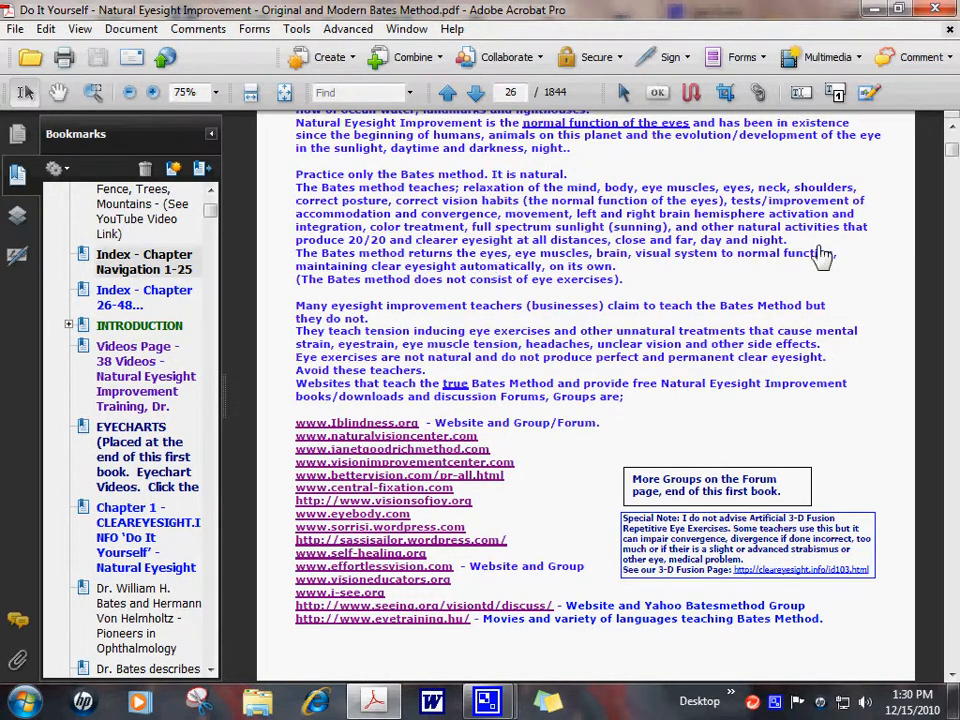
pyautogui.moveTo(490, 280)
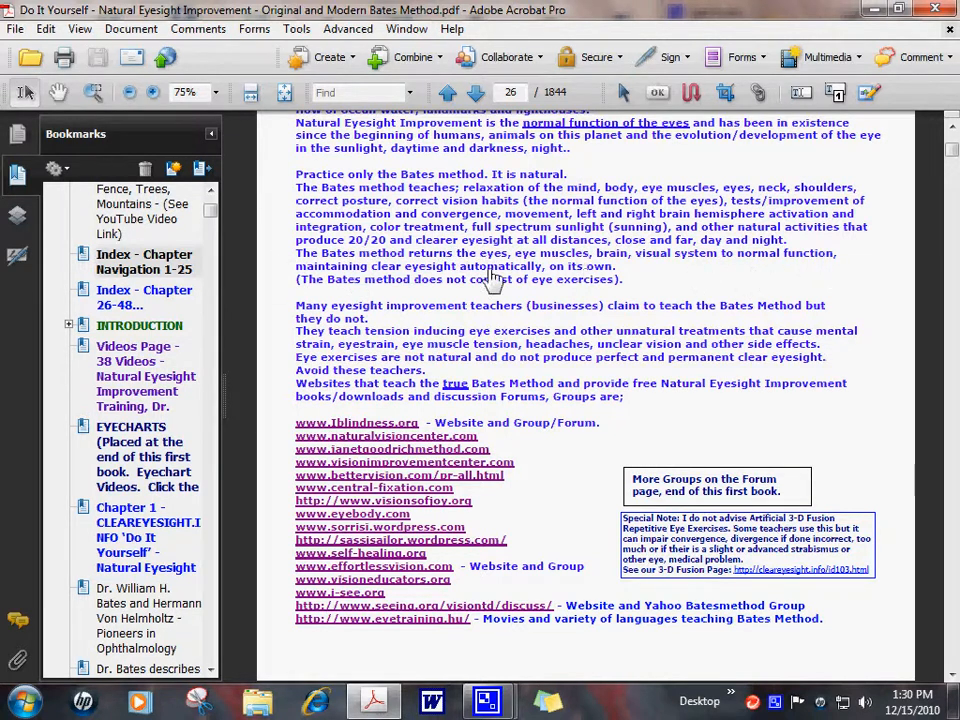
pyautogui.moveTo(650, 296)
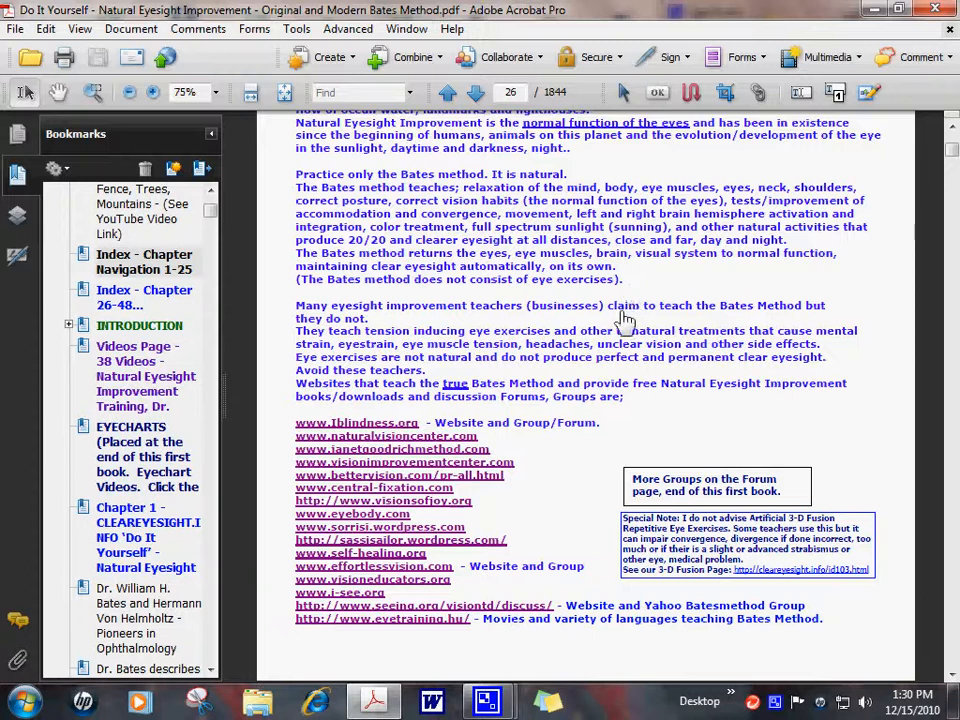
pyautogui.moveTo(636, 284)
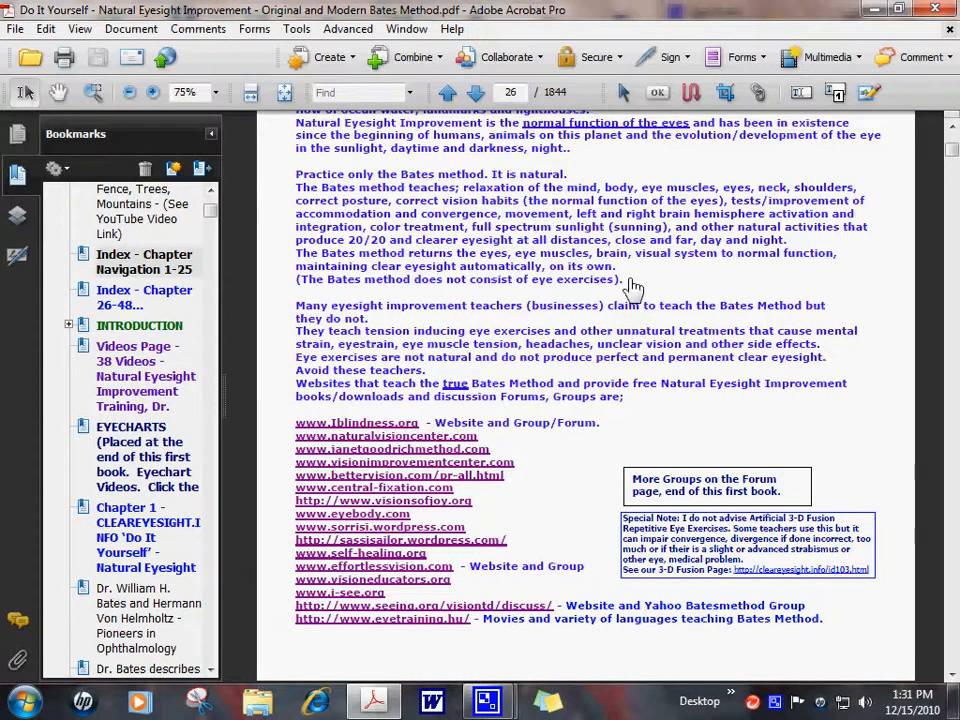
pyautogui.moveTo(278, 178)
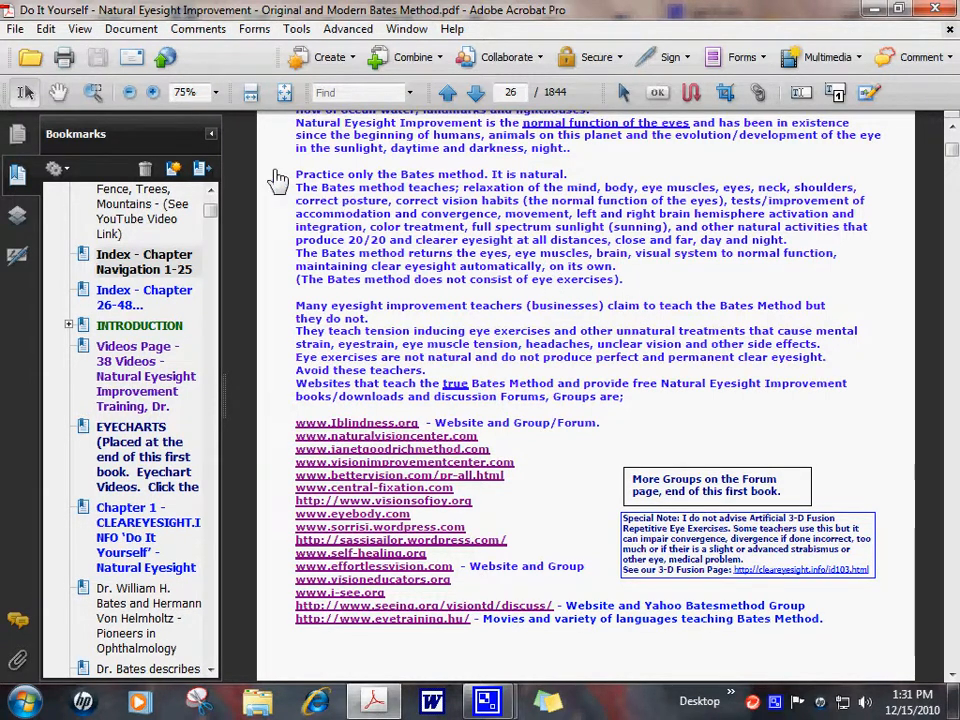
pyautogui.moveTo(320, 216)
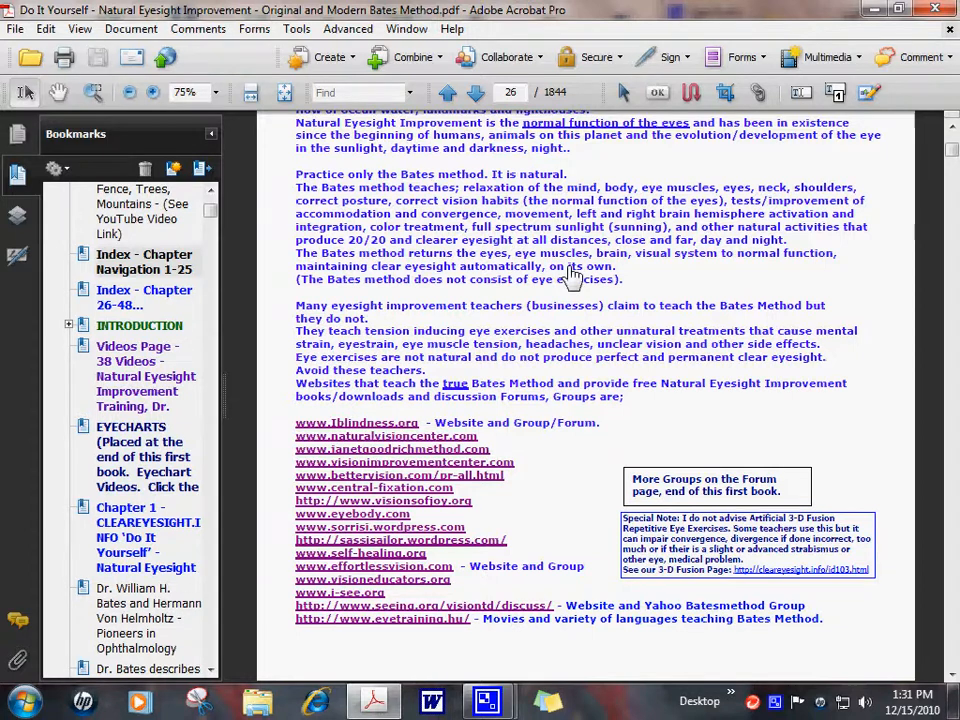
pyautogui.moveTo(264, 336)
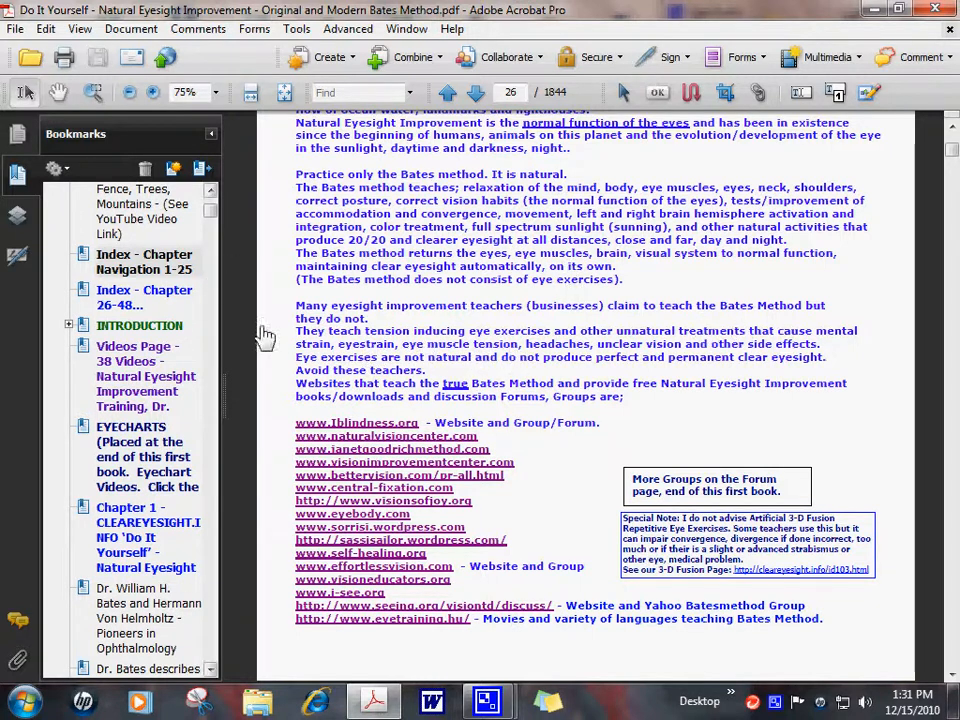
pyautogui.moveTo(376, 420)
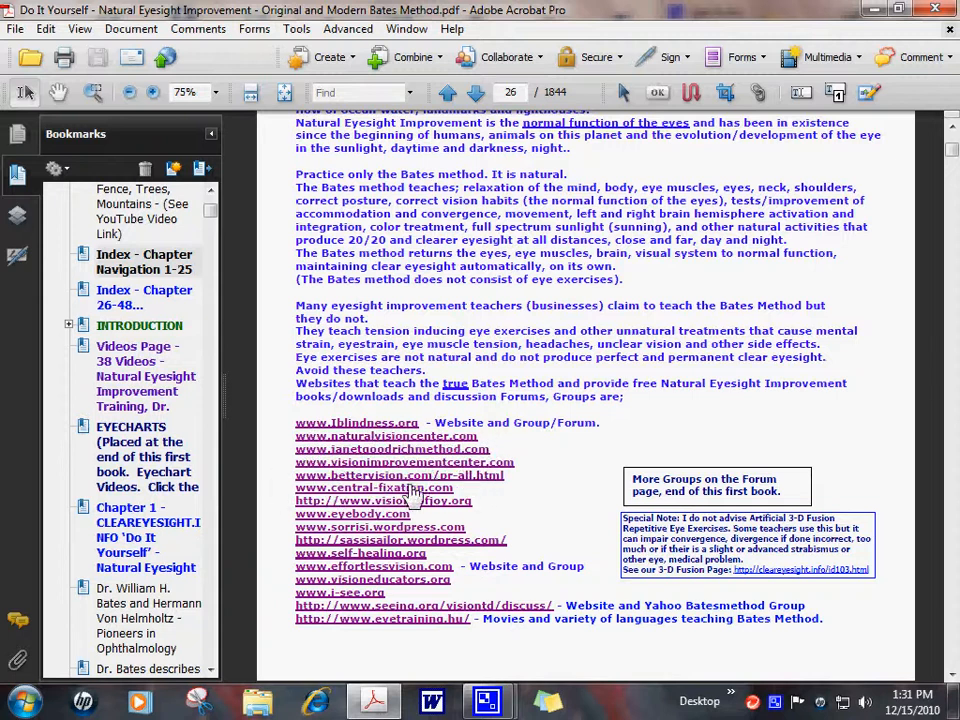
pyautogui.moveTo(320, 558)
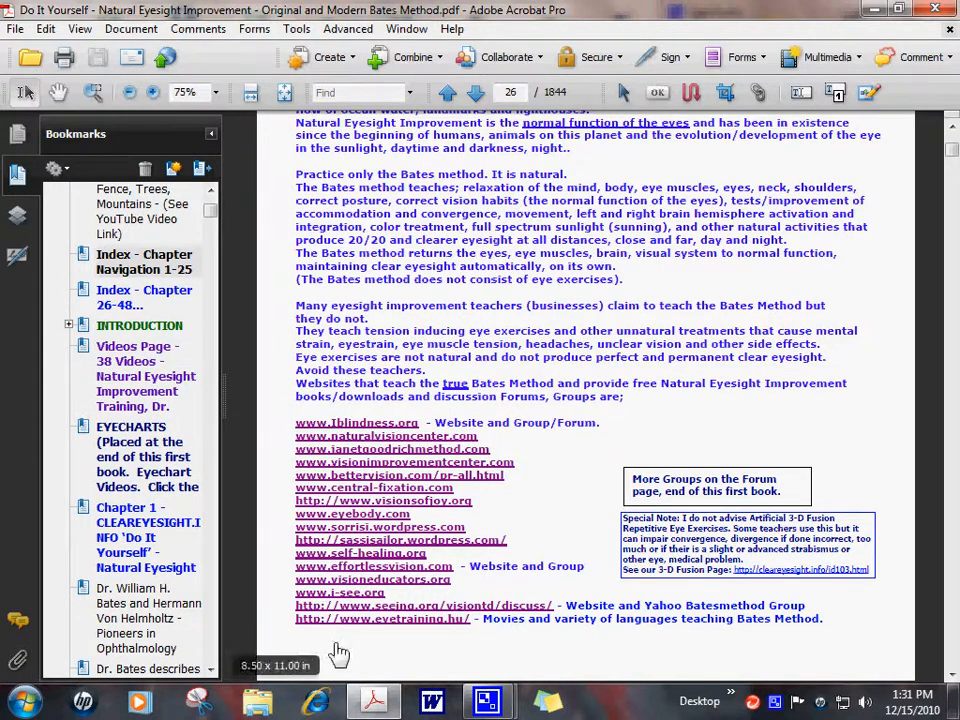
pyautogui.moveTo(584, 480)
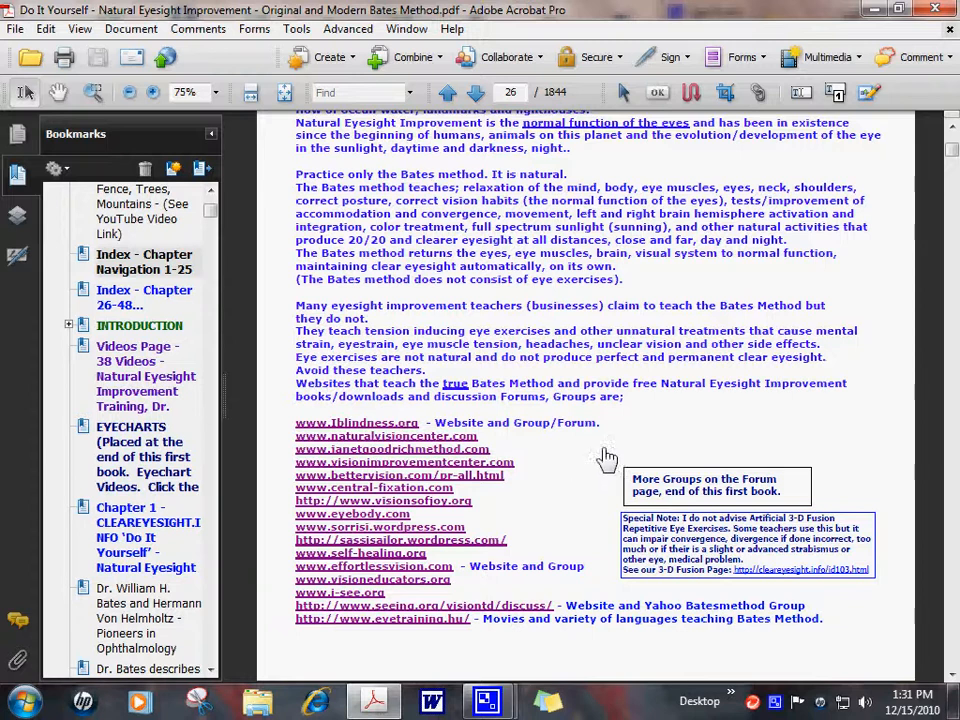
pyautogui.moveTo(500, 430)
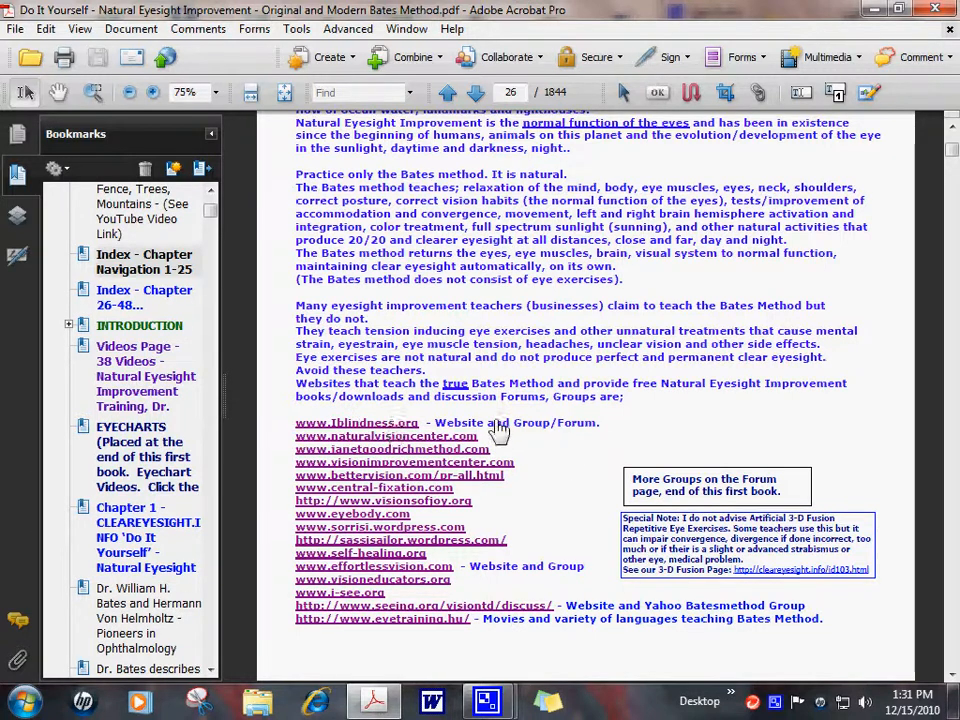
pyautogui.moveTo(630, 440)
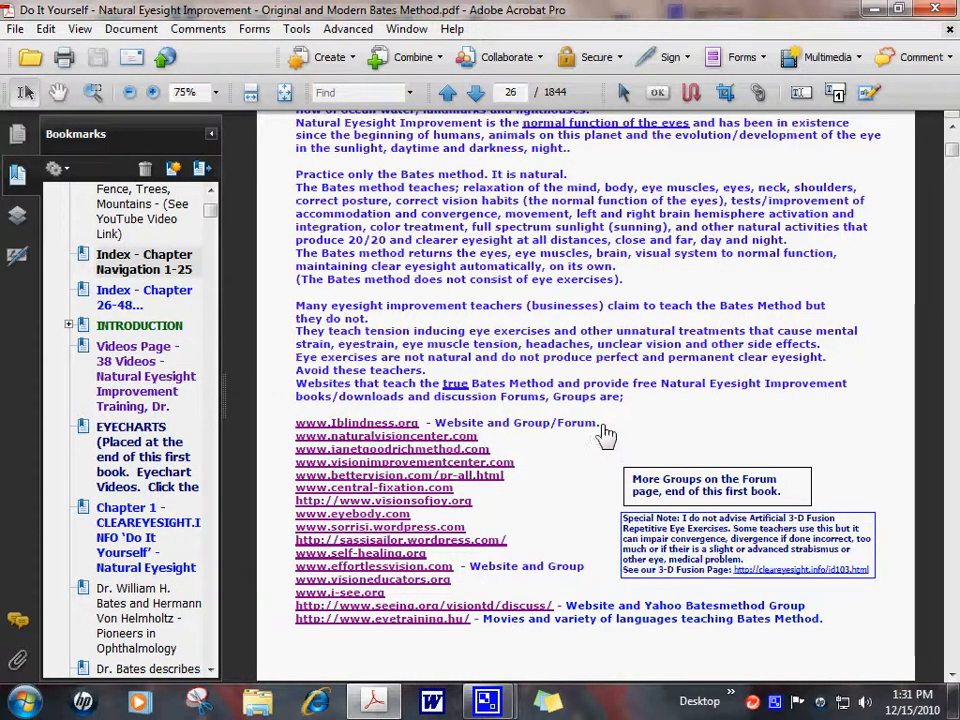
pyautogui.moveTo(448, 448)
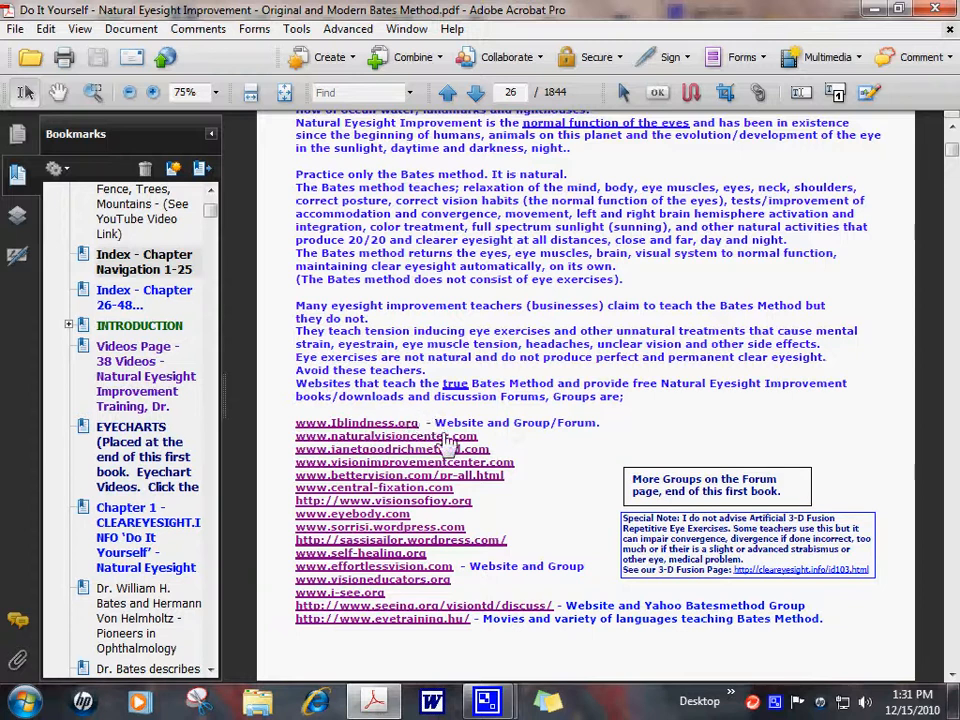
pyautogui.moveTo(440, 442)
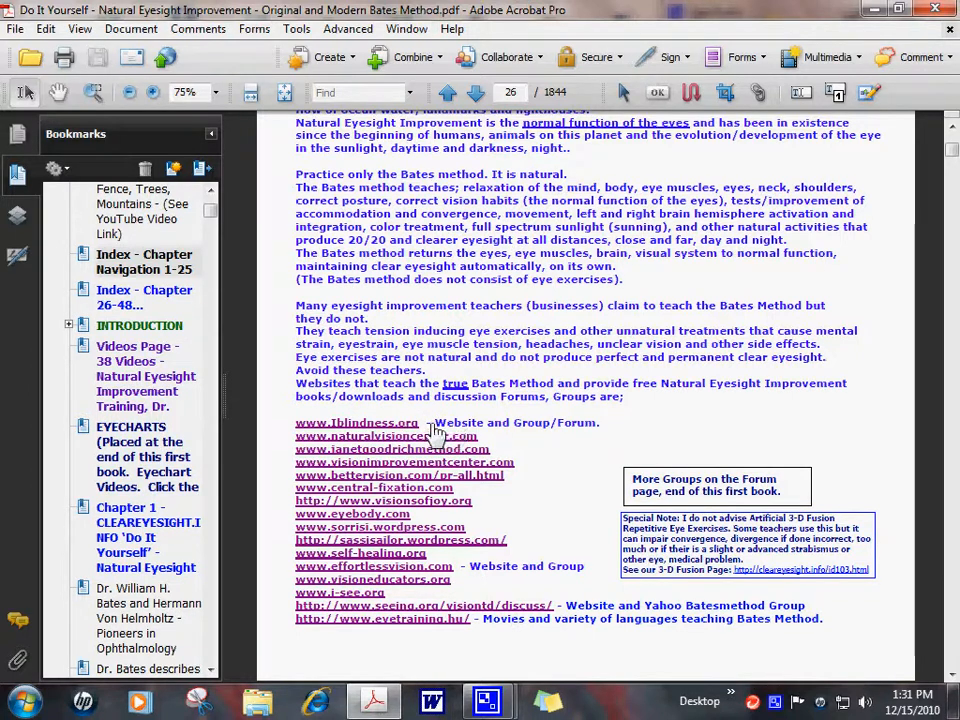
pyautogui.moveTo(612, 436)
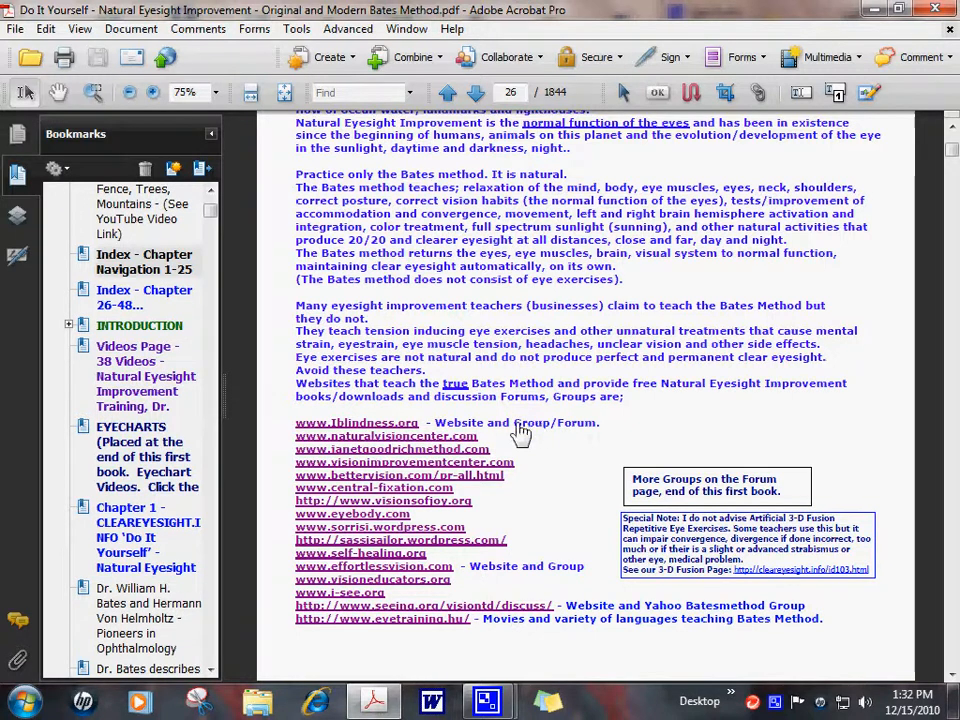
pyautogui.moveTo(620, 444)
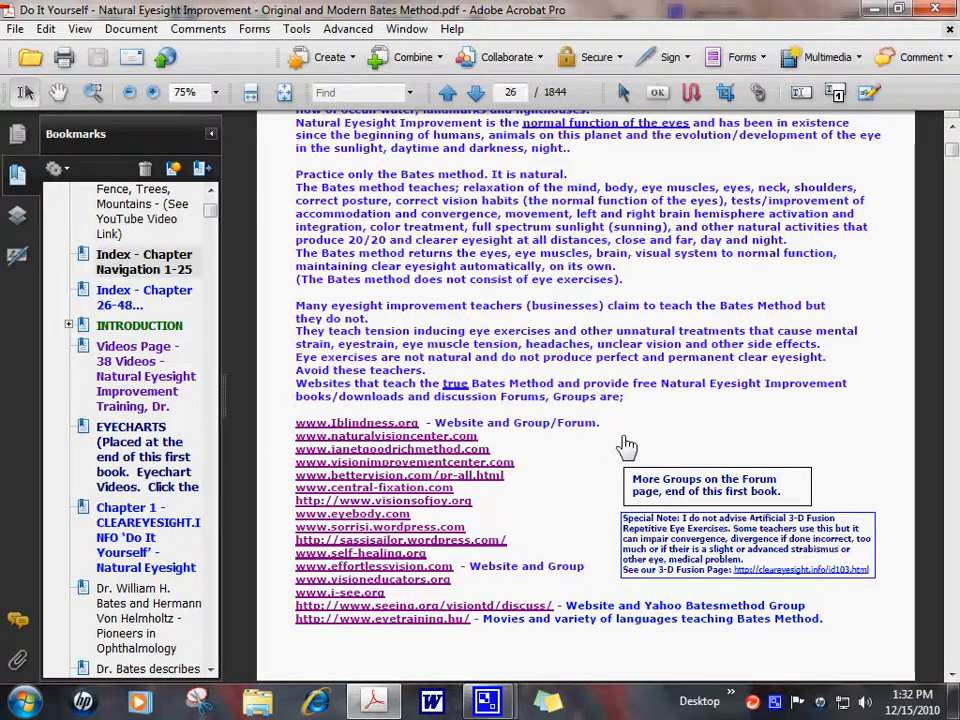
pyautogui.moveTo(582, 448)
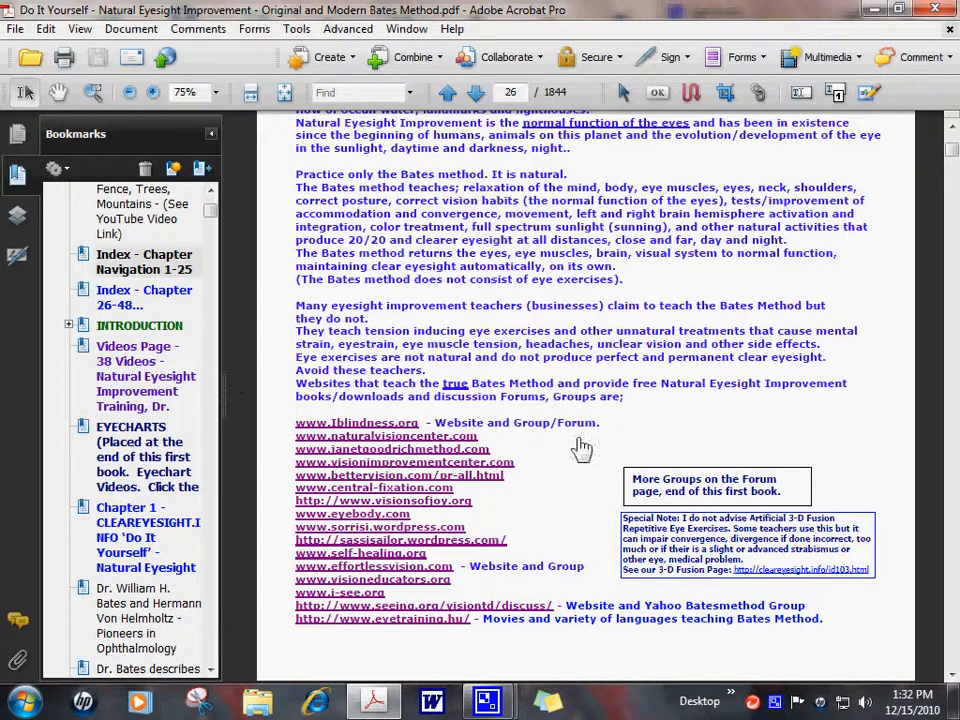
pyautogui.moveTo(610, 436)
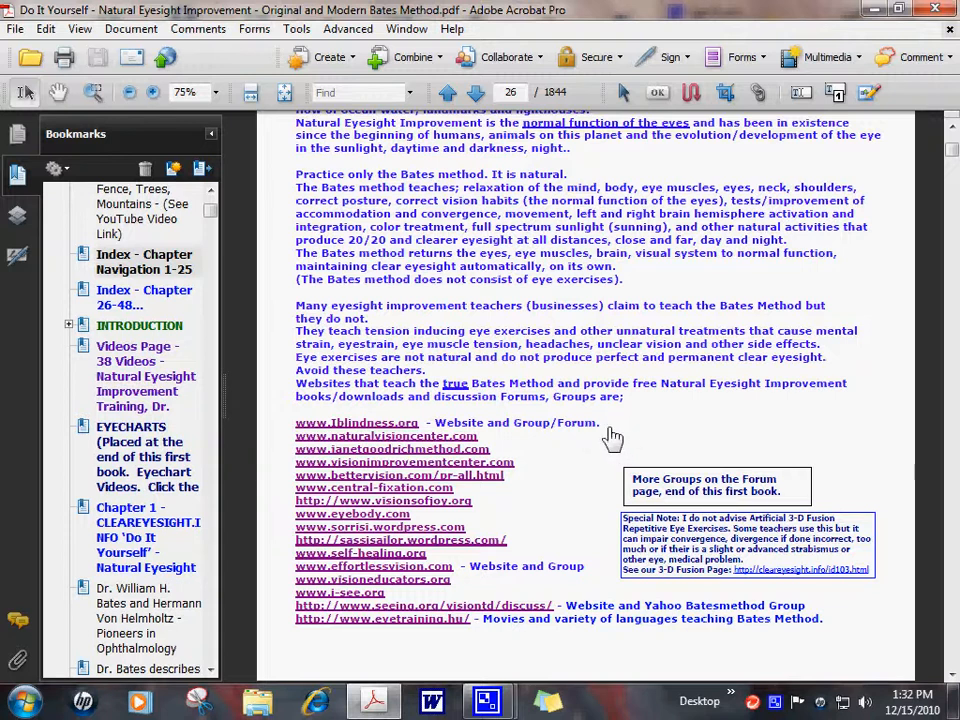
pyautogui.moveTo(312, 556)
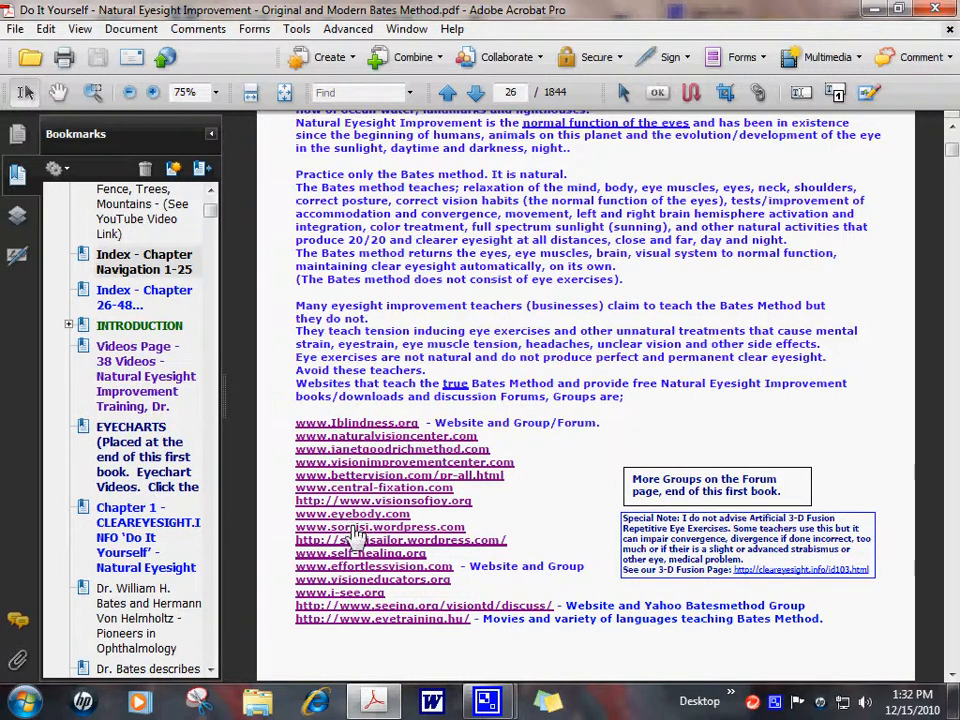
pyautogui.moveTo(376, 540)
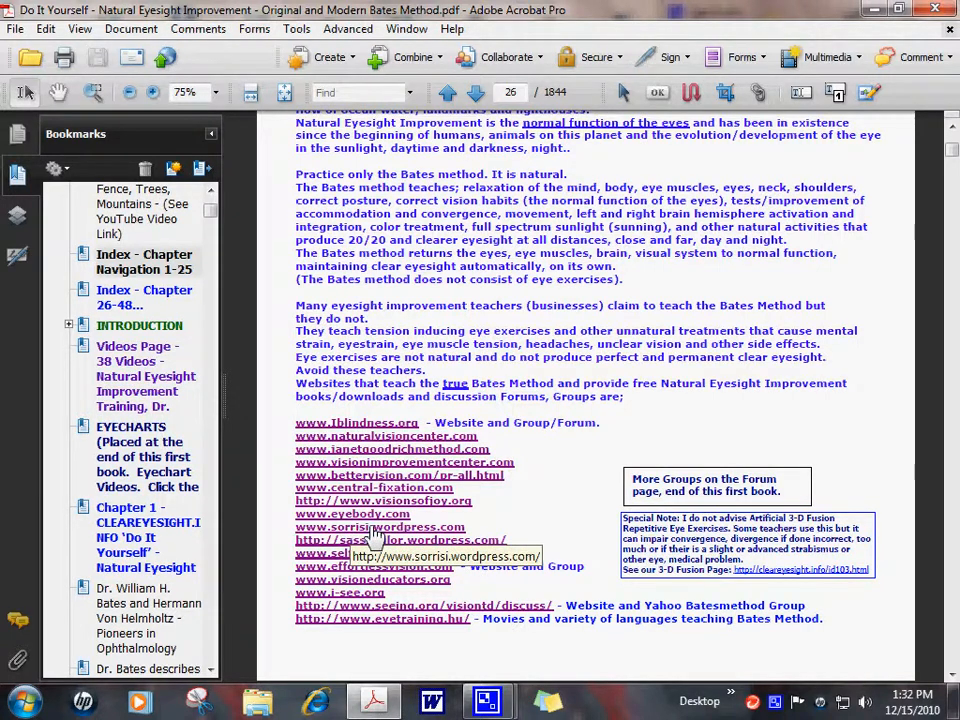
pyautogui.moveTo(356, 422)
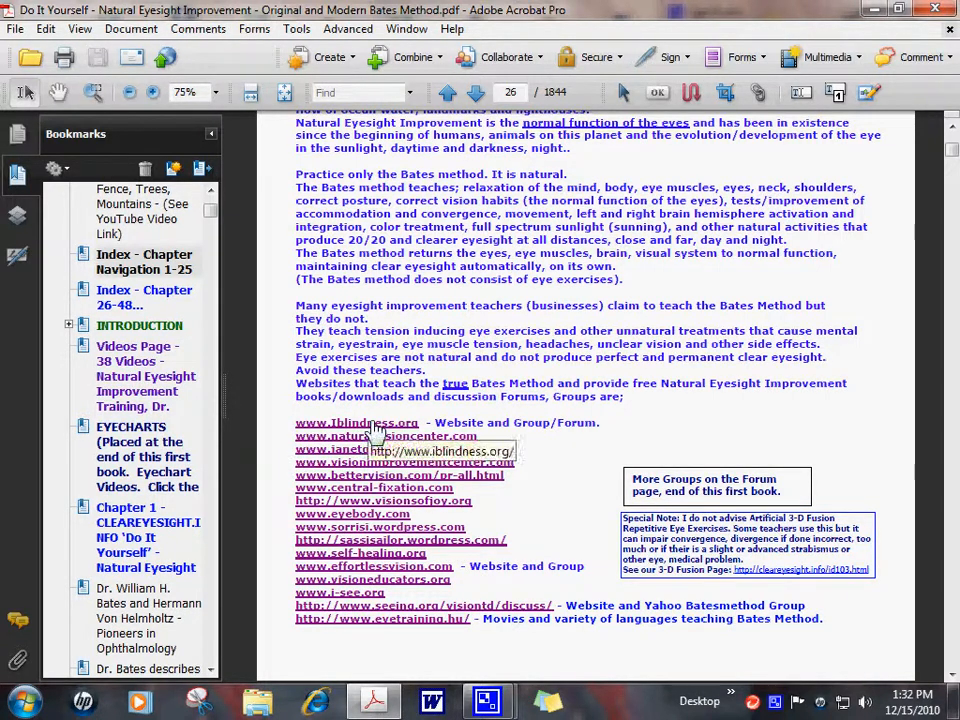
pyautogui.moveTo(358, 536)
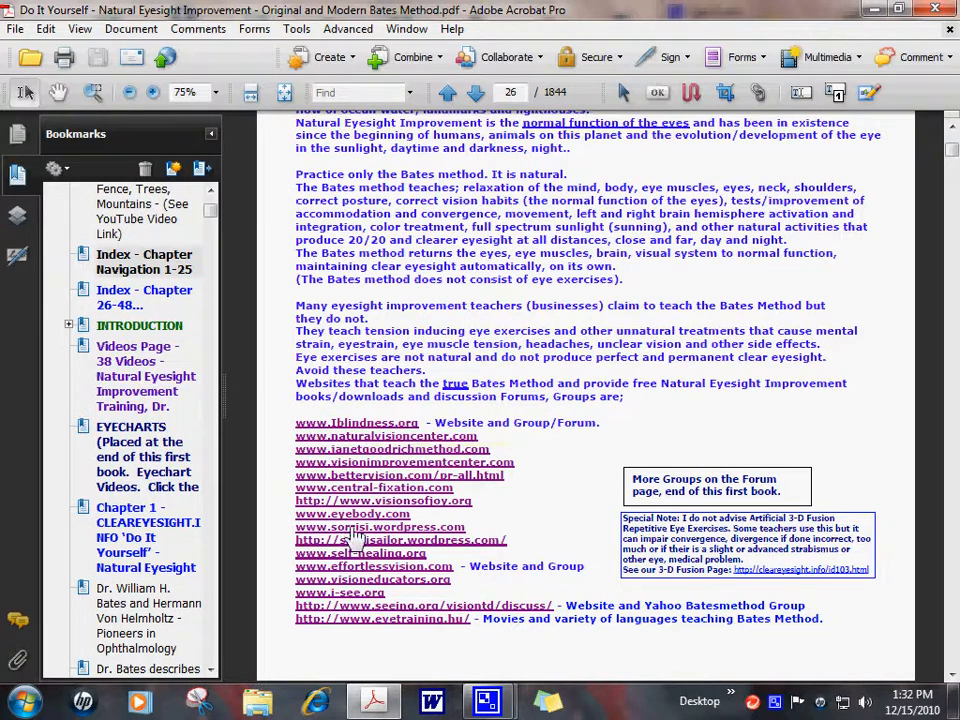
pyautogui.click(380, 526)
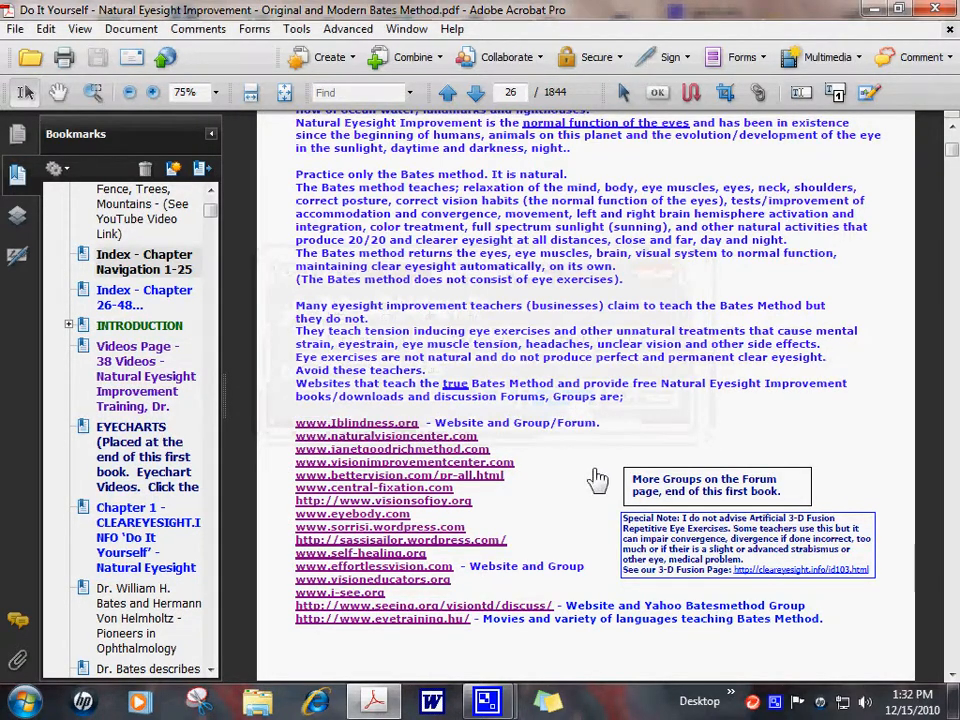
pyautogui.click(380, 528)
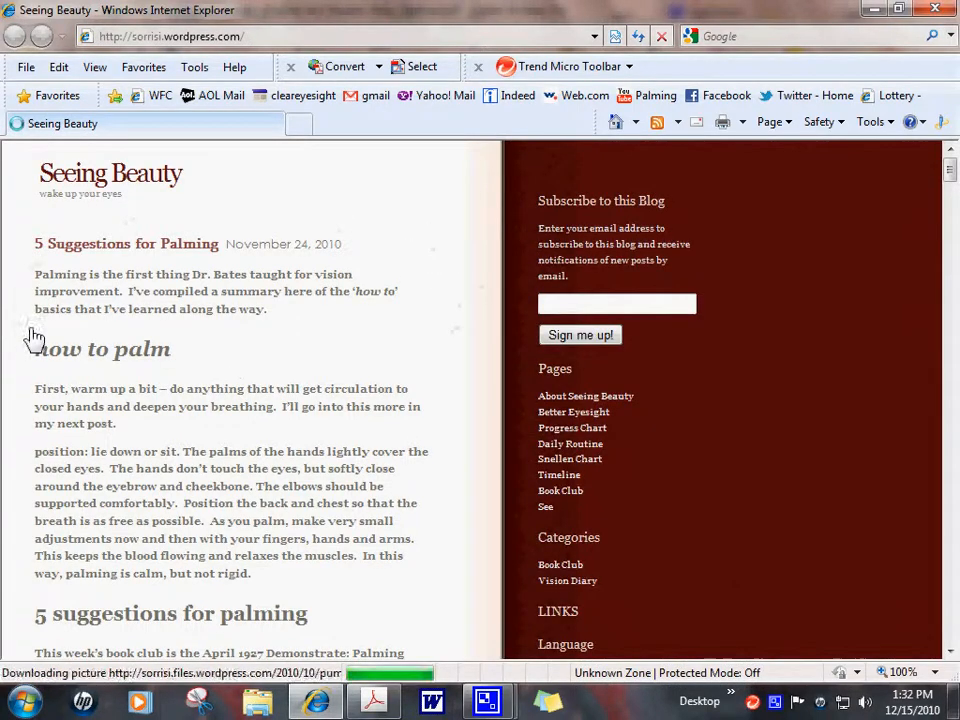
# - Scroll through the Seeing Beauty palming posts, back to the top, and return to the e-book
pyautogui.scroll(-3)
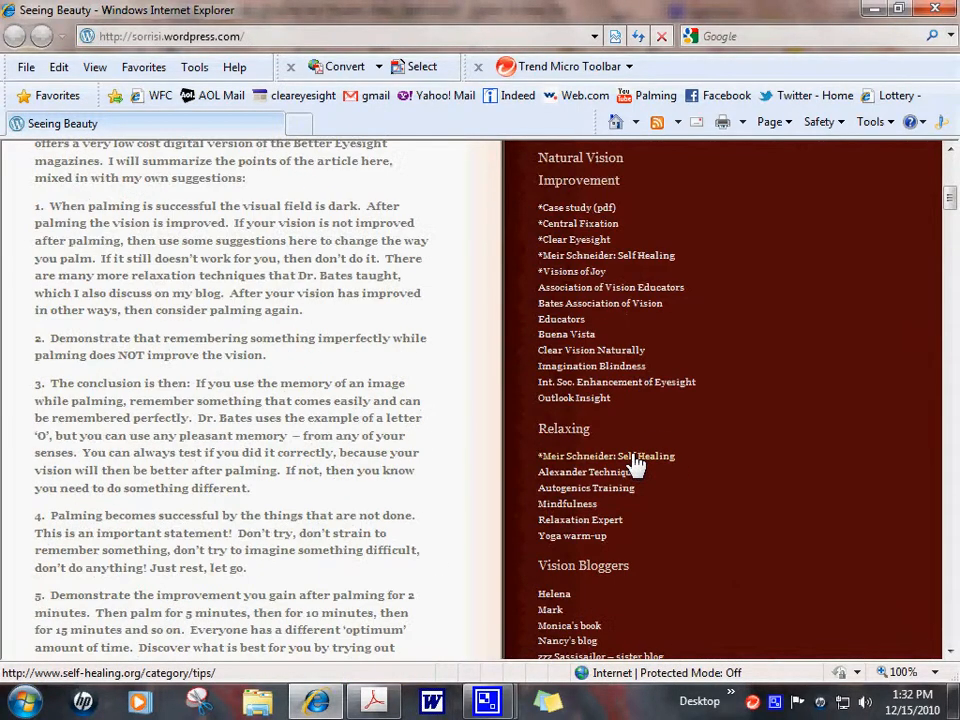
pyautogui.scroll(3)
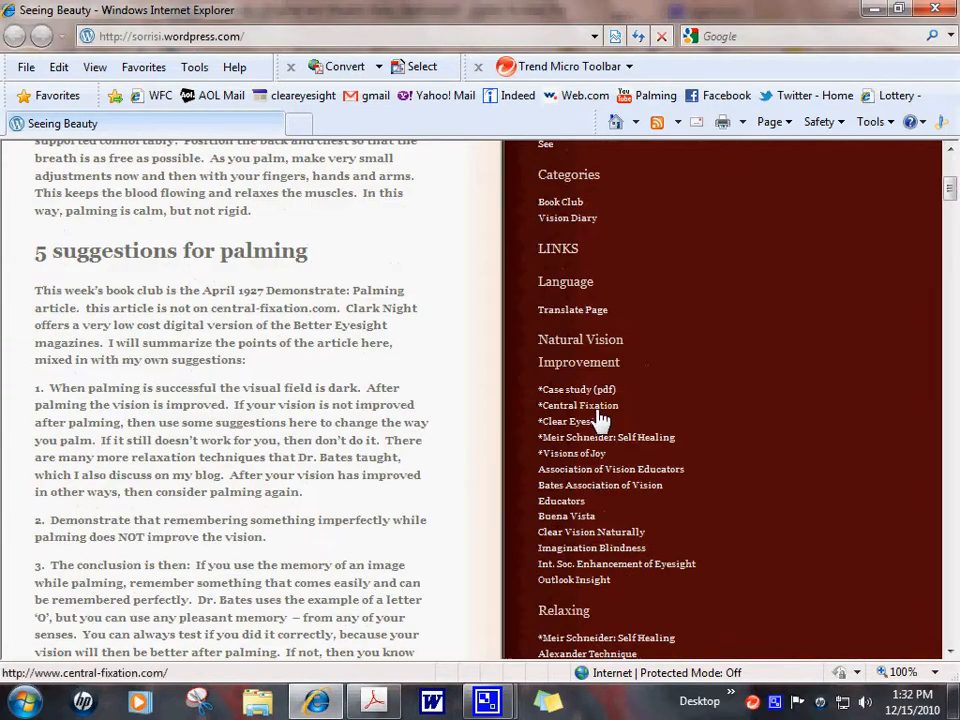
pyautogui.moveTo(764, 418)
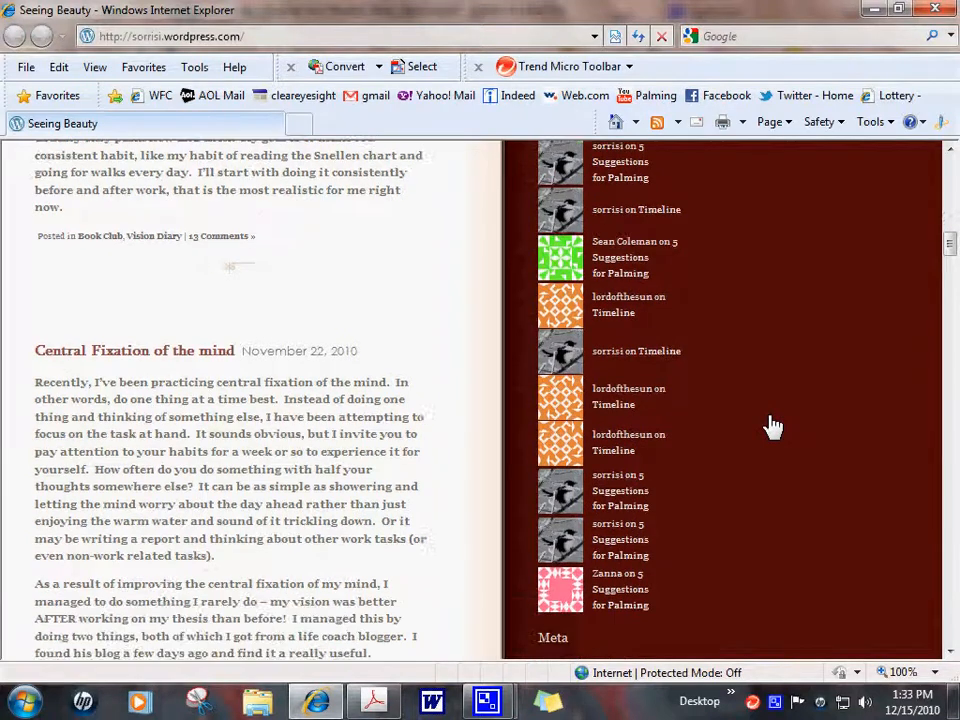
pyautogui.scroll(3)
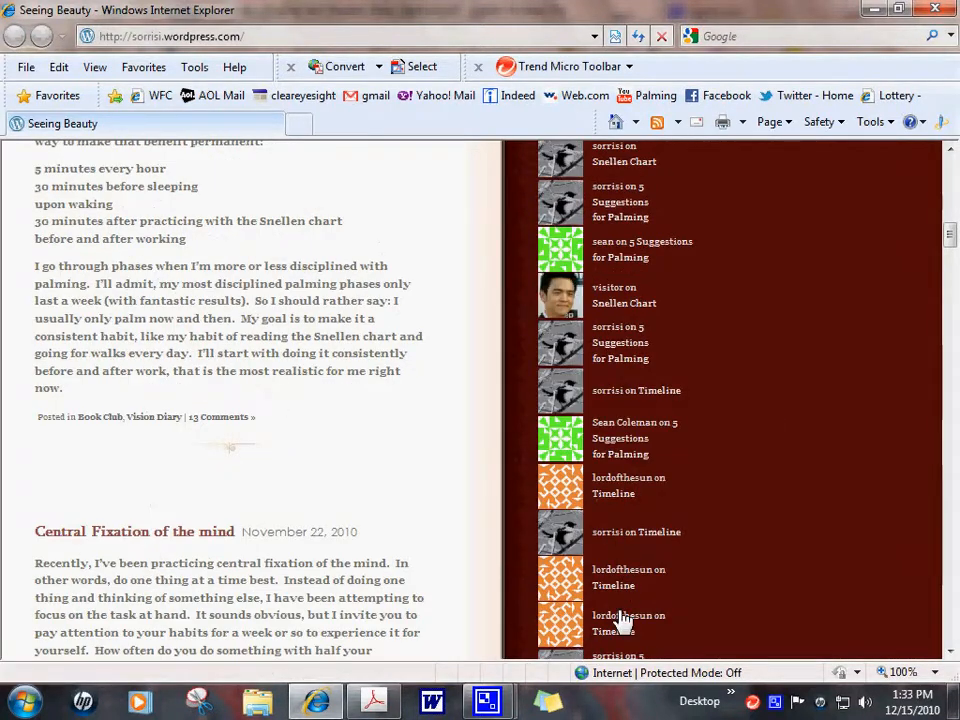
pyautogui.scroll(3)
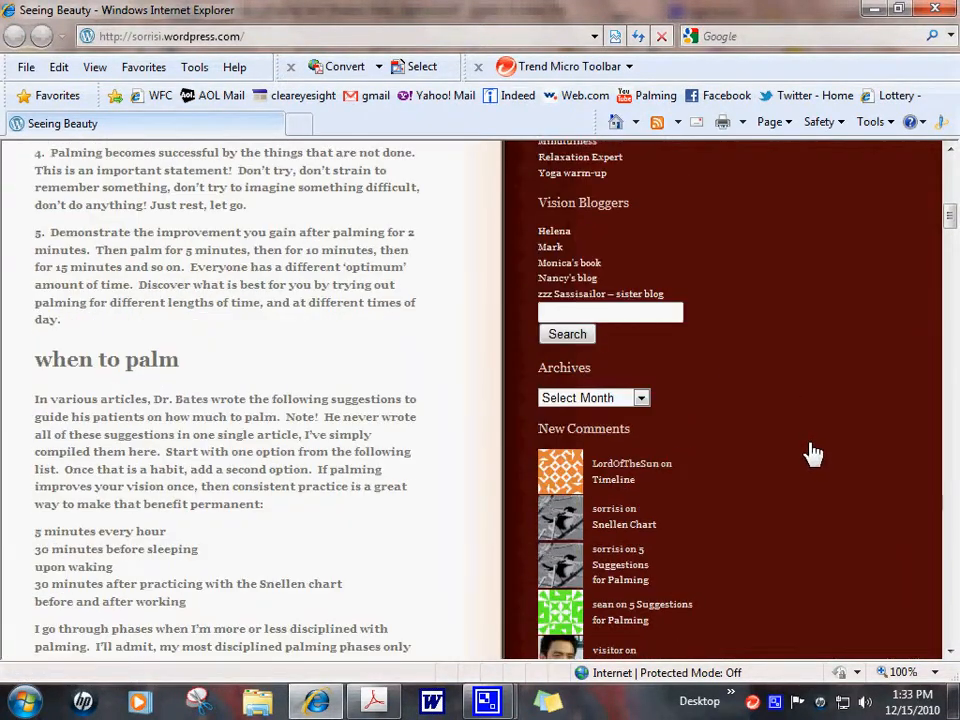
pyautogui.scroll(3)
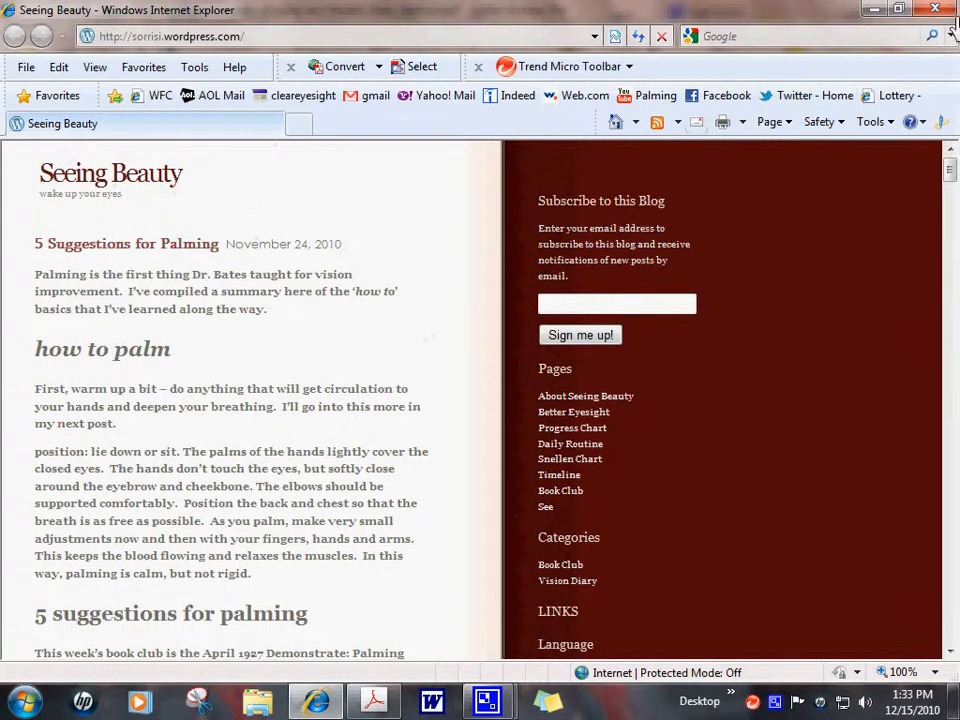
pyautogui.click(372, 700)
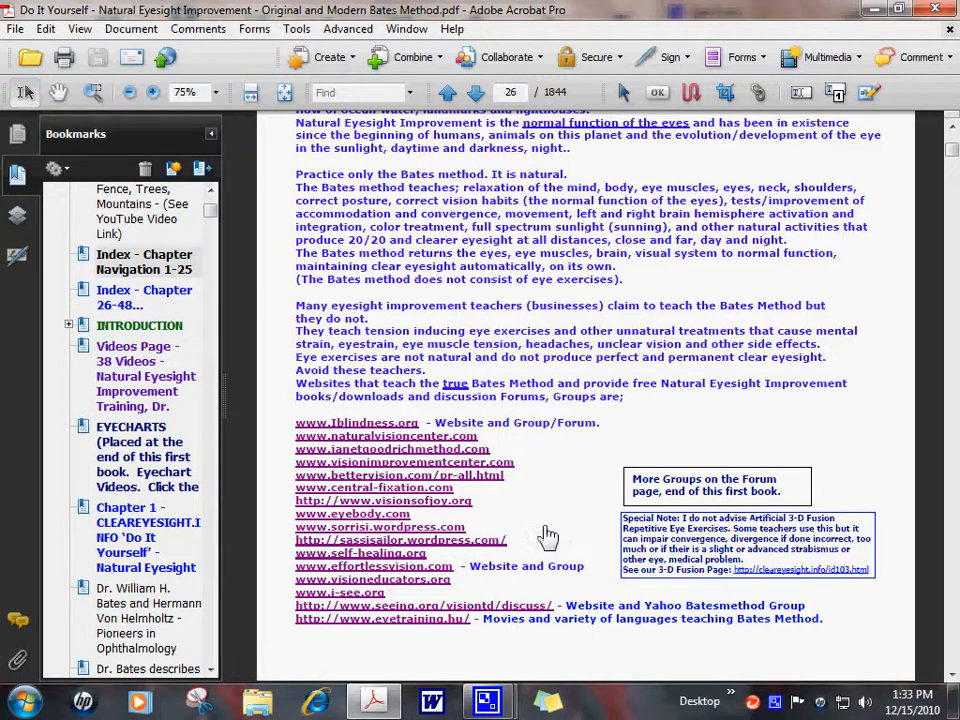
# - Scroll through page 27's Bates teacher website list and honest forum notes
pyautogui.scroll(-3)
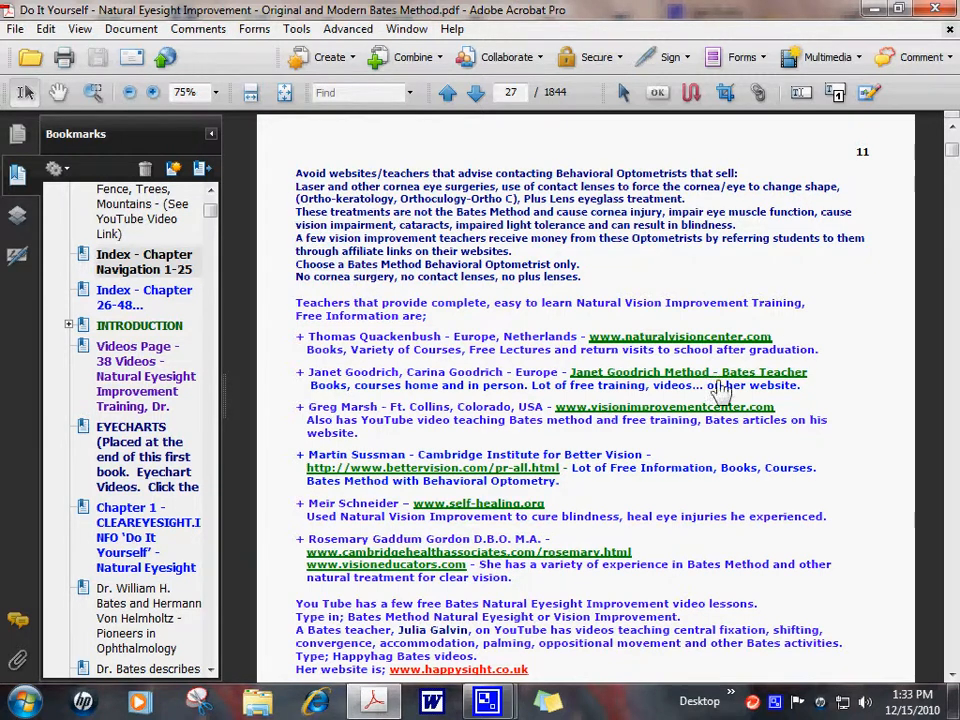
pyautogui.moveTo(412, 516)
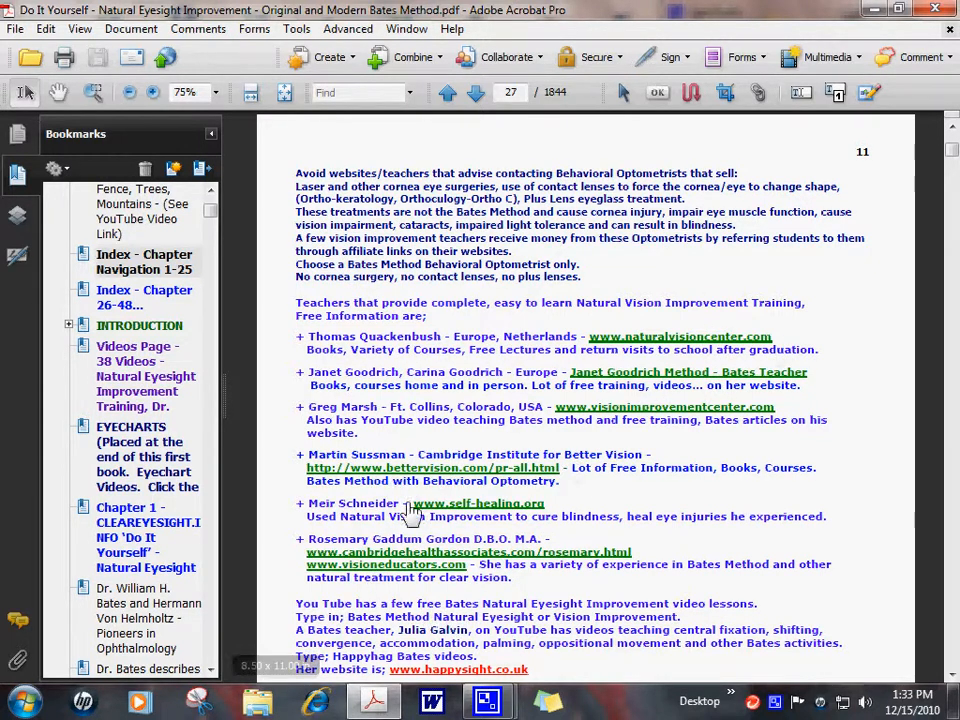
pyautogui.scroll(3)
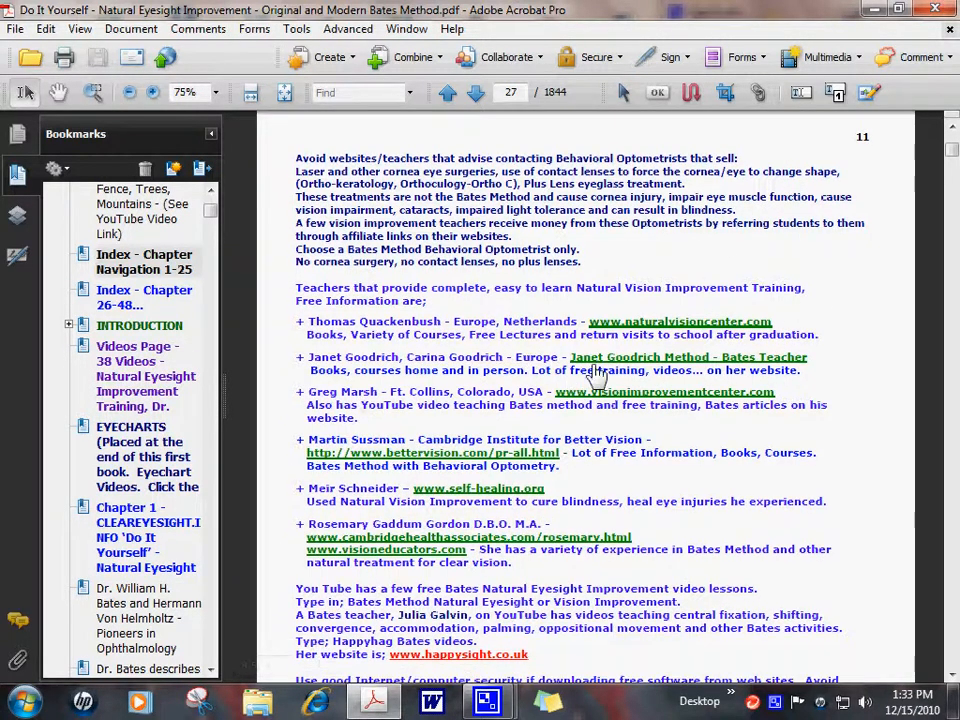
pyautogui.scroll(-3)
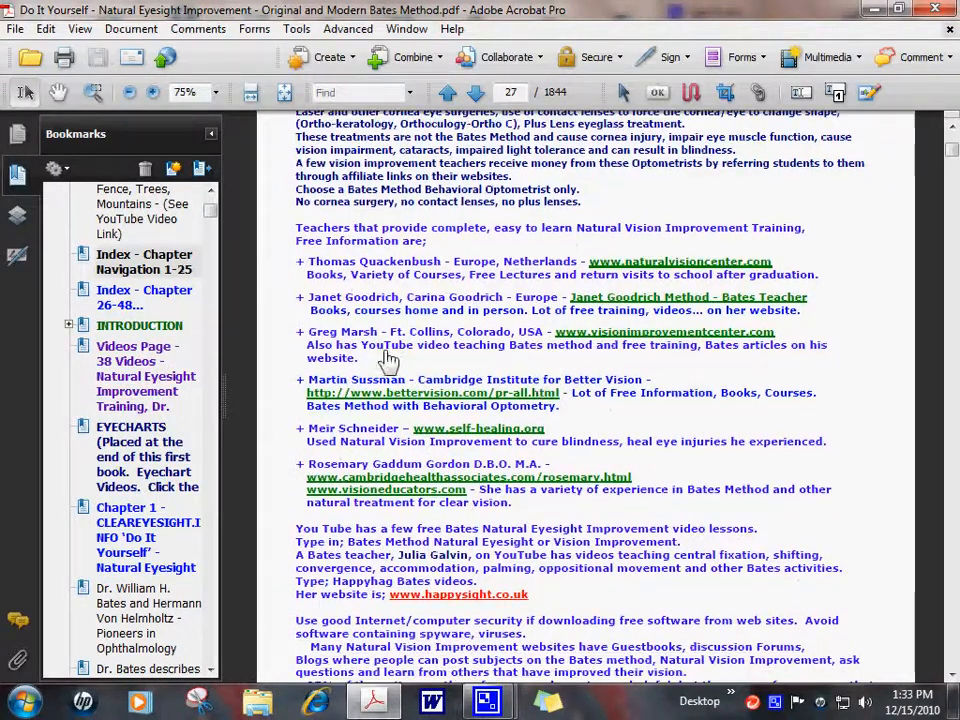
pyautogui.scroll(-3)
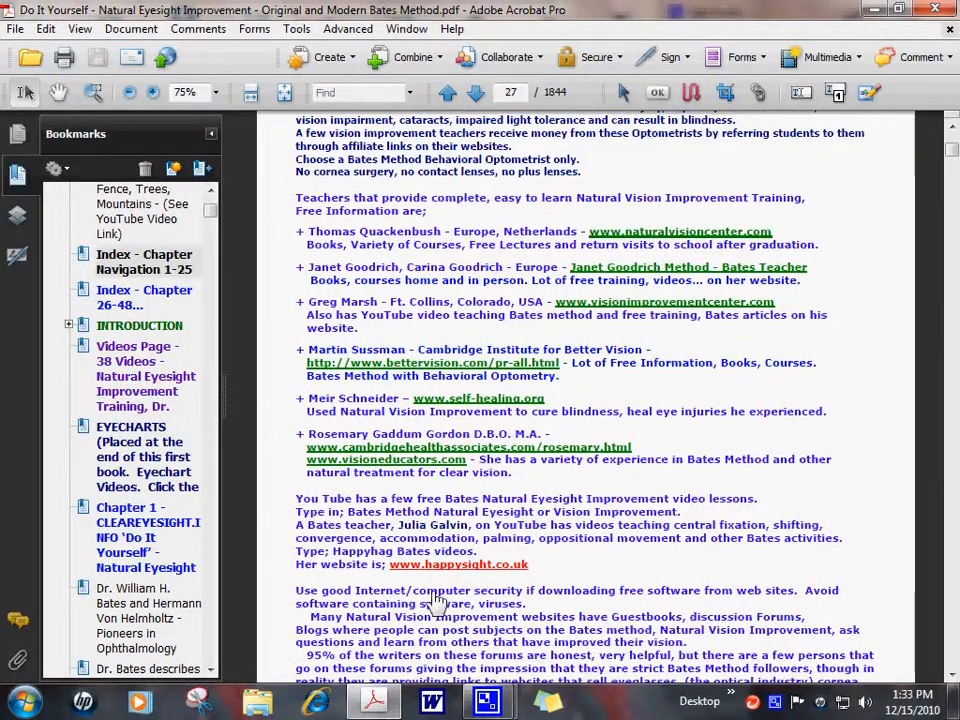
pyautogui.moveTo(444, 564)
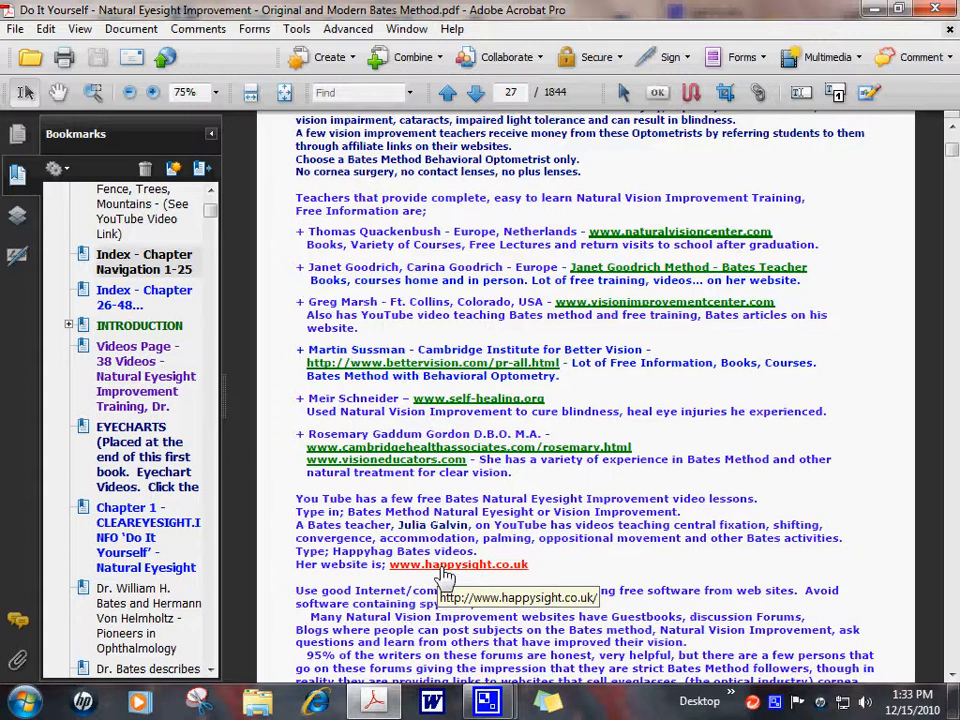
pyautogui.moveTo(490, 576)
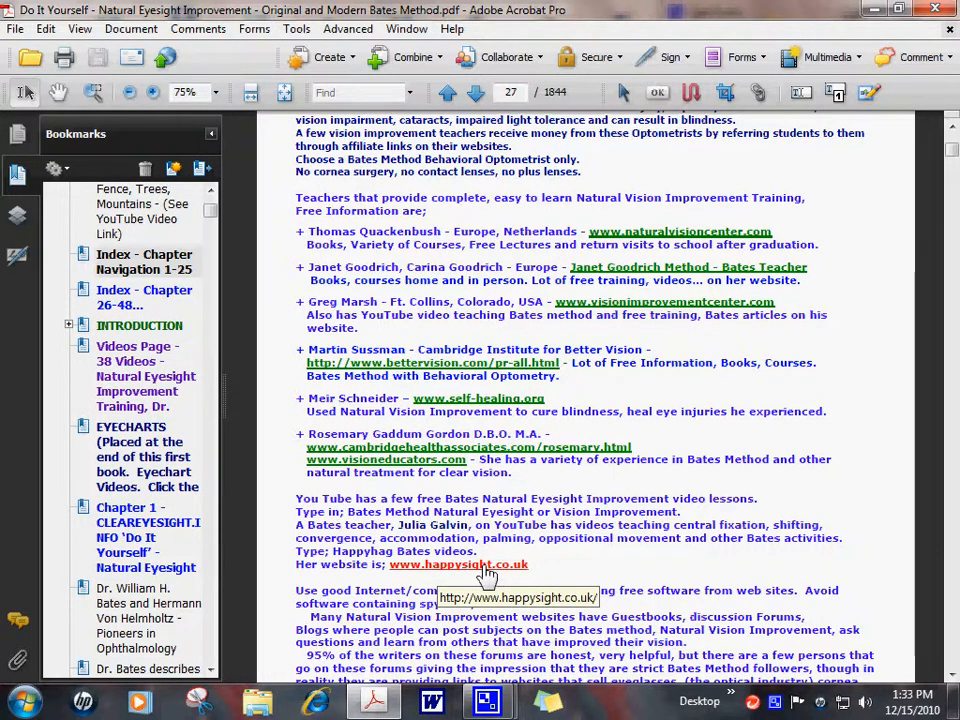
pyautogui.scroll(3)
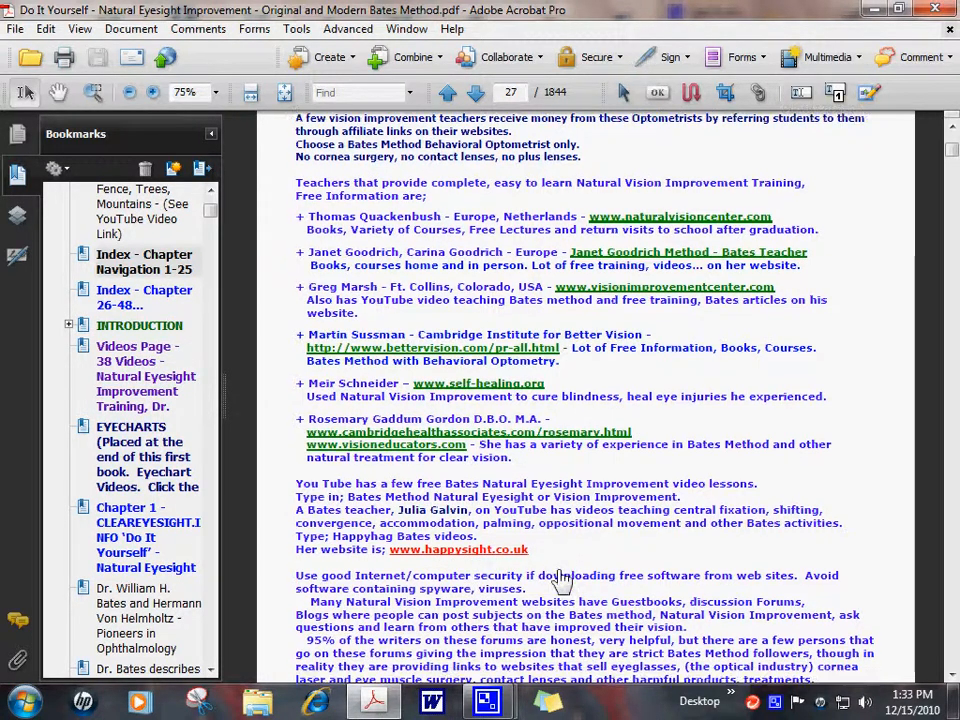
pyautogui.scroll(-3)
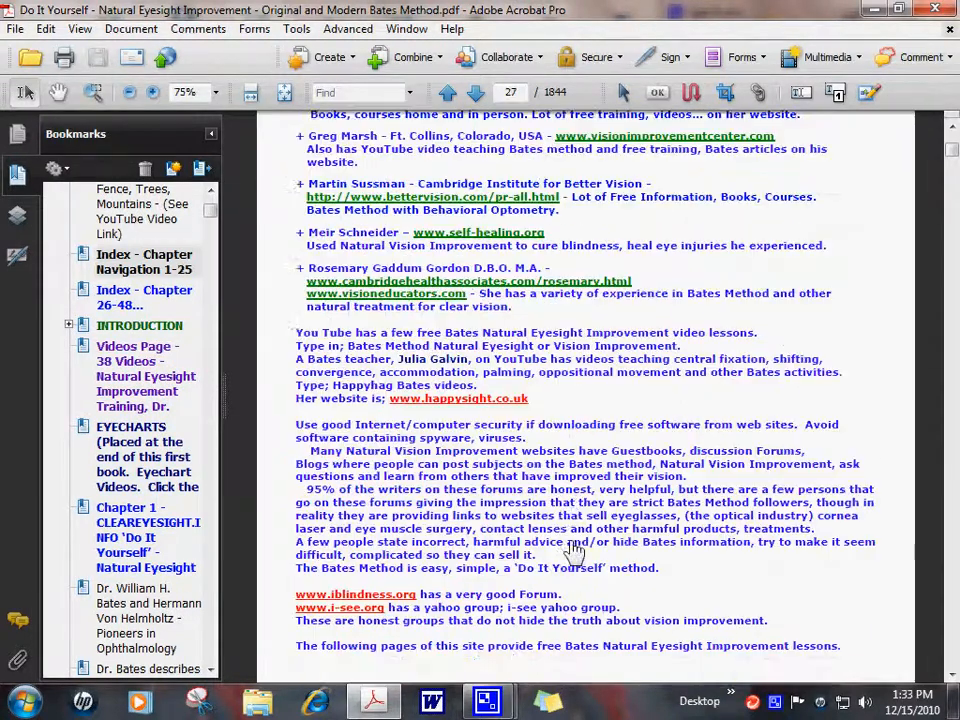
# - Scroll back up to page 25's Quackenbush, Greg Marsh and Meir Schneider book entries
pyautogui.scroll(3)
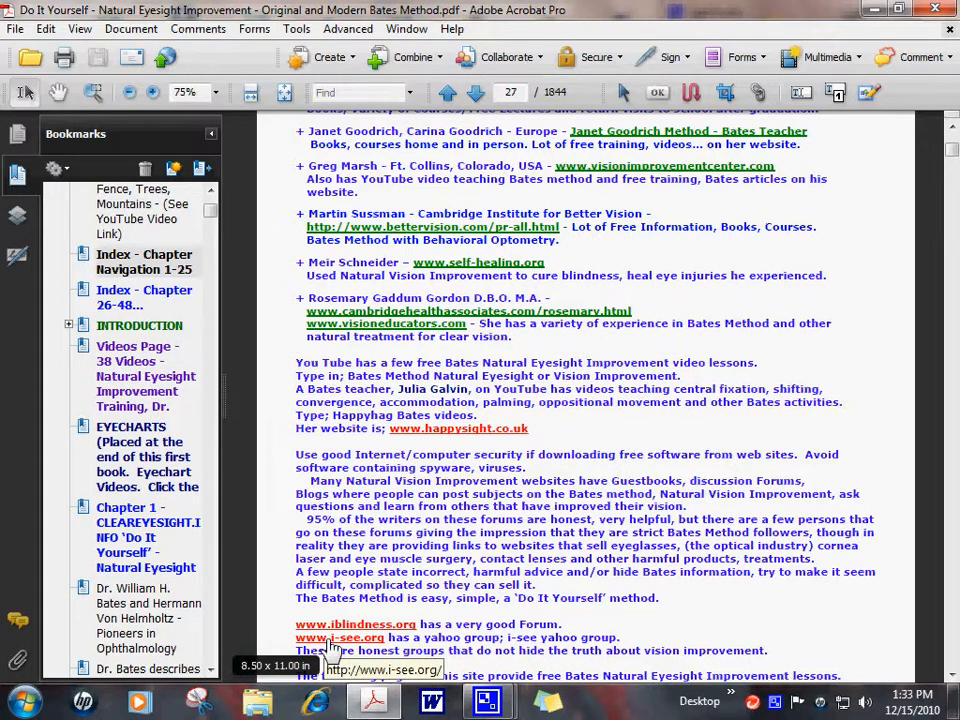
pyautogui.moveTo(548, 578)
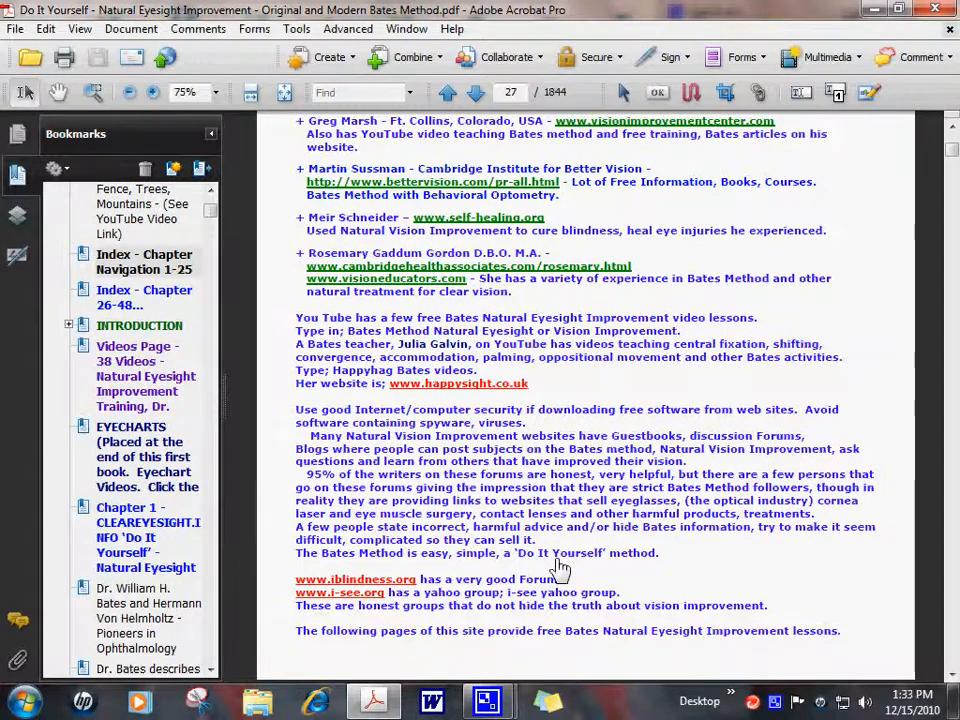
pyautogui.scroll(3)
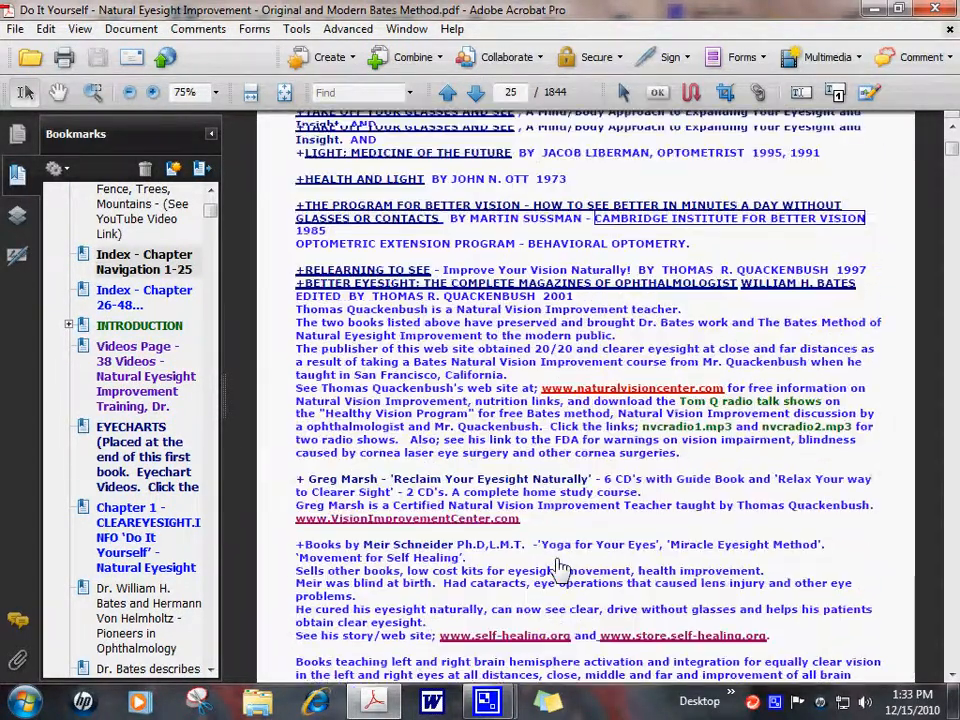
# - Scroll back up to page 23, the '2 - Books - Web Sites' opening with the Bates books list
pyautogui.scroll(3)
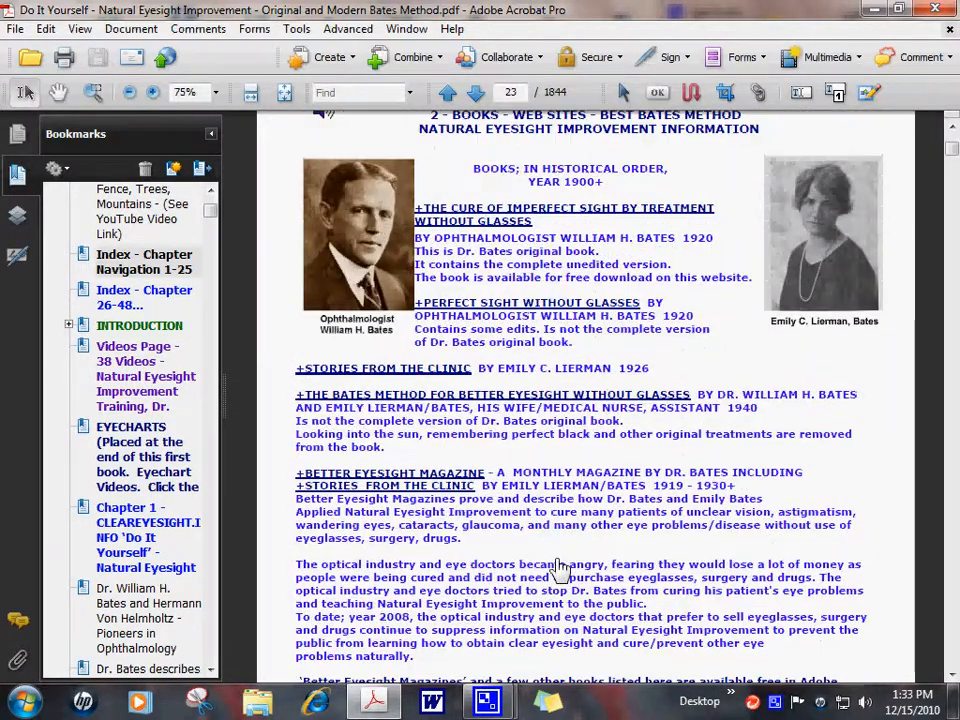
pyautogui.scroll(3)
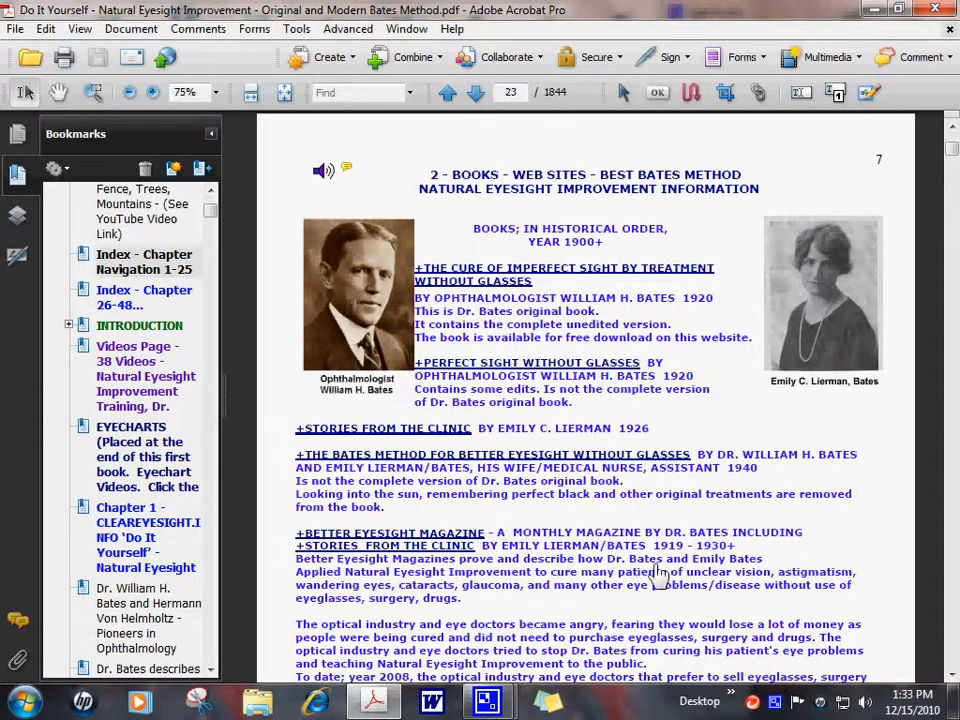